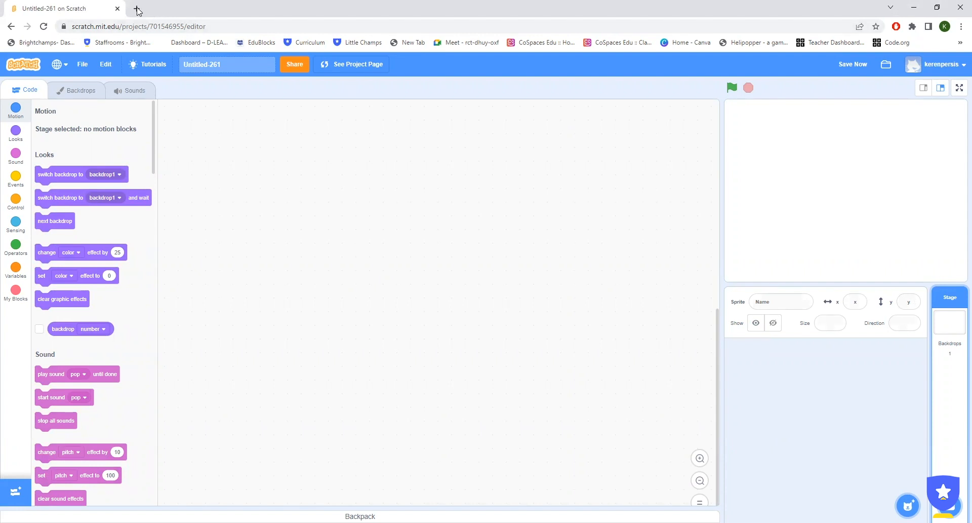
In a new tab, search Google for "horror png" and switch to image results
left_click(136, 8)
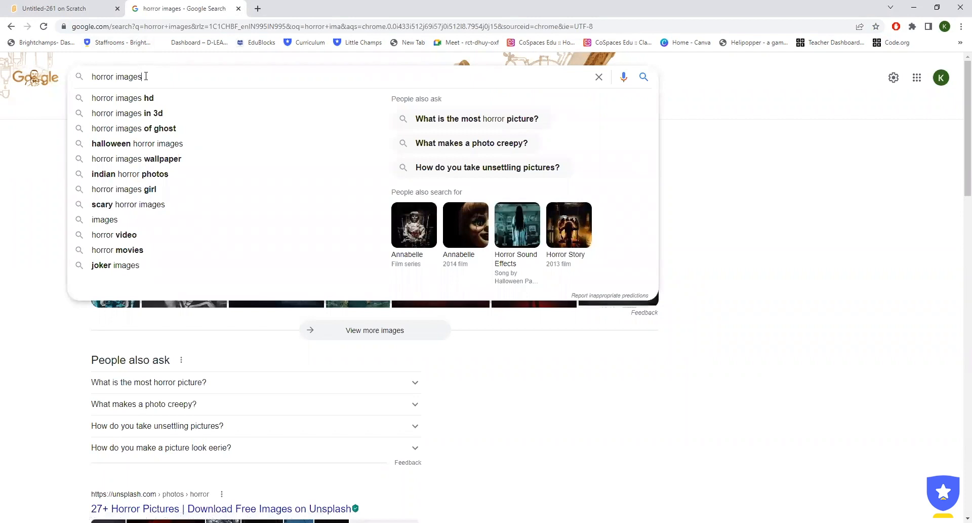
type("horror pn")
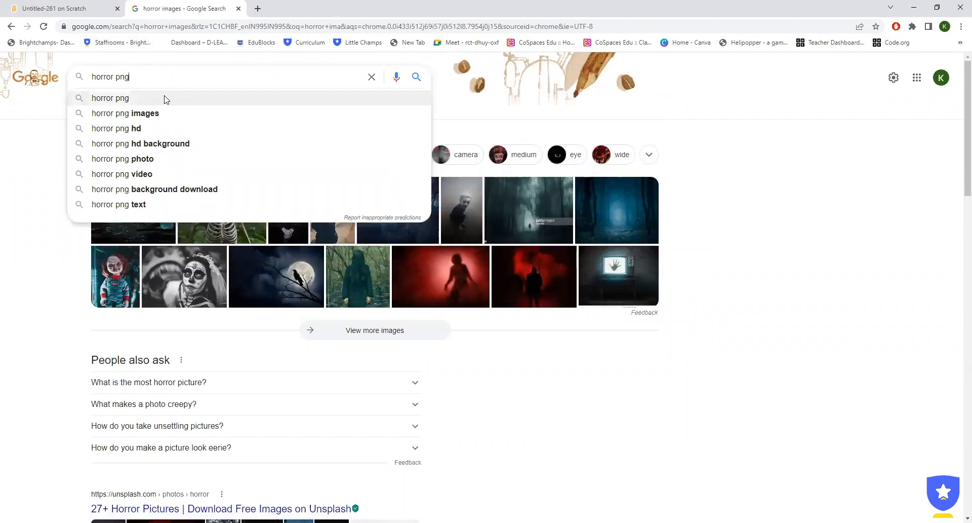
left_click(416, 76)
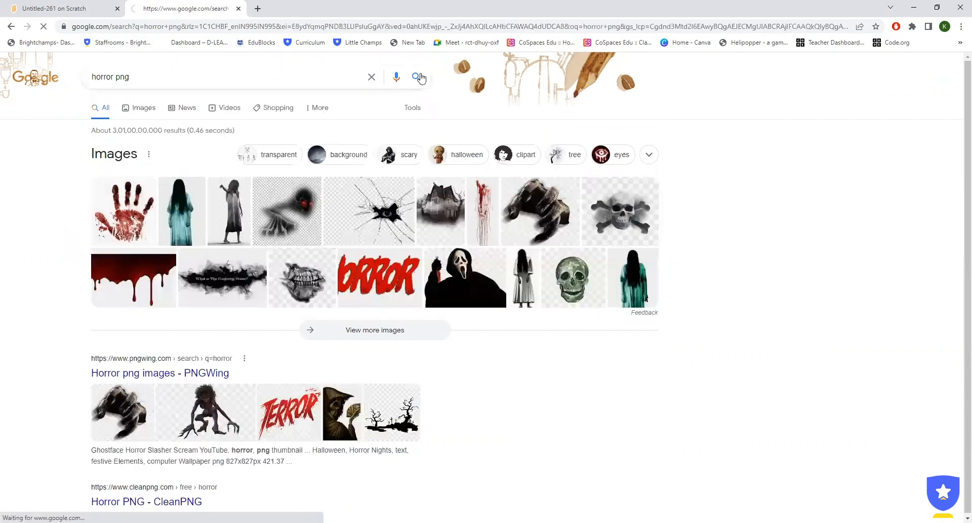
left_click(416, 76)
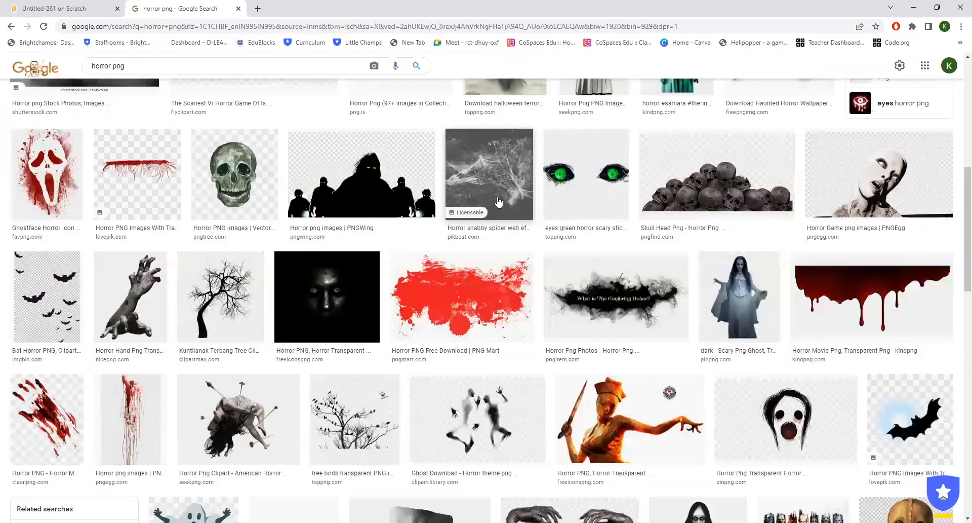
Browse down the image results, then trim the query back to "horror"
scroll("down", 3)
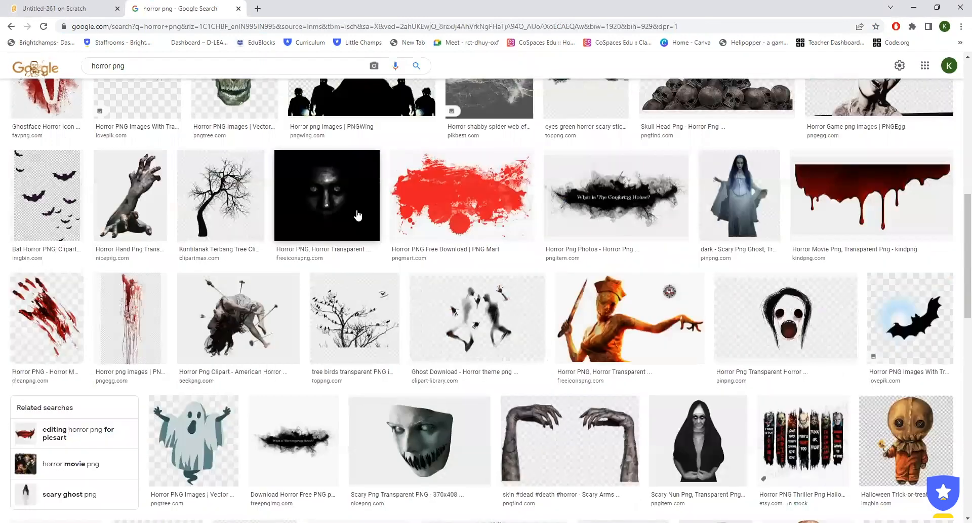
scroll("down", 3)
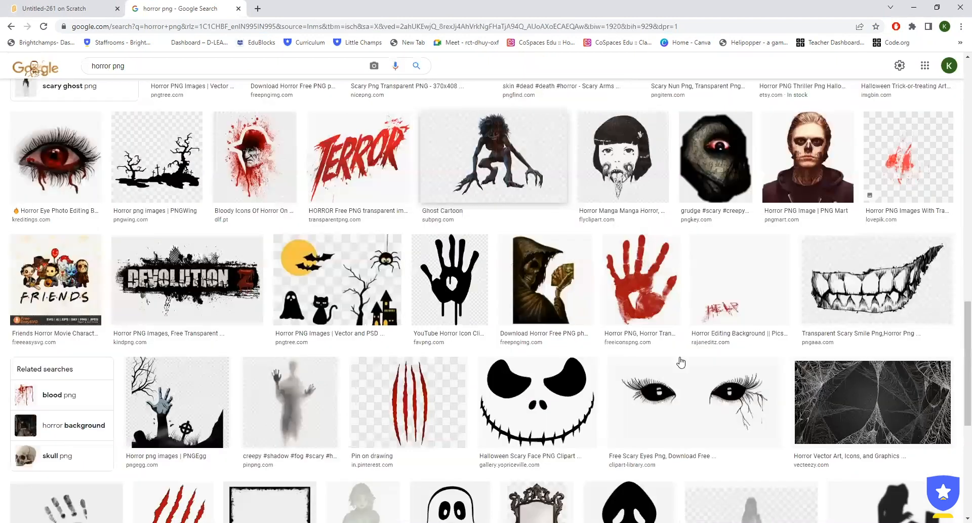
scroll("down", 3)
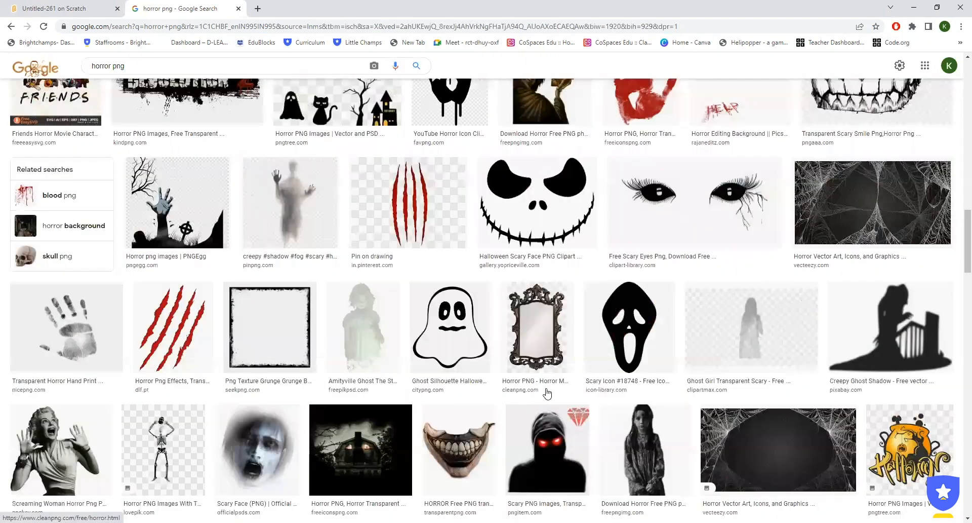
scroll("down", 3)
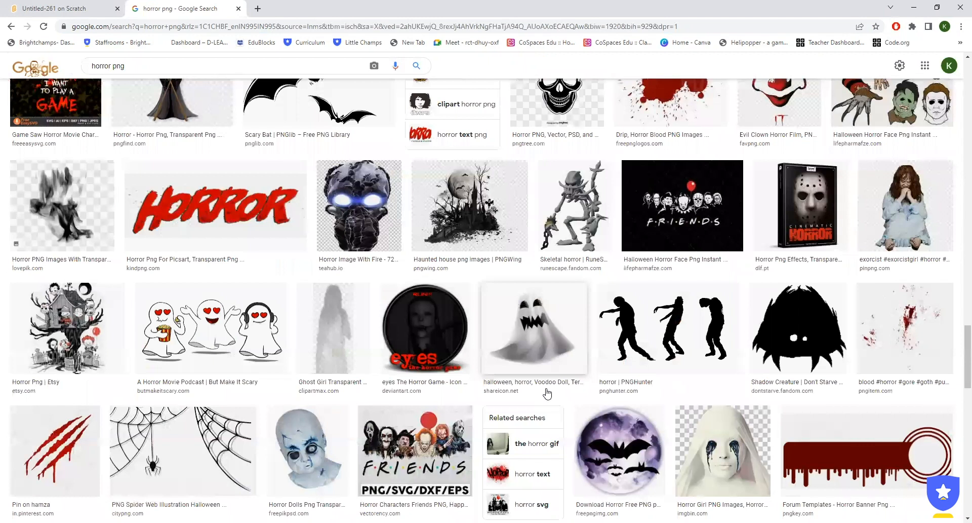
scroll("down", 3)
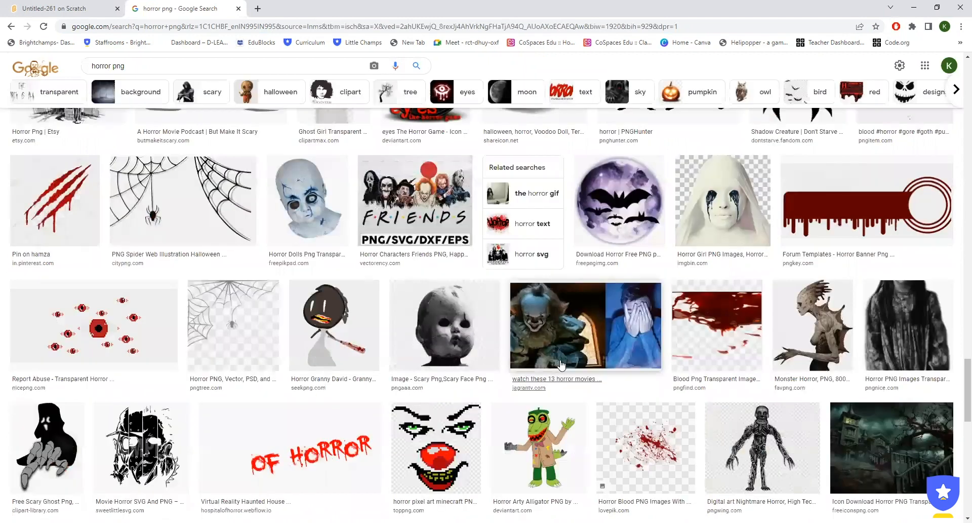
scroll("down", 3)
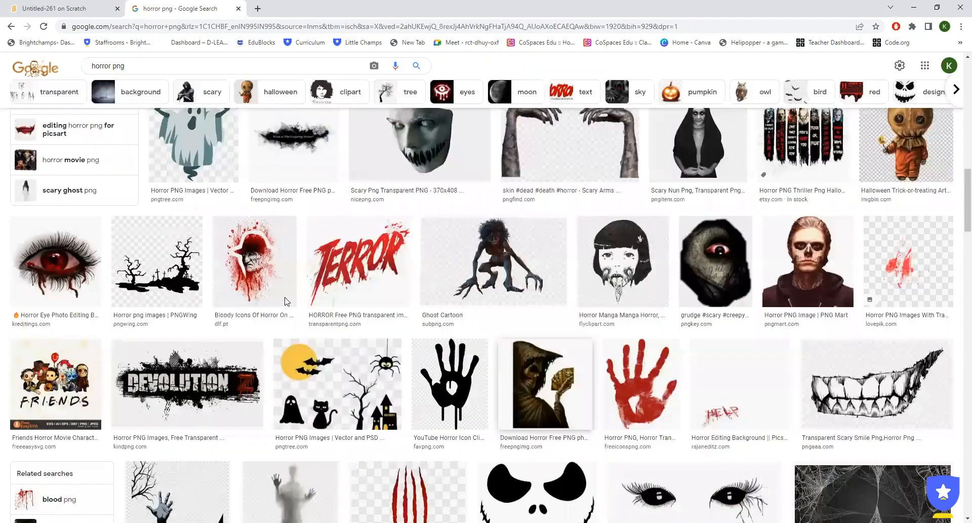
left_click(186, 66)
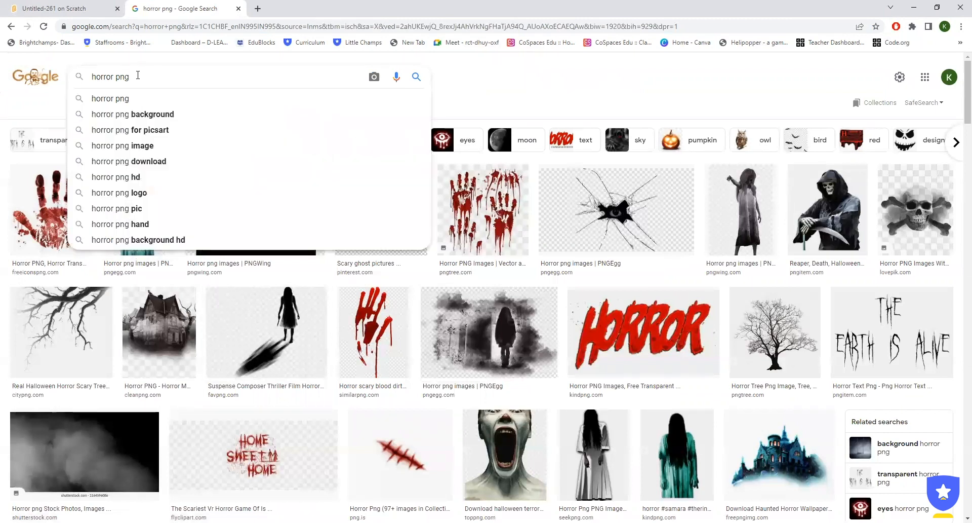
key("backspace")
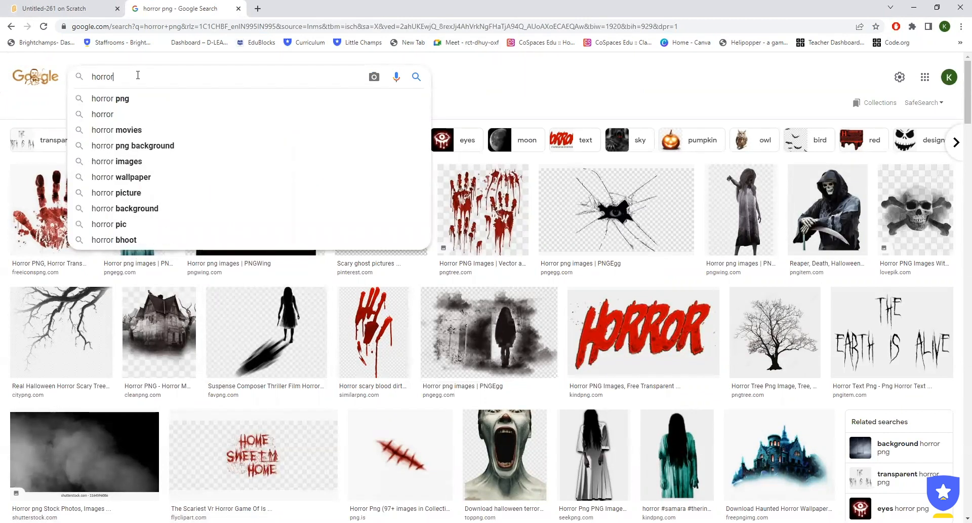
mouse_move(132, 145)
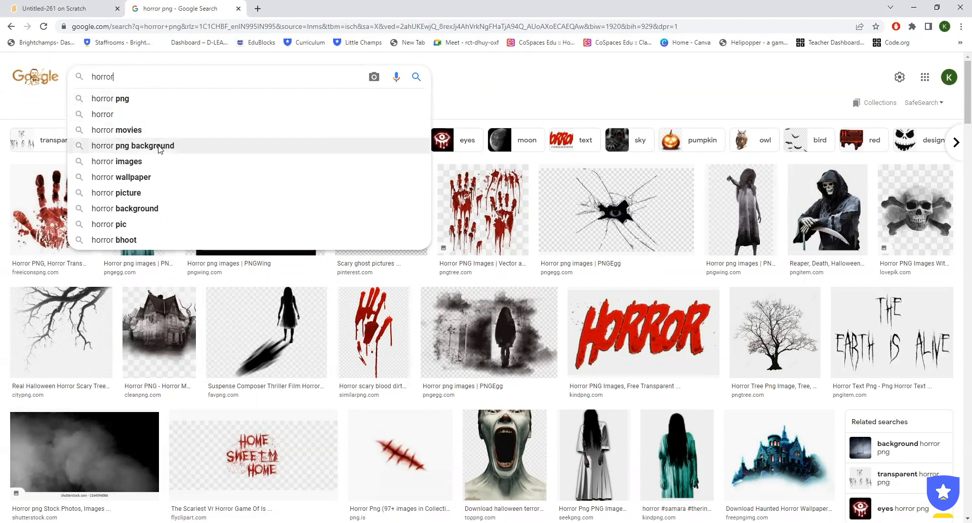
Search "horror png background" and bring up the context menu on the gothic doorway picture
left_click(135, 144)
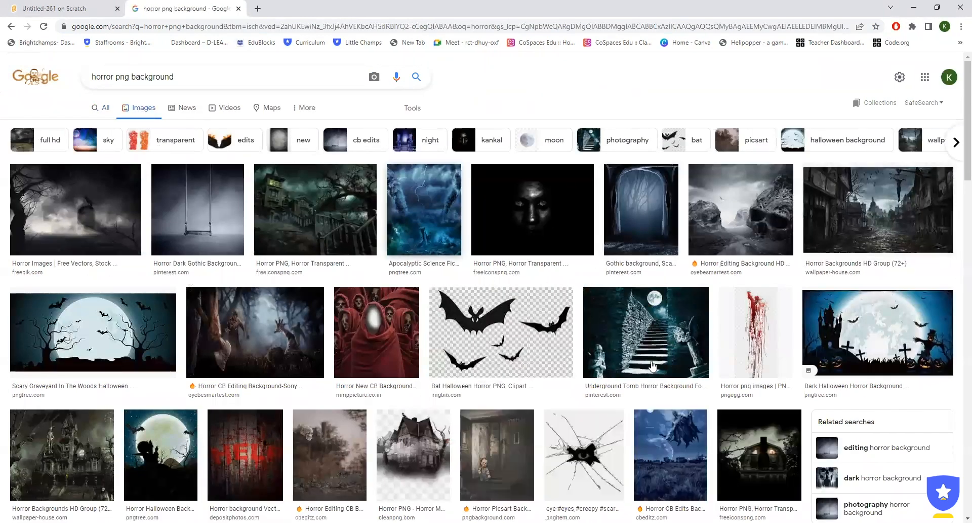
mouse_move(347, 223)
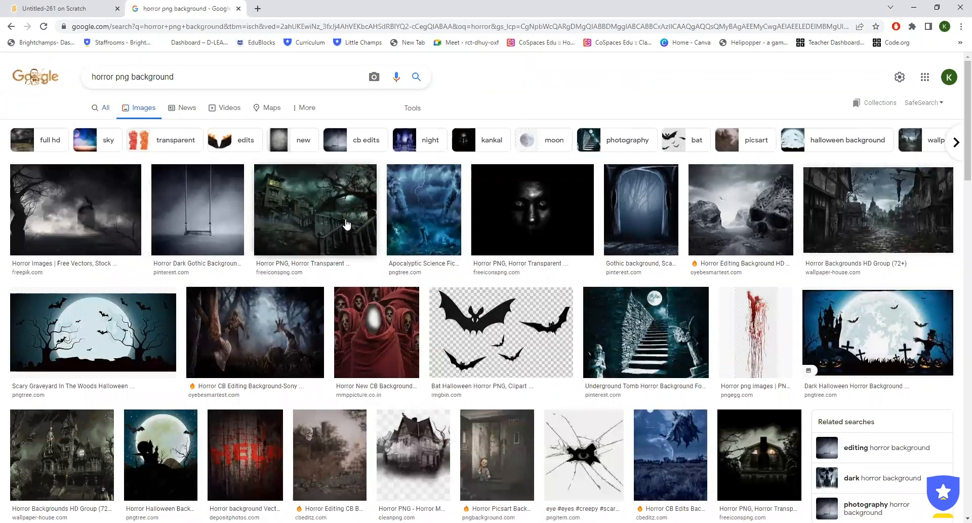
mouse_move(744, 231)
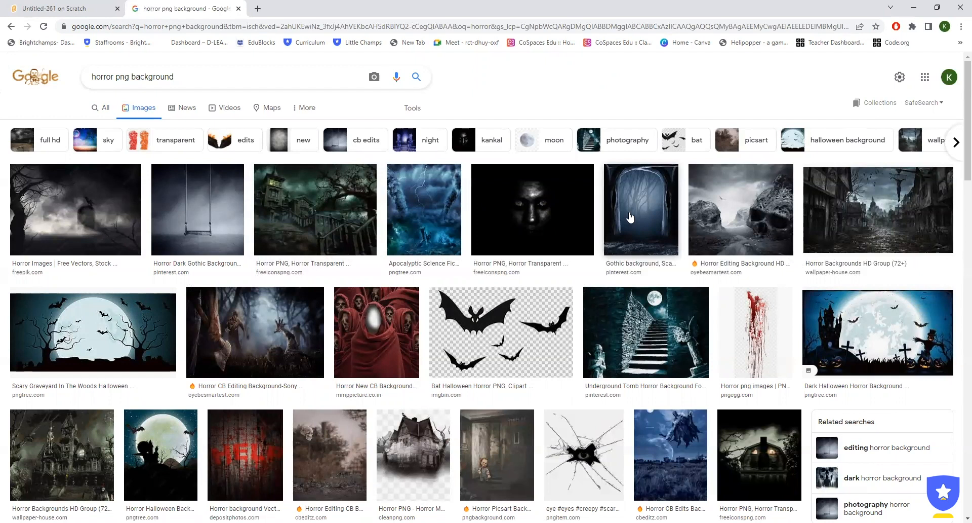
right_click(642, 210)
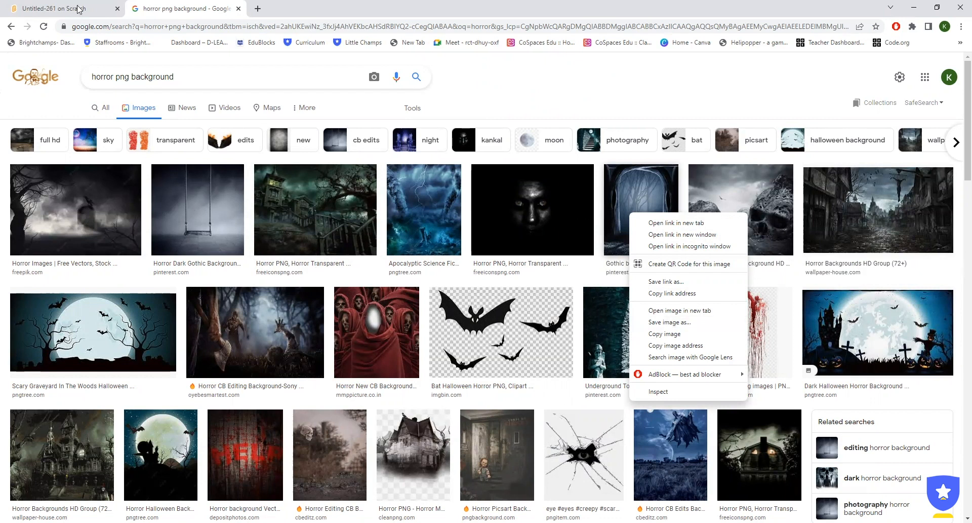
Back in Scratch, upload horror-png-14.png as a sprite and set its size to 140
left_click(58, 8)
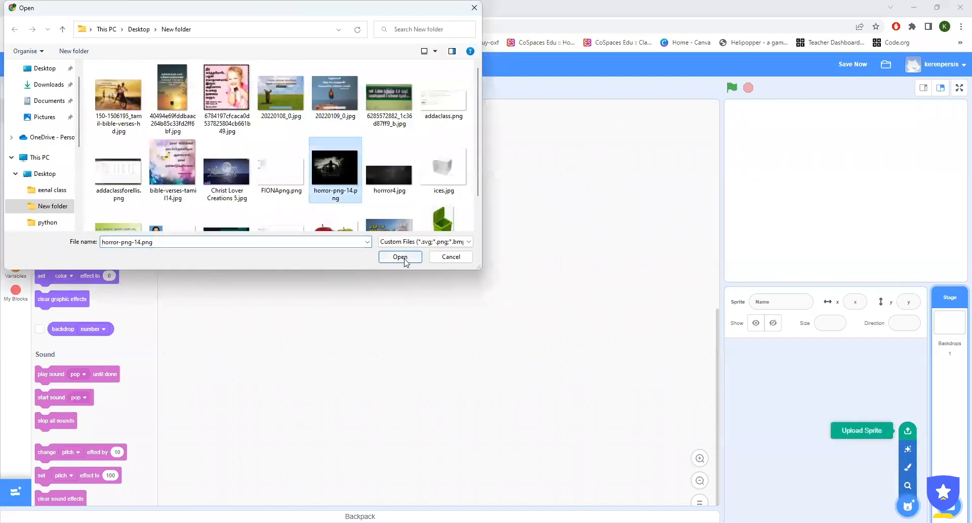
left_click(401, 256)
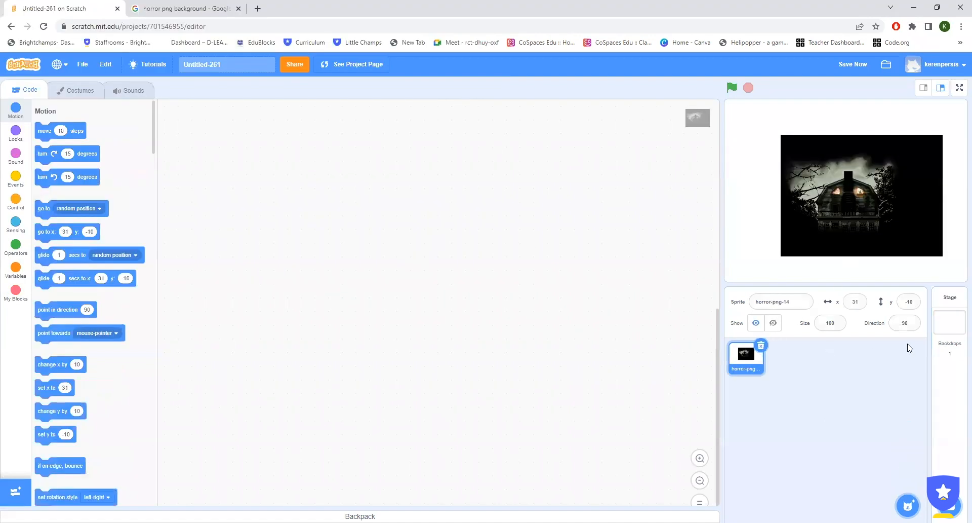
left_click(79, 90)
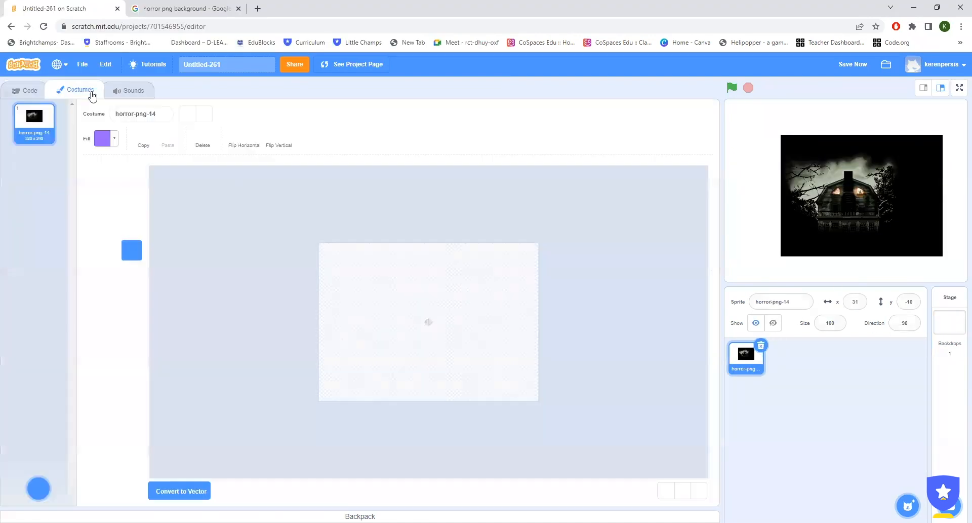
left_click(79, 90)
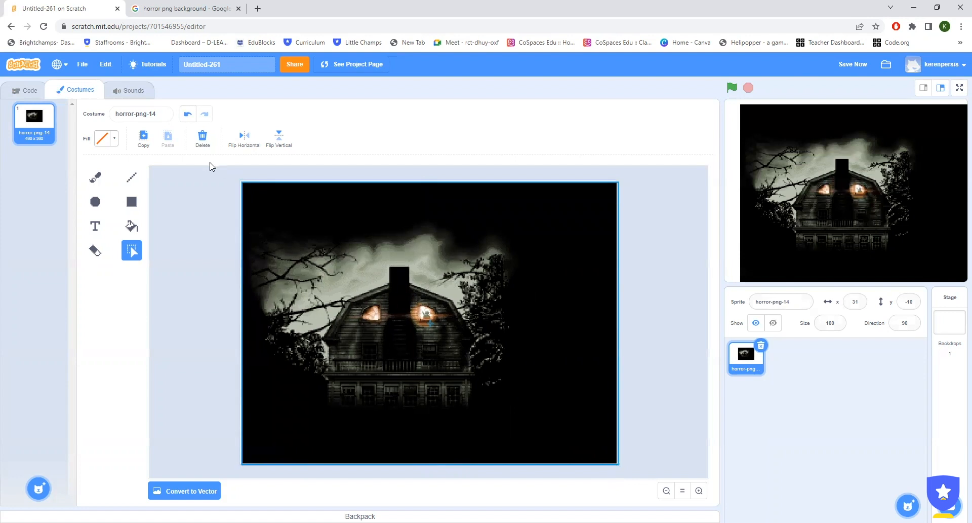
left_click(428, 322)
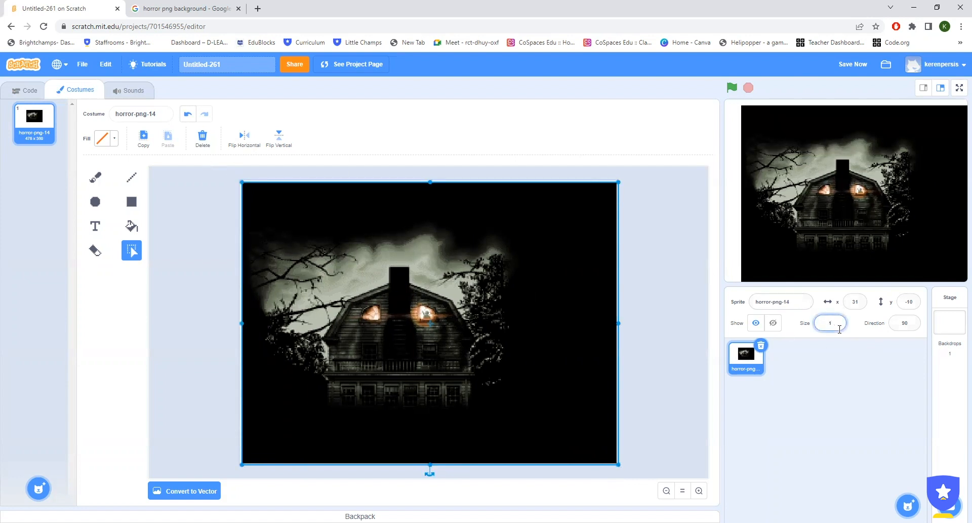
type("140")
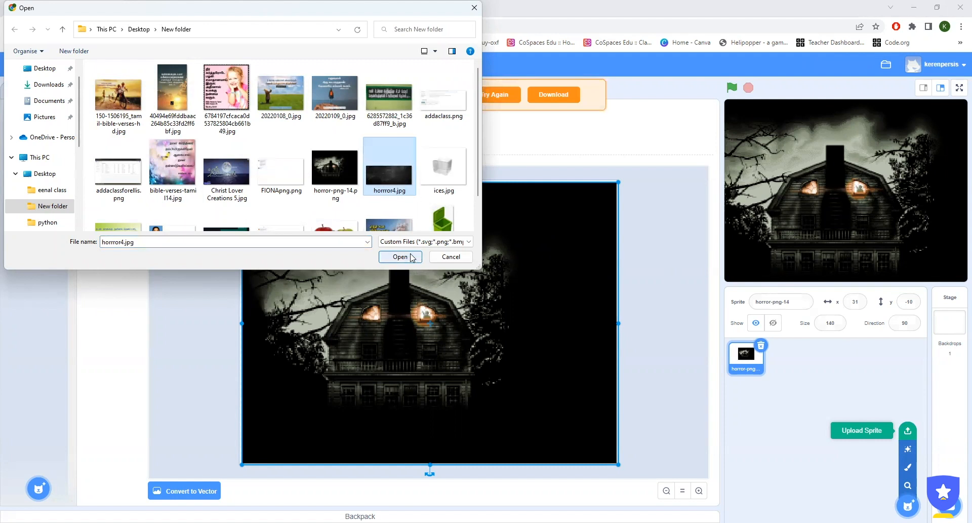
Upload horror4.jpg as a second sprite at size 110, then select the haunted house sprite
left_click(400, 256)
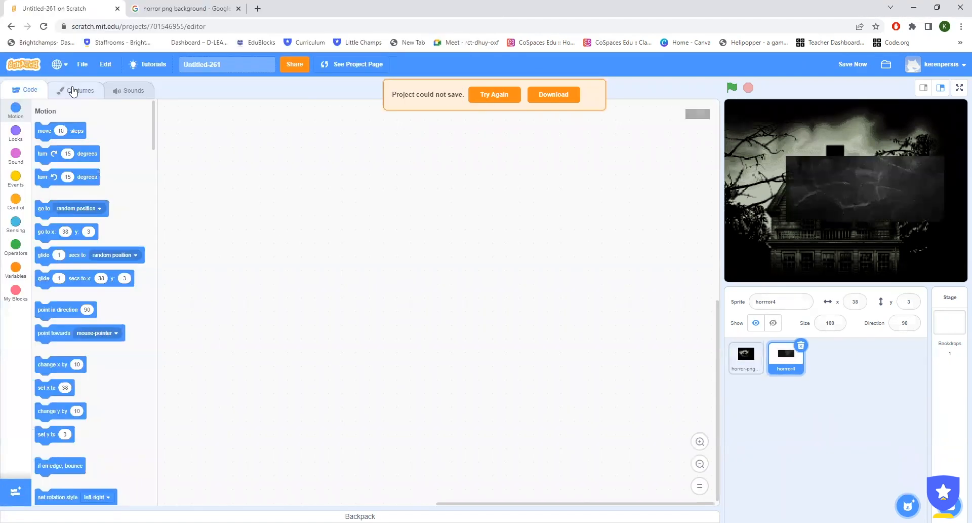
left_click(79, 90)
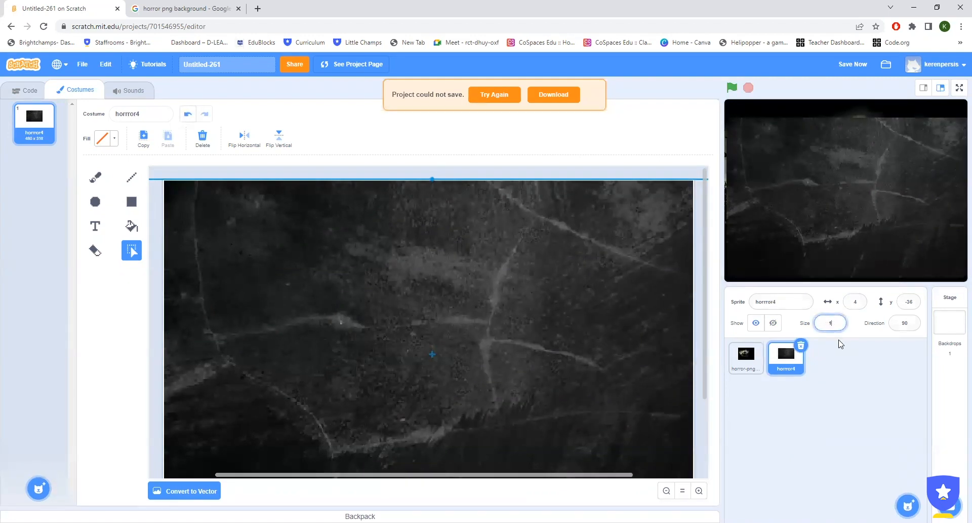
type("111")
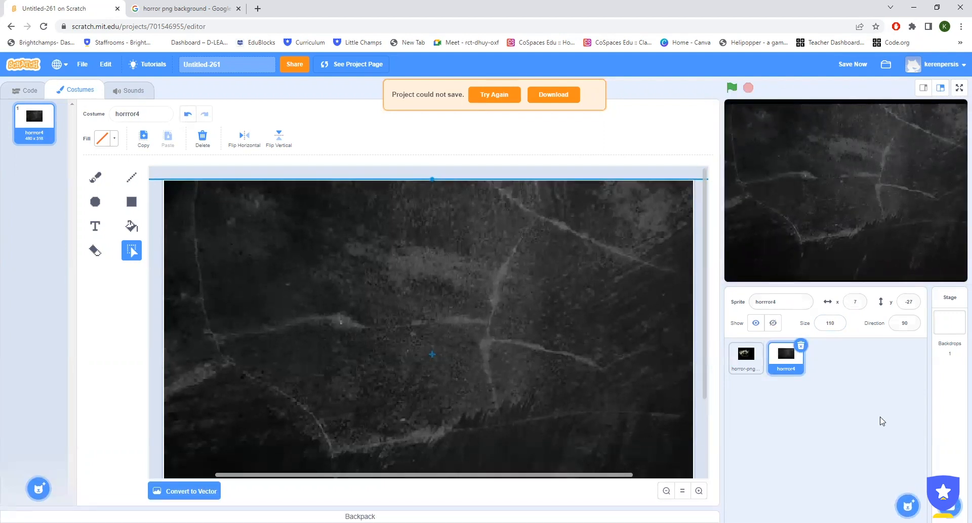
mouse_move(852, 396)
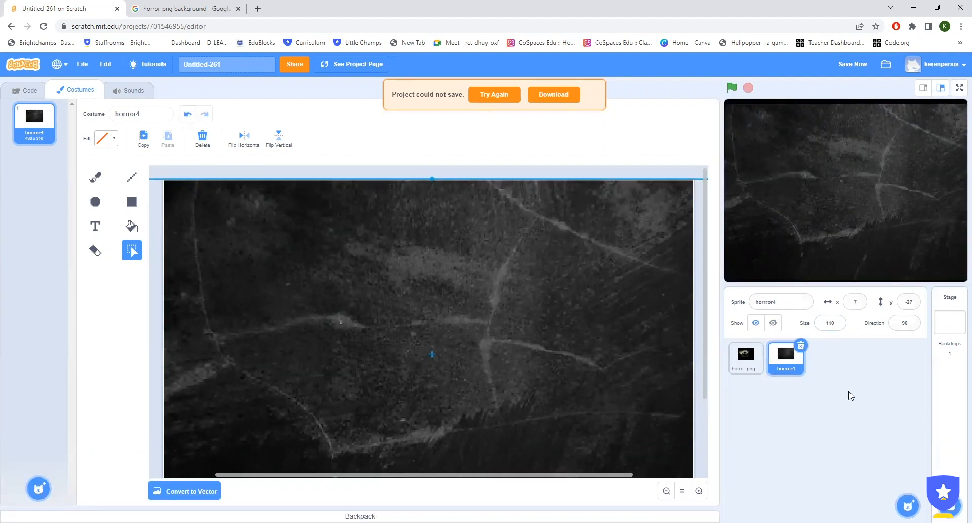
left_click(746, 359)
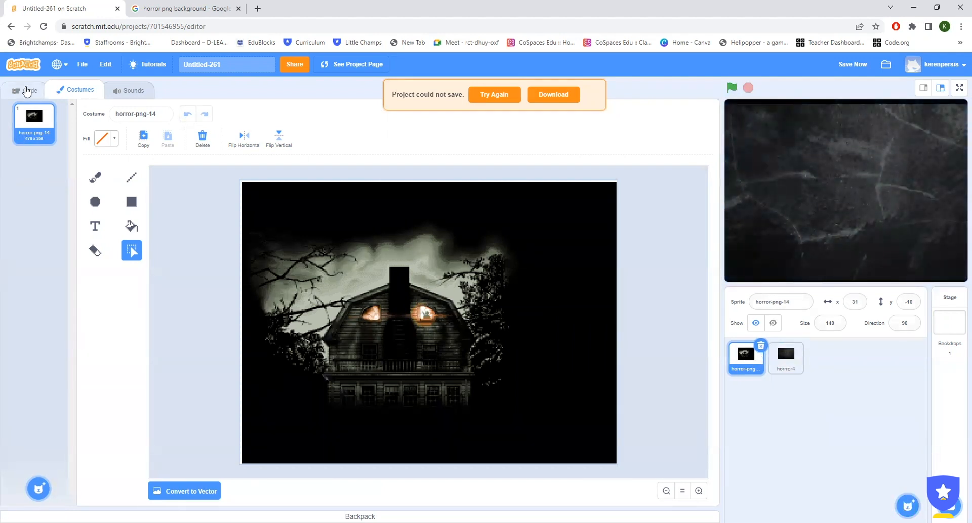
Show the haunted house sprite's empty Code area
left_click(27, 91)
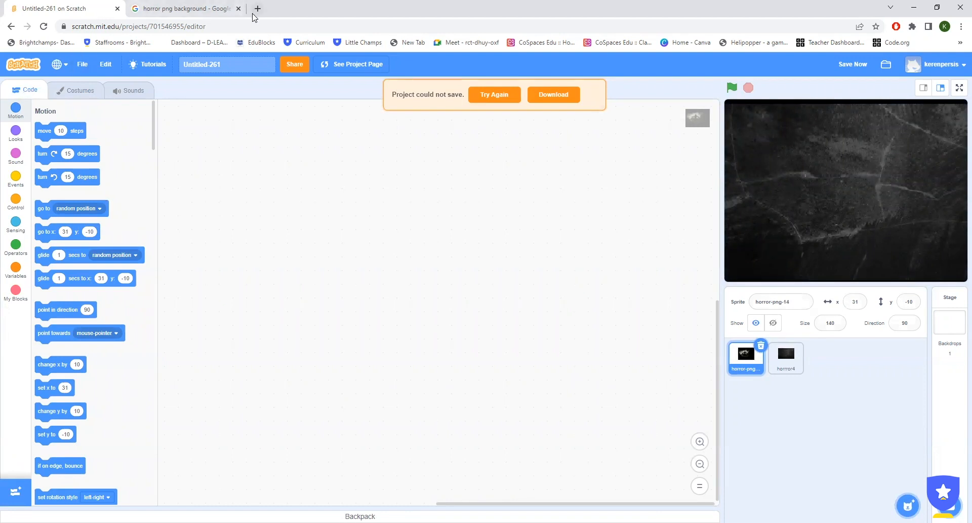
mouse_move(256, 9)
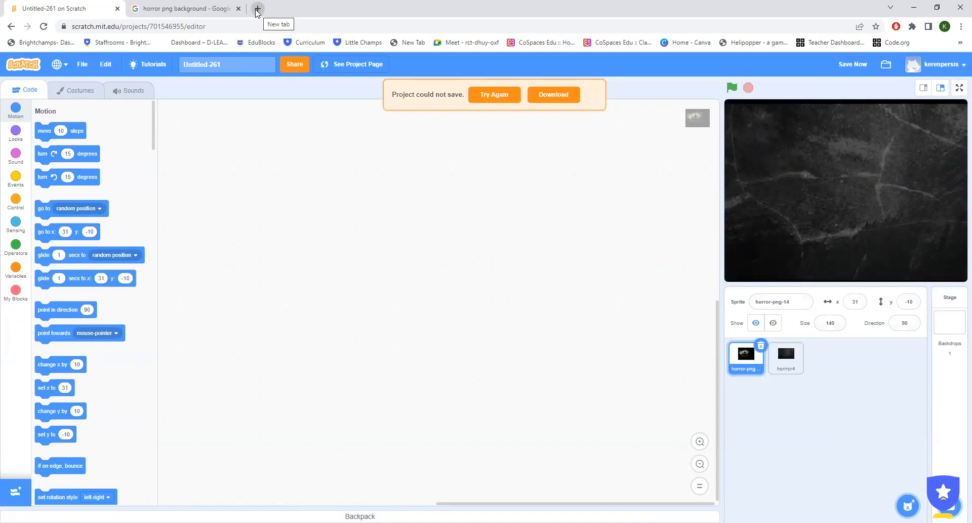
In a new tab, search free horror music and browse Mixkit's free horror stock tracks
left_click(256, 9)
type("horror music free download")
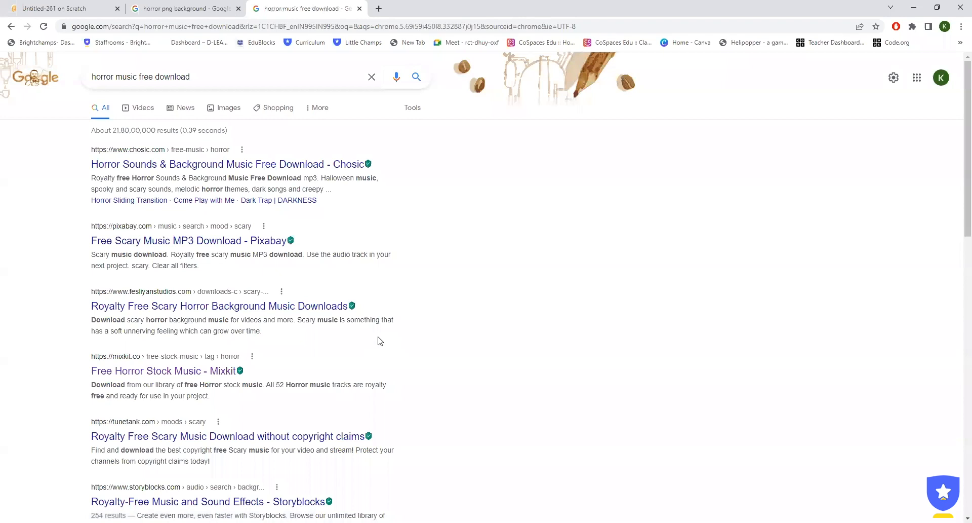
mouse_move(165, 370)
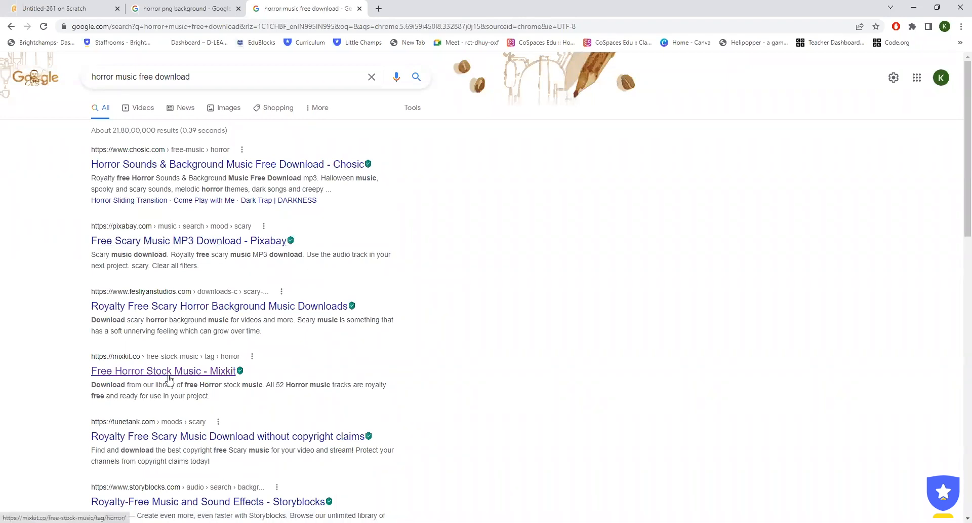
left_click(162, 370)
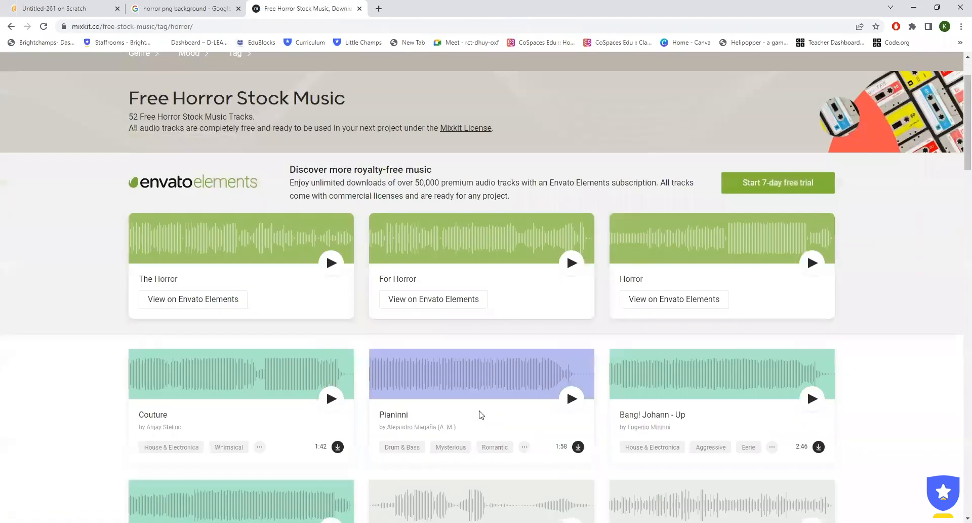
scroll("down", 3)
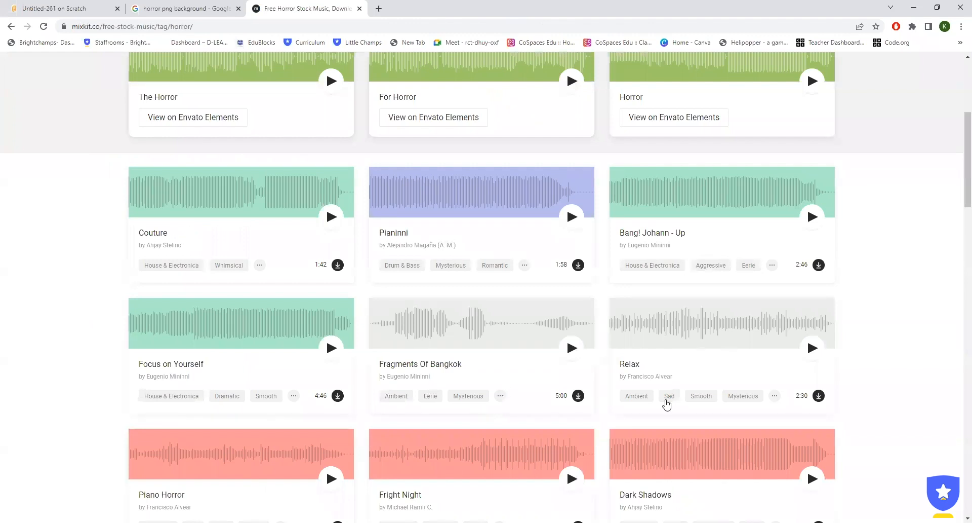
mouse_move(536, 275)
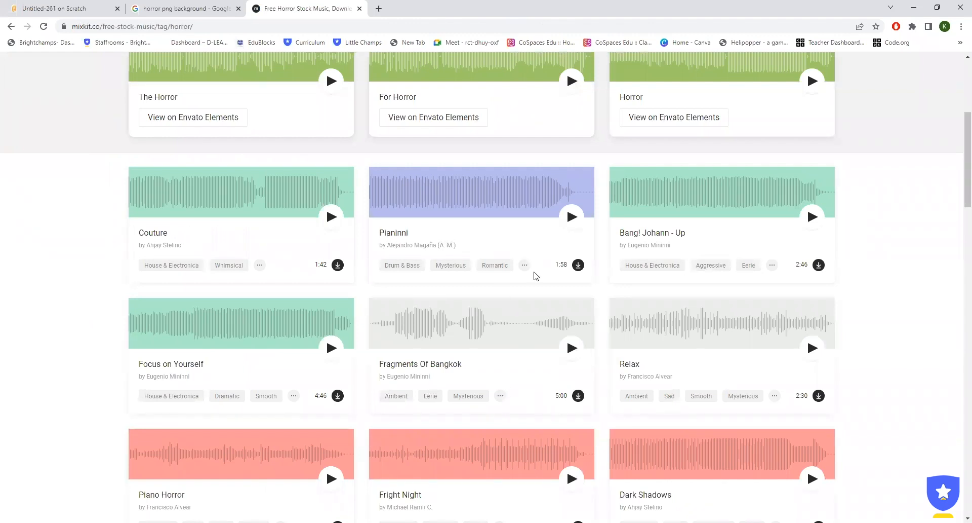
mouse_move(38, 59)
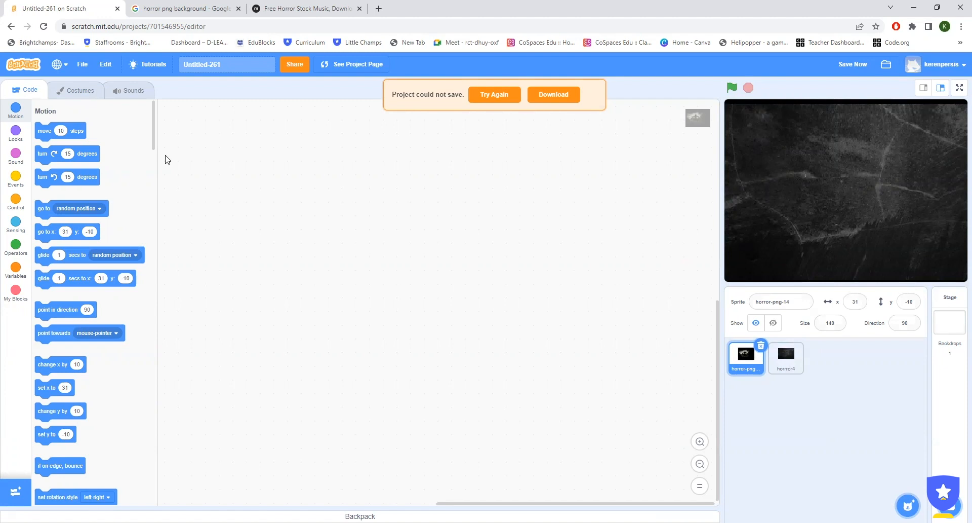
Upload mixkit-piano-horror-671.mp3 from Downloads as a sound of the haunted house sprite
left_click(132, 90)
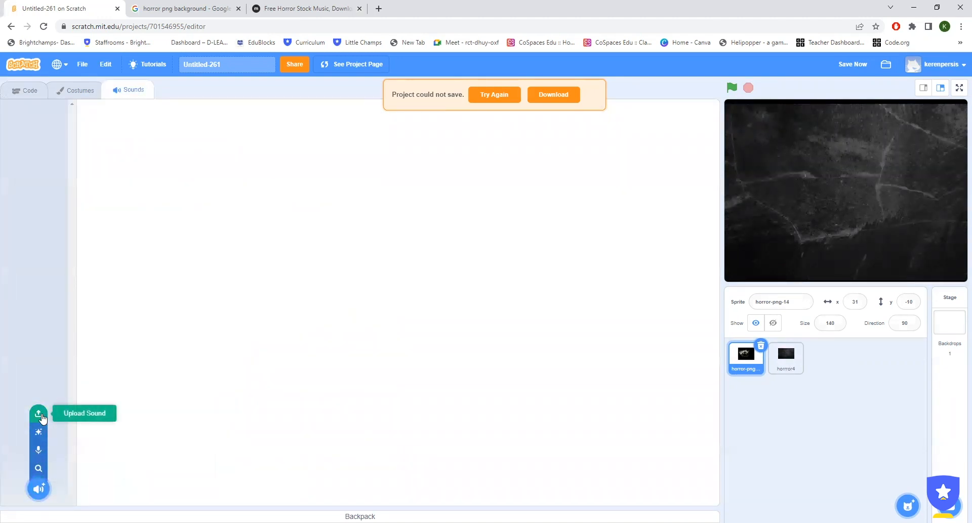
left_click(38, 413)
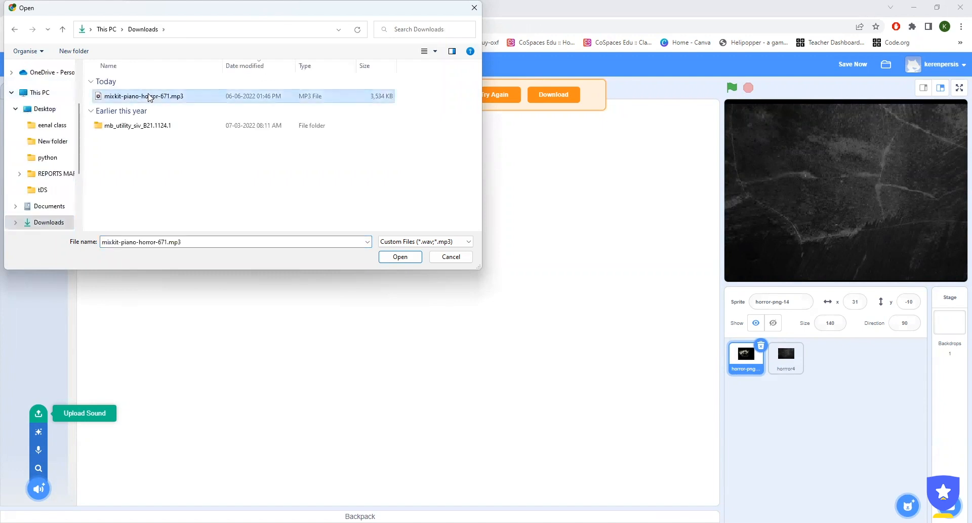
left_click(399, 257)
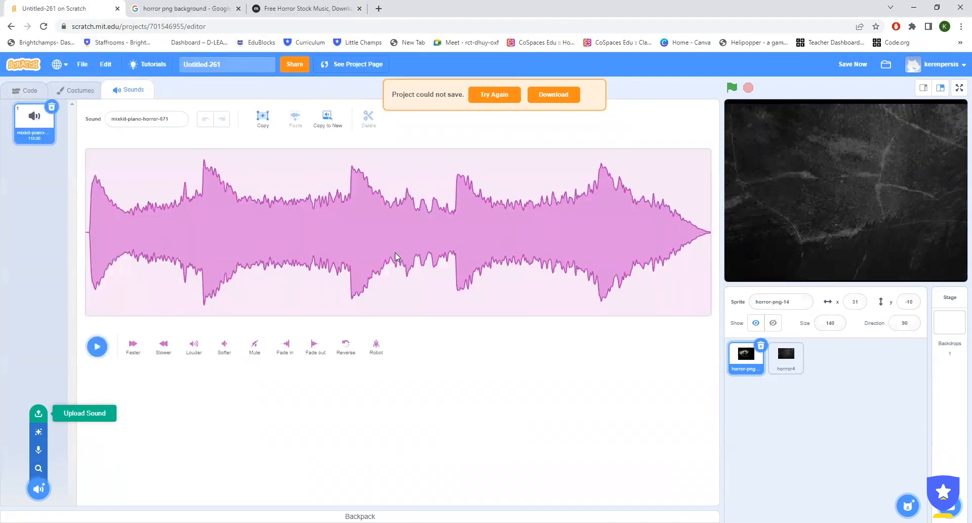
left_click(26, 90)
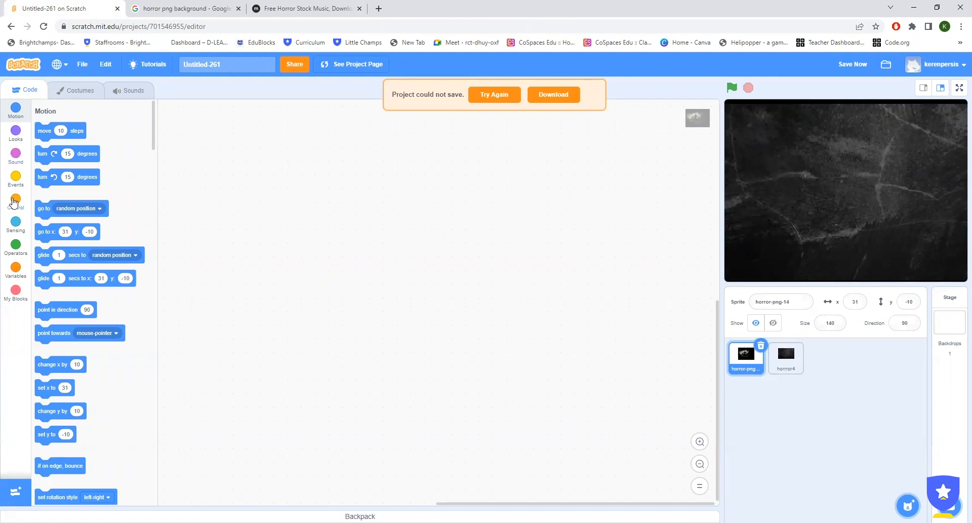
Make a green-flag script play the piano horror track until done, test it, and add a second flag hat
left_click(15, 180)
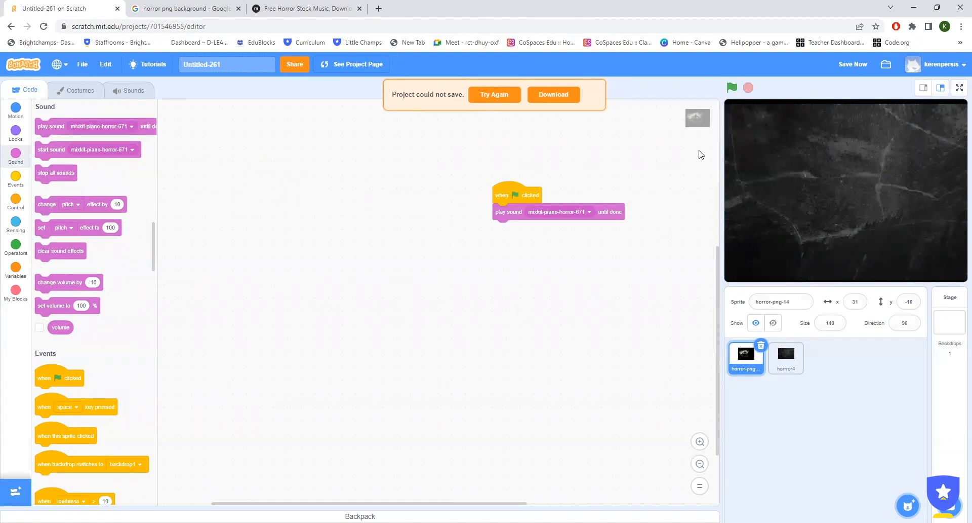
left_click(732, 87)
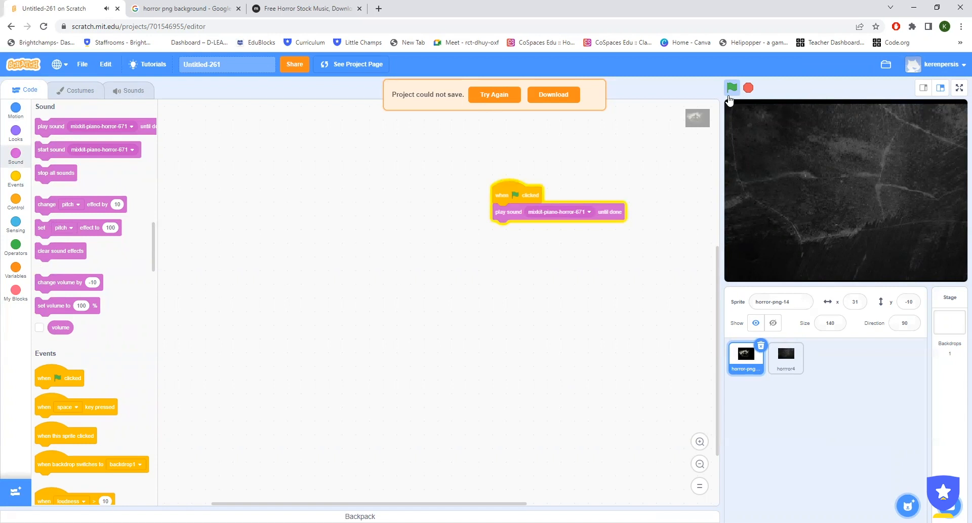
left_click(731, 87)
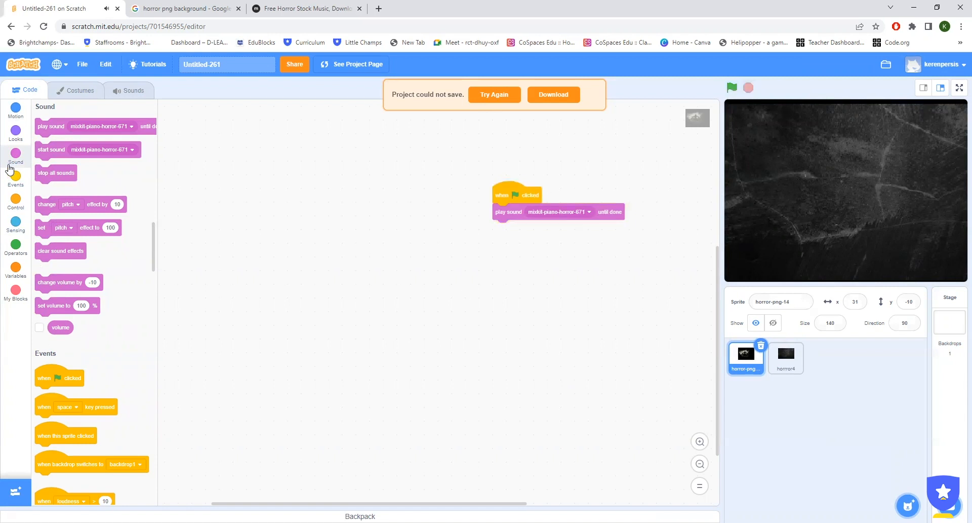
left_click(15, 180)
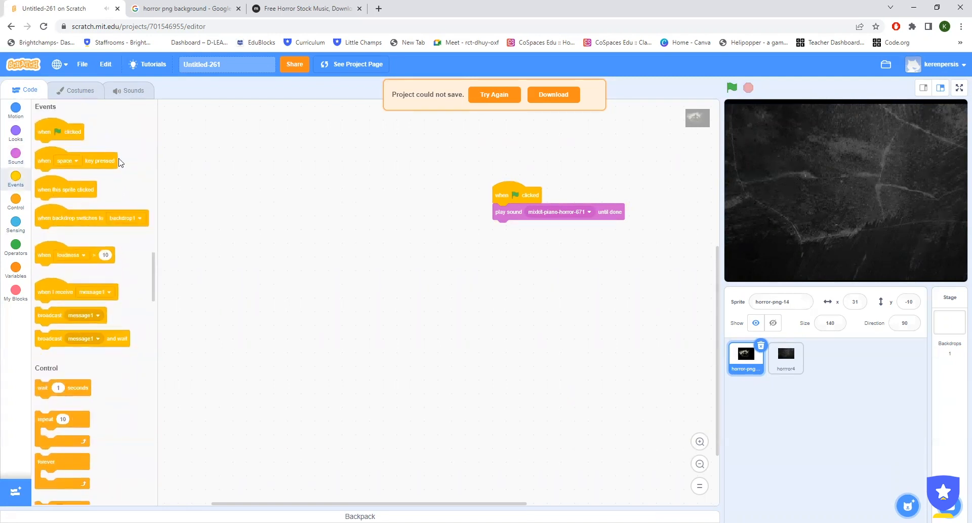
left_click_drag(59, 132, 297, 217)
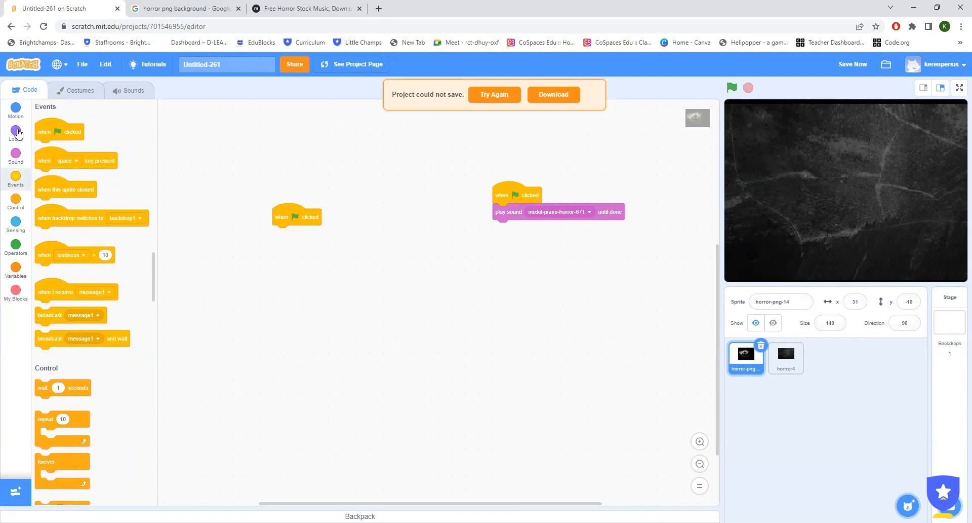
Add 'go to front layer' under the second green-flag script and run the project
left_click(15, 133)
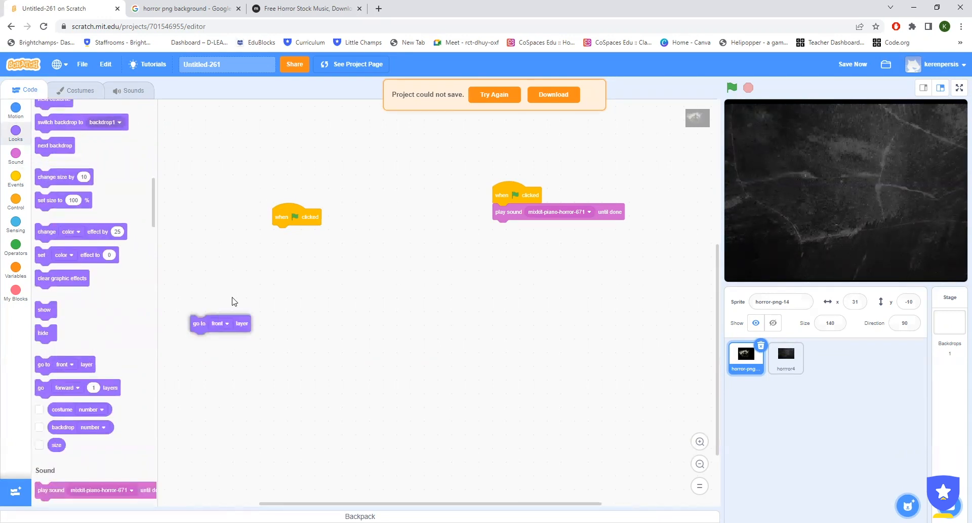
left_click(731, 87)
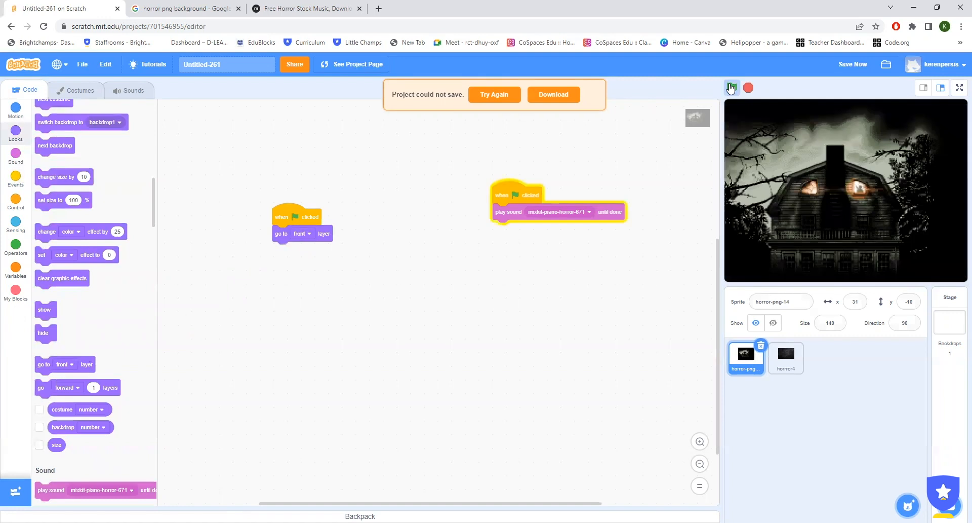
left_click(731, 87)
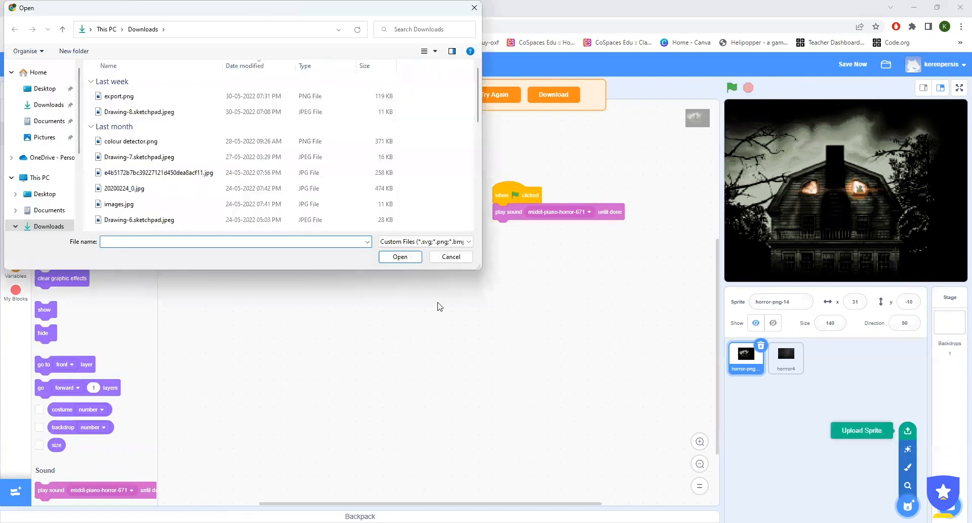
Cancel the upload and set up the Text tool with a dark red fill for Sprite1
left_click(451, 256)
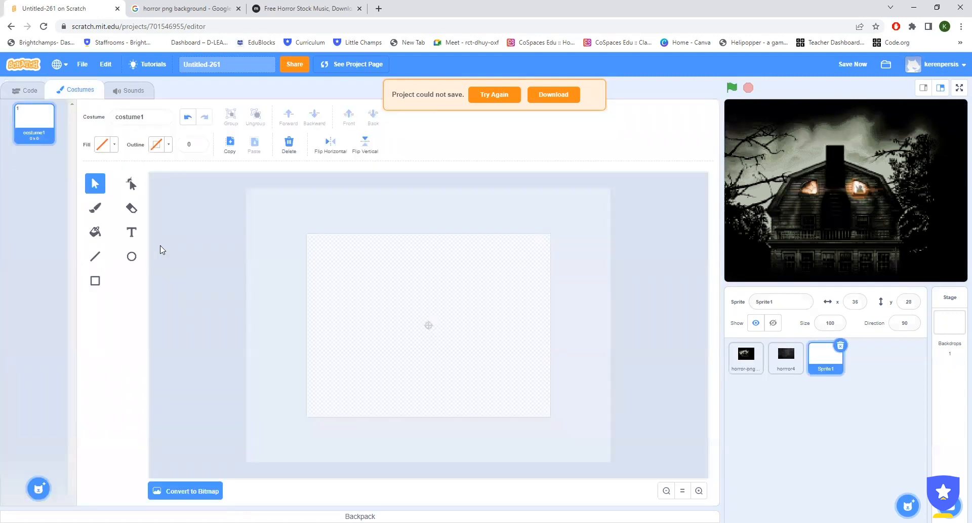
left_click(132, 232)
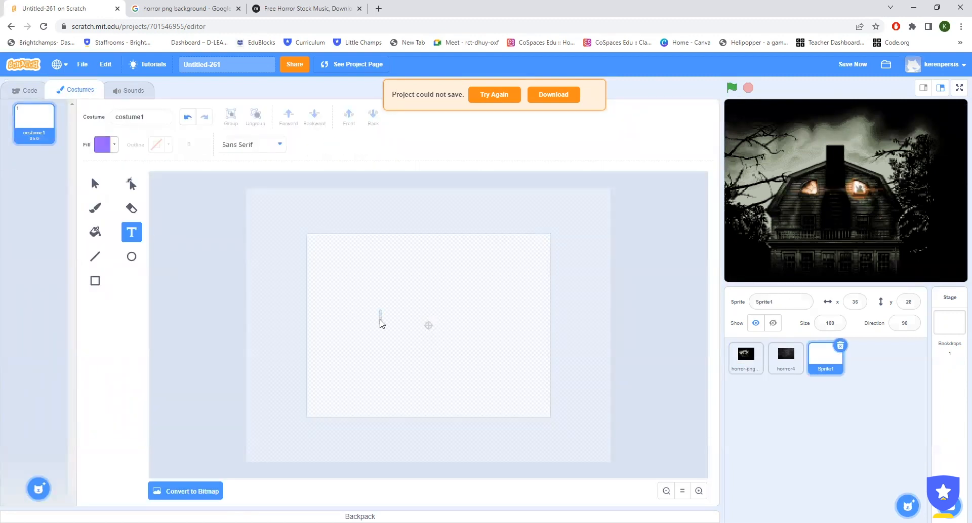
left_click(101, 145)
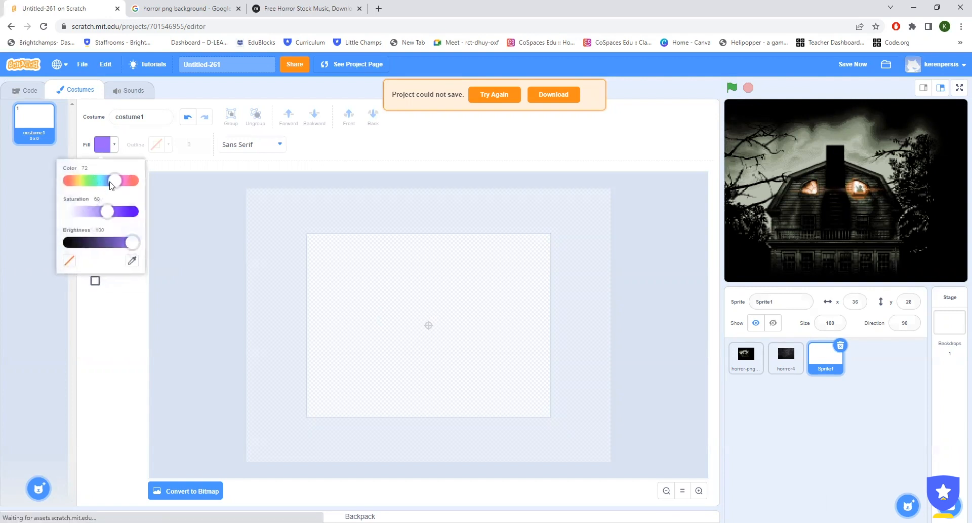
left_click_drag(113, 180, 68, 180)
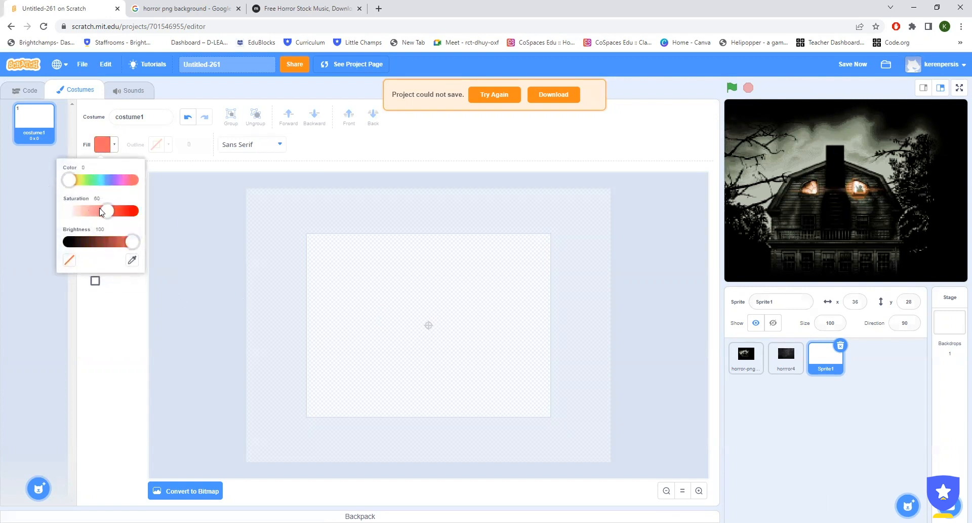
left_click_drag(131, 242, 104, 242)
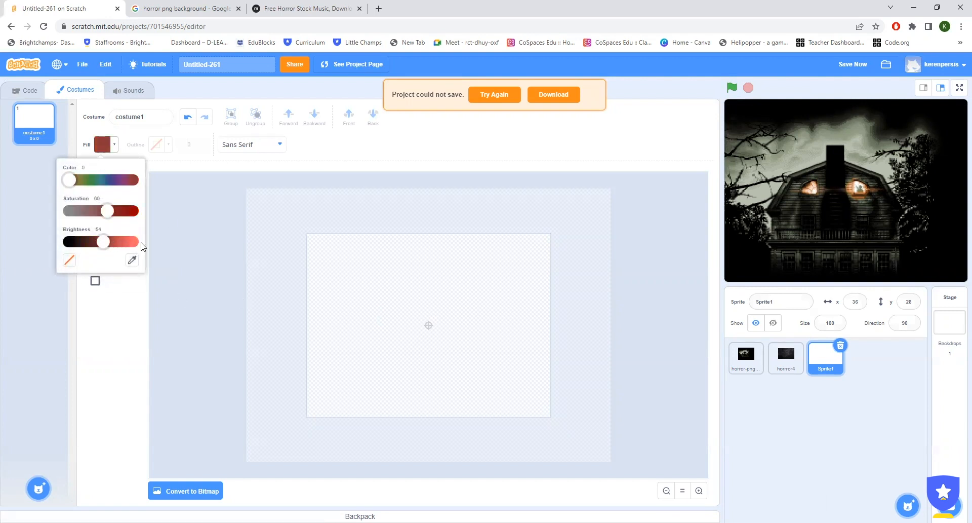
Write WELCOME TO HORROR GAME as the costume, then select the haunted house sprite
left_click(130, 232)
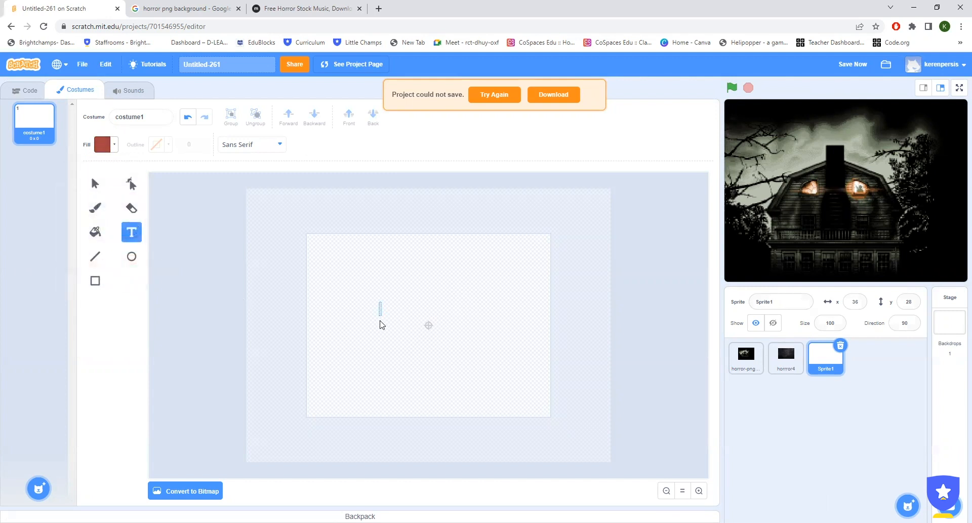
type("WE")
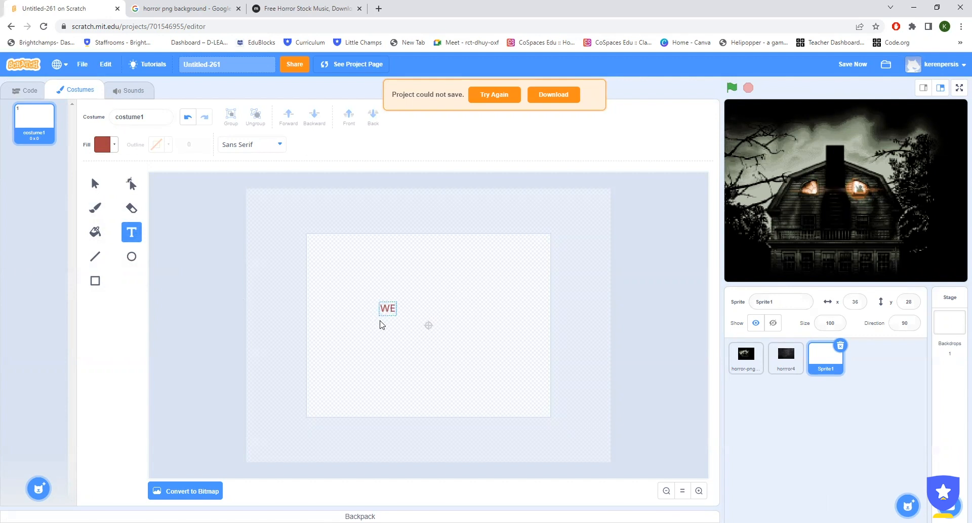
type("LCOME")
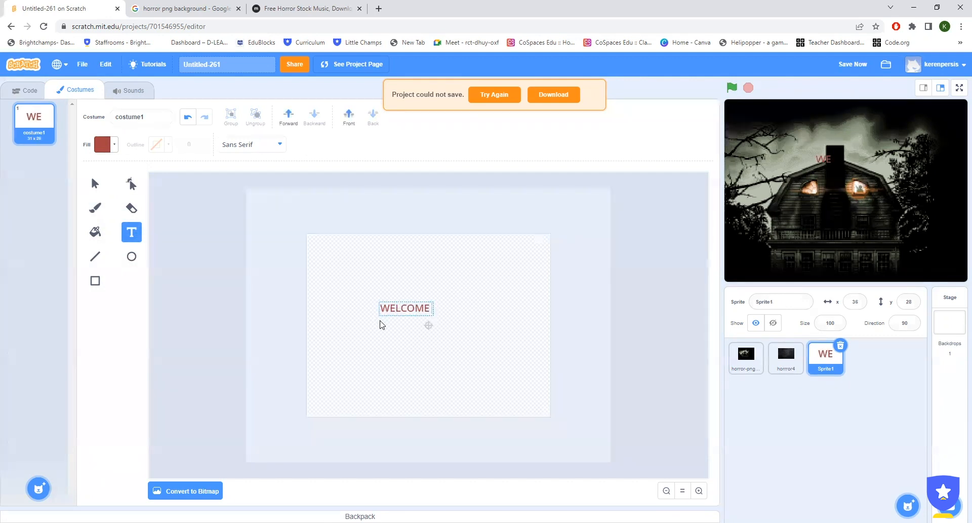
type("TO")
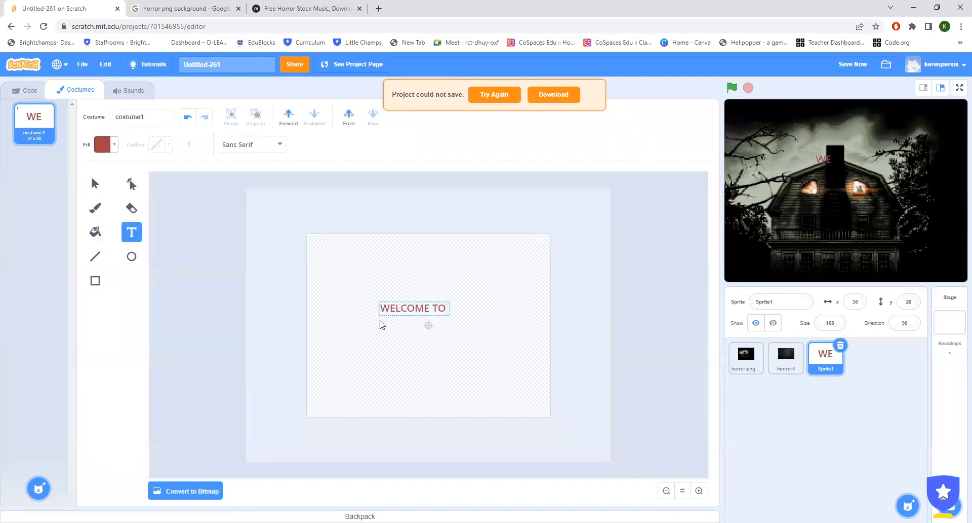
type("HORRO")
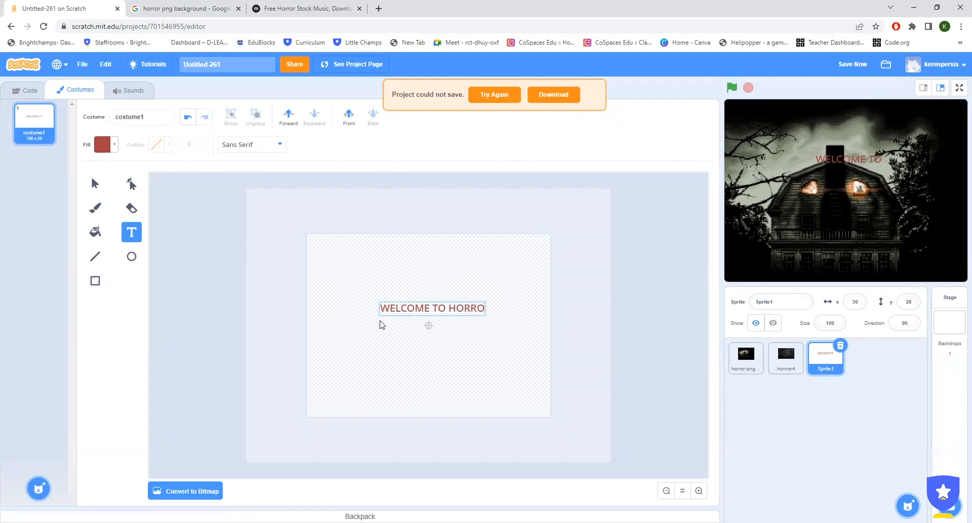
type("R GAME")
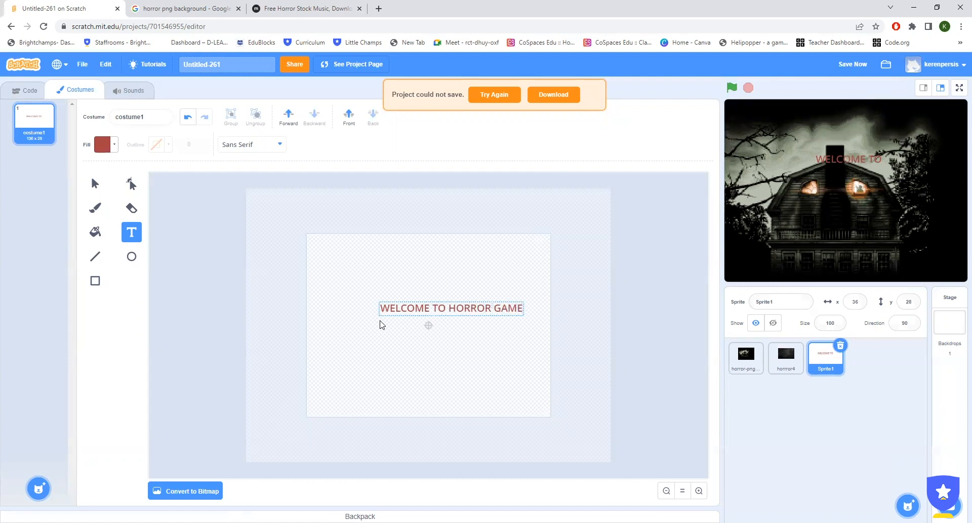
left_click(452, 308)
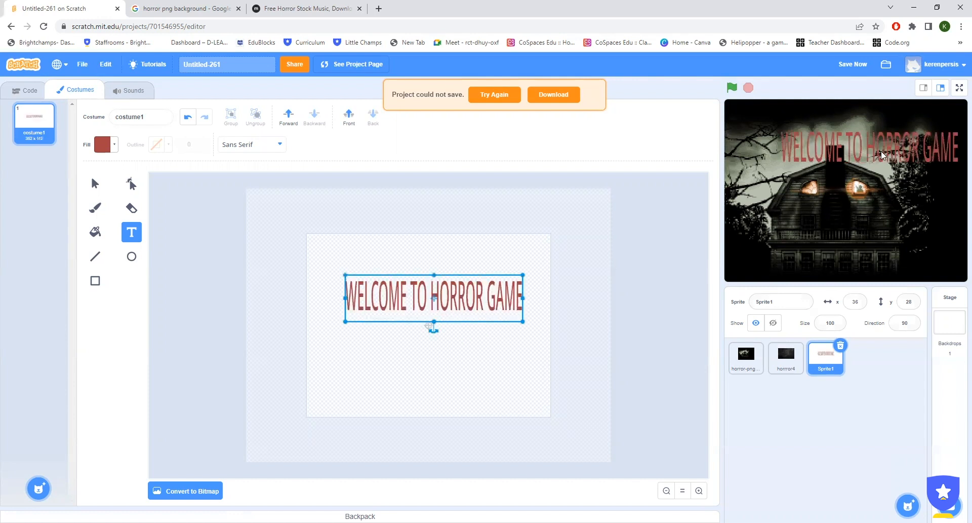
left_click(745, 358)
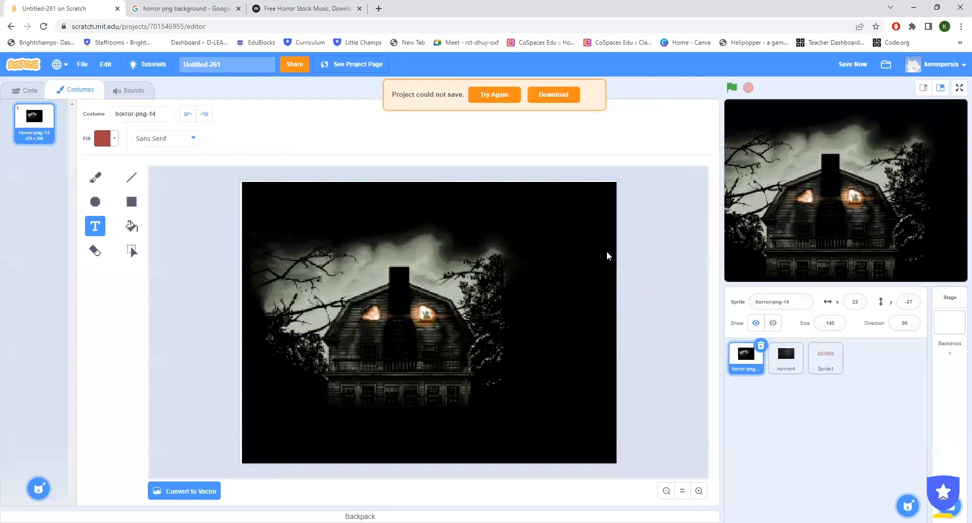
Give the welcome text sprite a green-flag script that brings it to the front layer
left_click(29, 90)
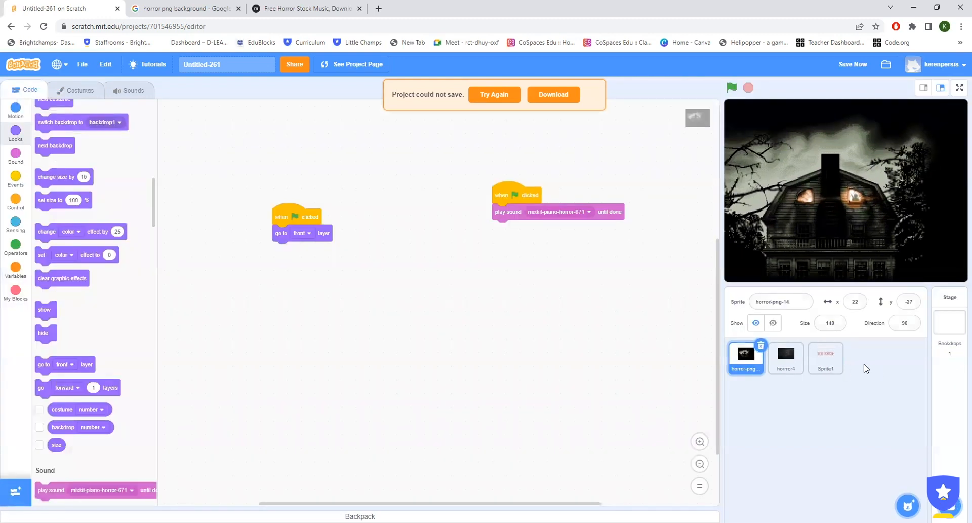
left_click(825, 358)
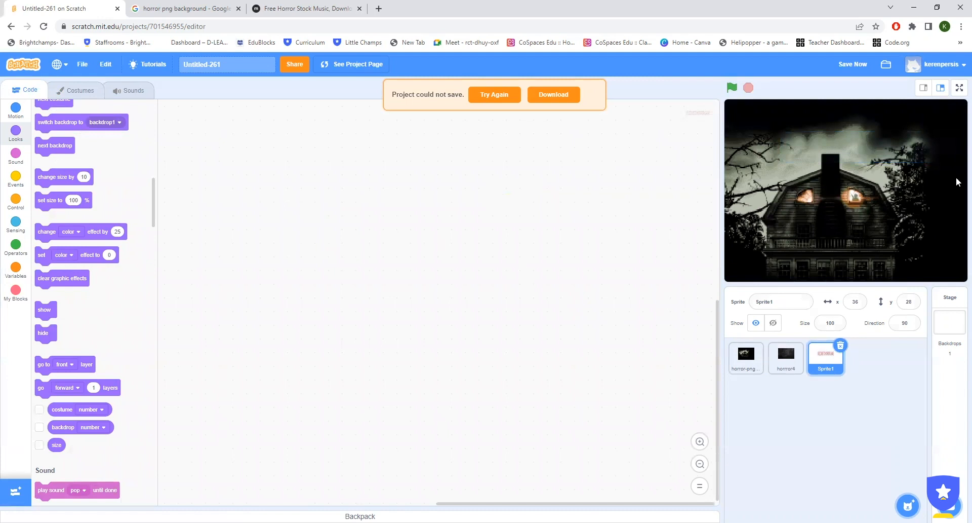
mouse_move(15, 180)
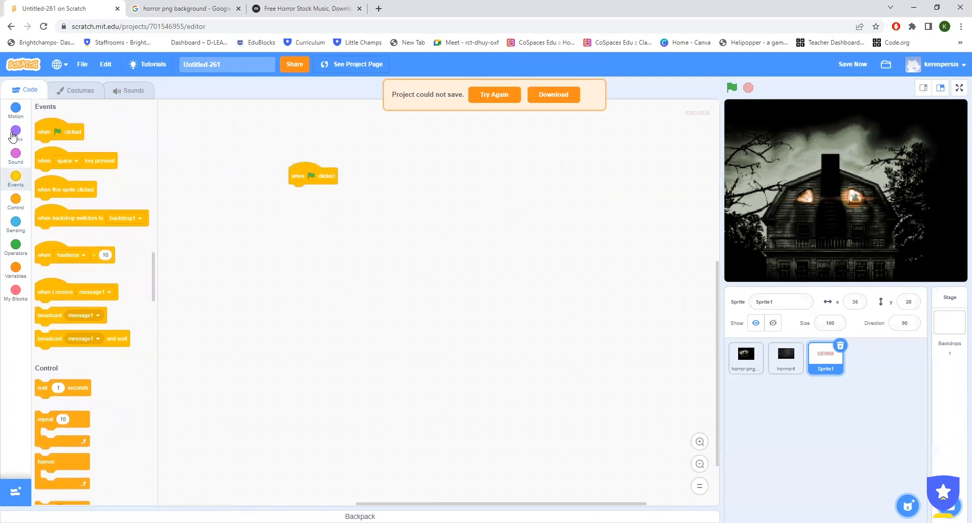
left_click(15, 130)
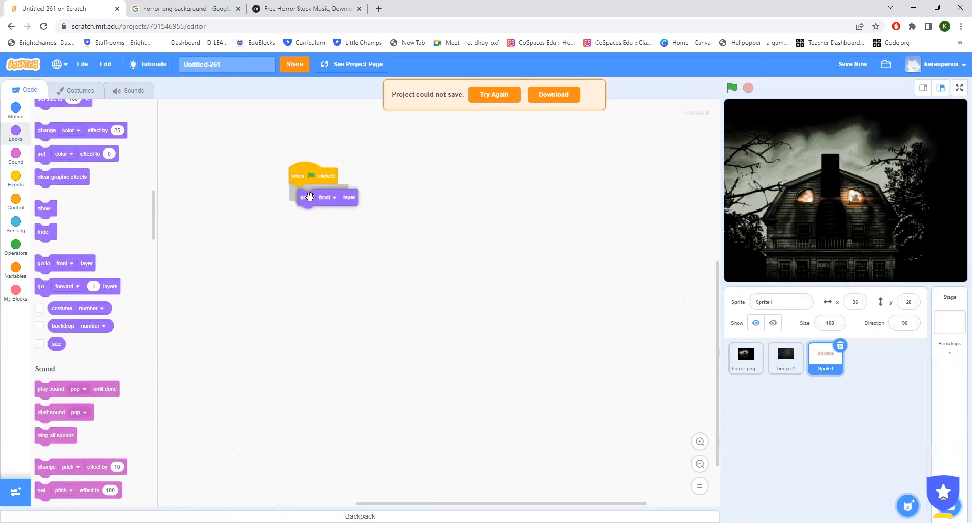
left_click(732, 87)
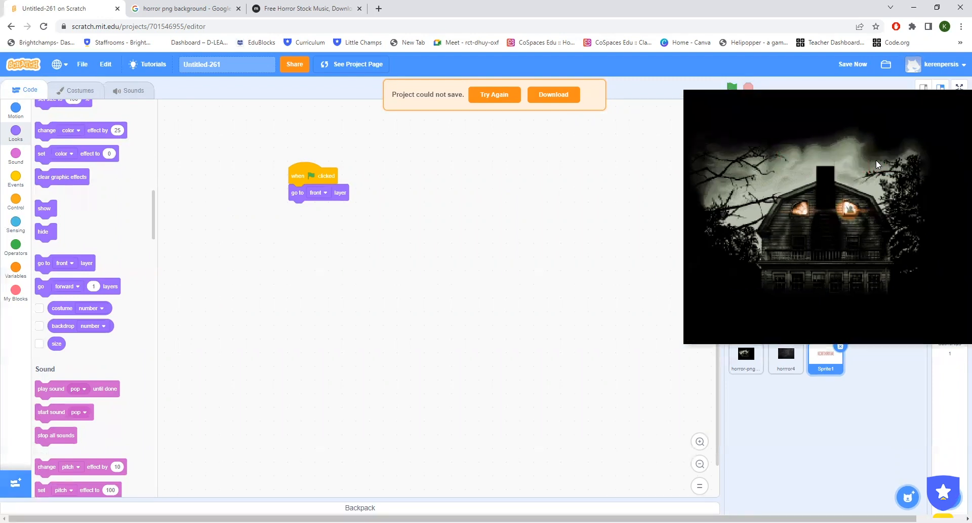
Run the project to confirm the welcome title shows over the haunted house
left_click(731, 87)
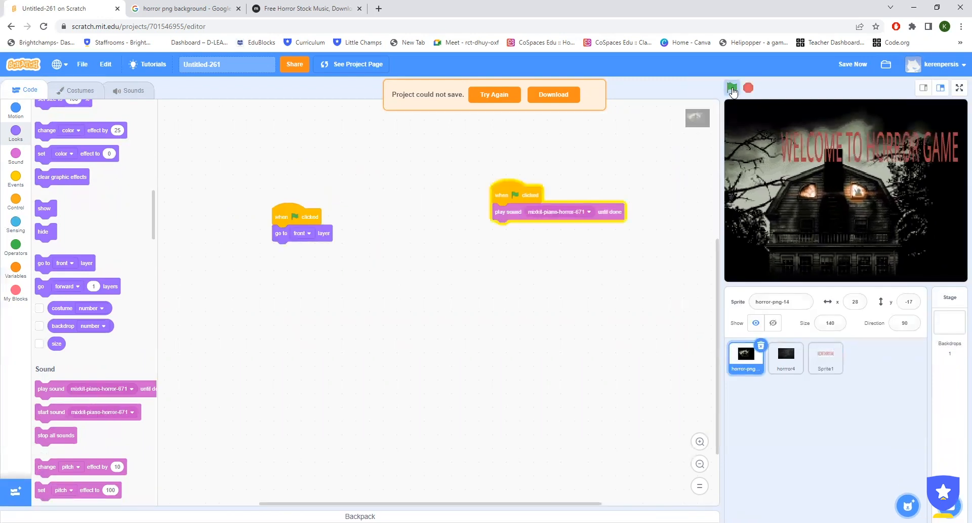
left_click(731, 87)
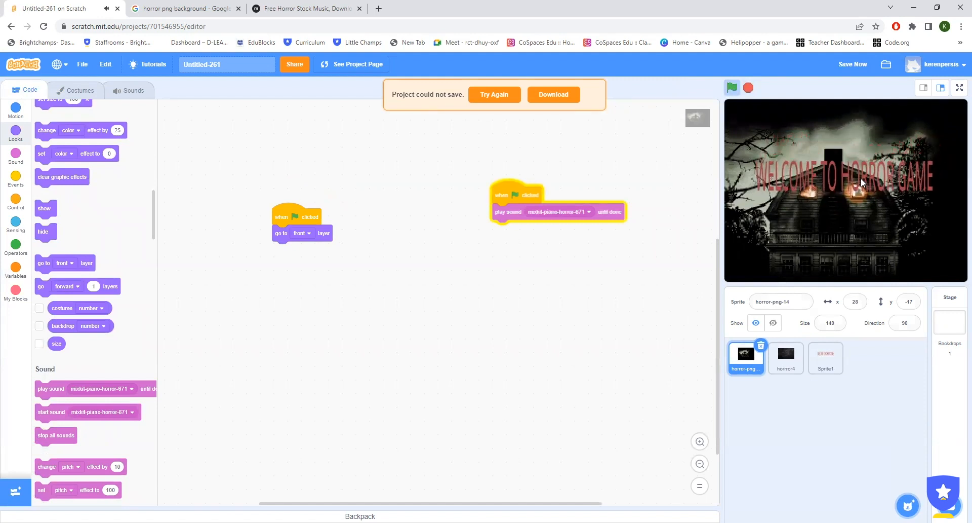
left_click(826, 358)
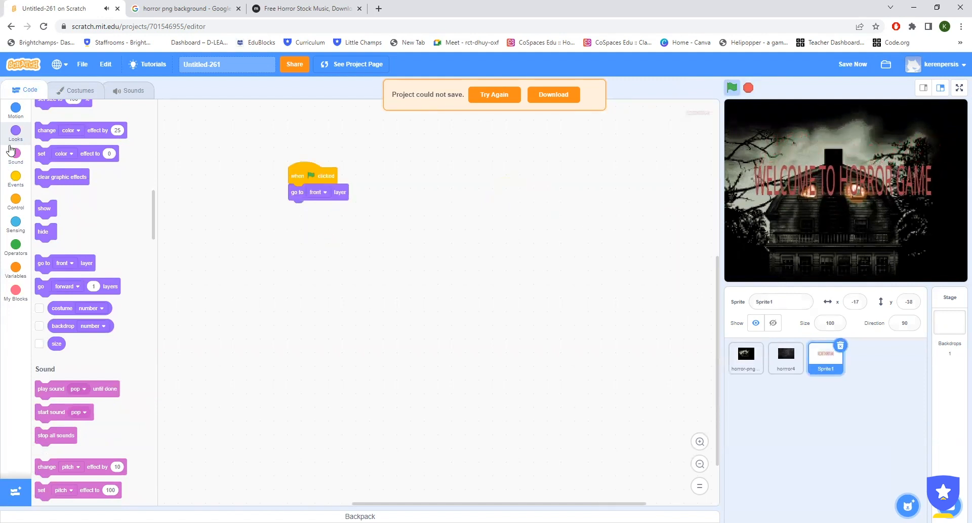
Start the text at x -17, y -38 and add a repeat 50 loop beneath it
left_click(15, 111)
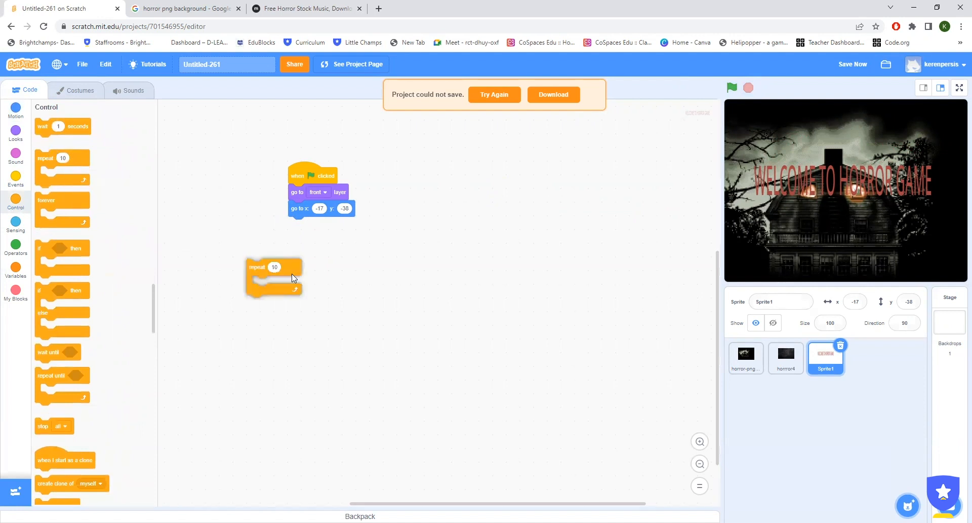
left_click_drag(256, 266, 299, 224)
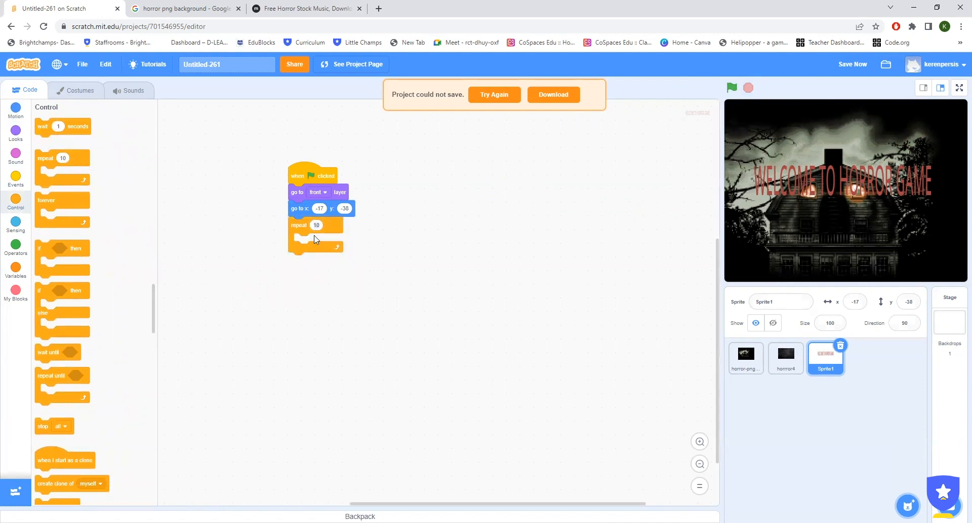
type("50")
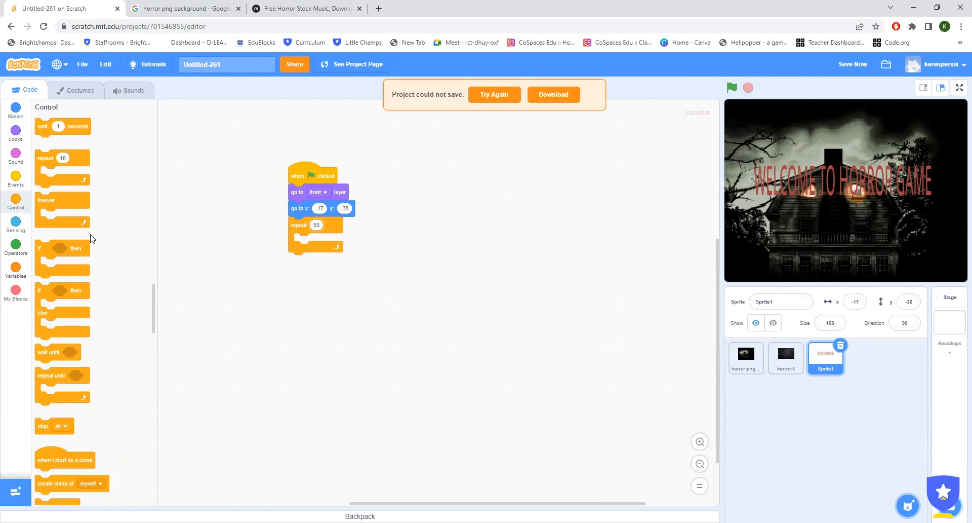
Inside the loop, turn right 30 degrees and wait 0.1 seconds each pass
left_click(15, 111)
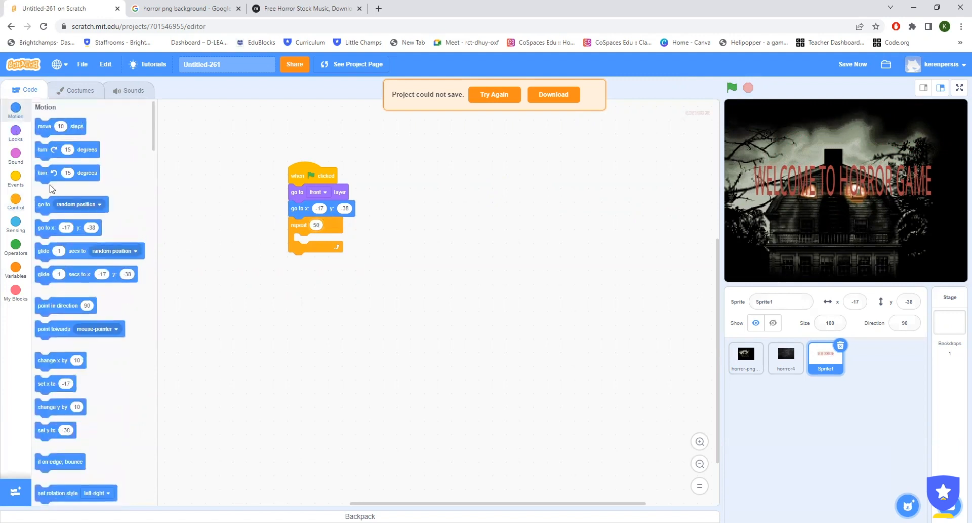
left_click_drag(67, 172, 327, 241)
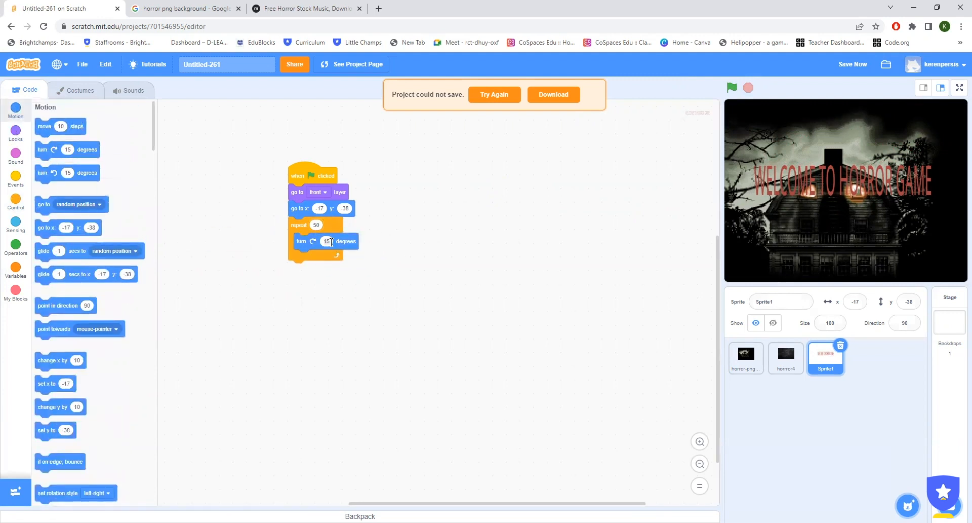
type("30")
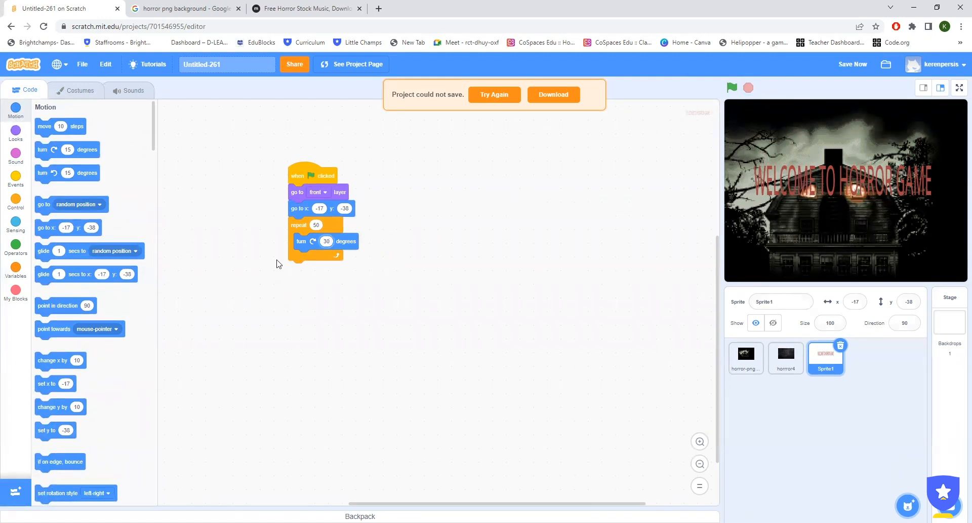
left_click(16, 201)
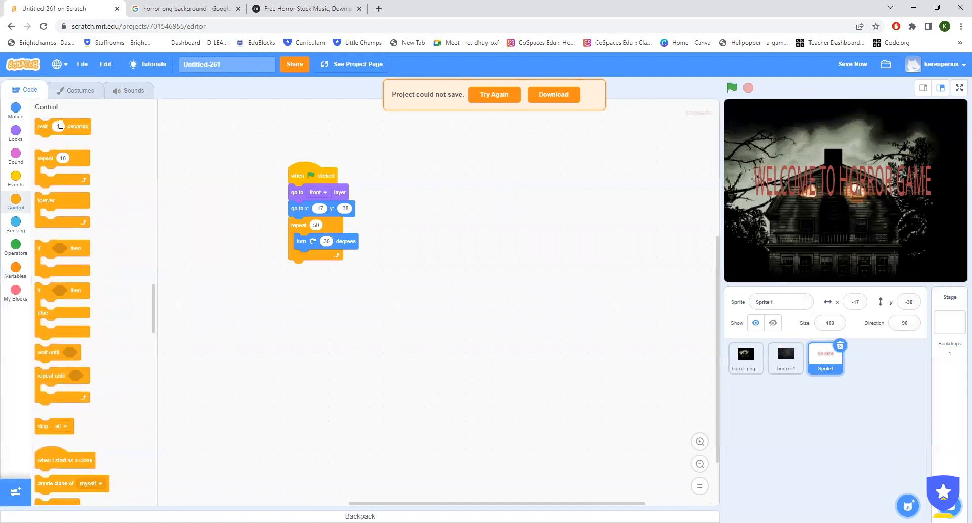
left_click_drag(62, 126, 319, 258)
type("0.1")
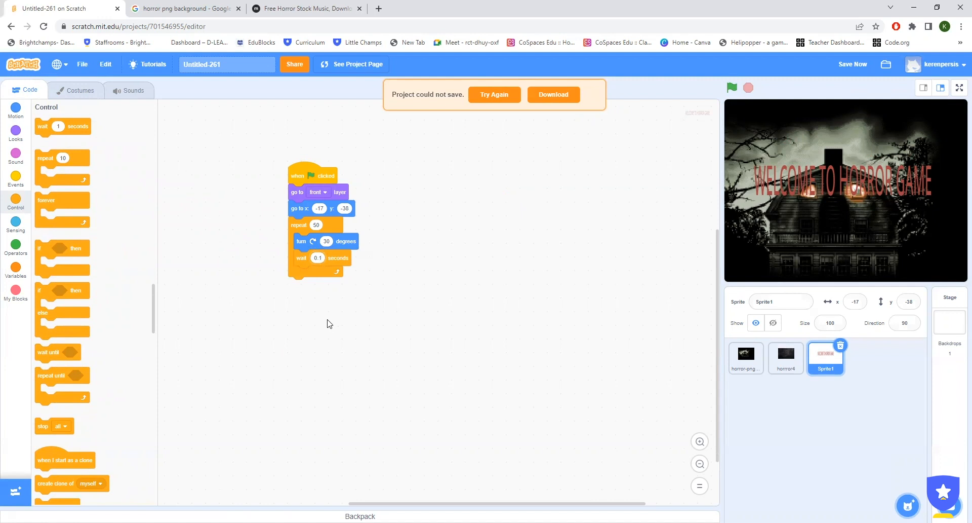
mouse_move(3, 132)
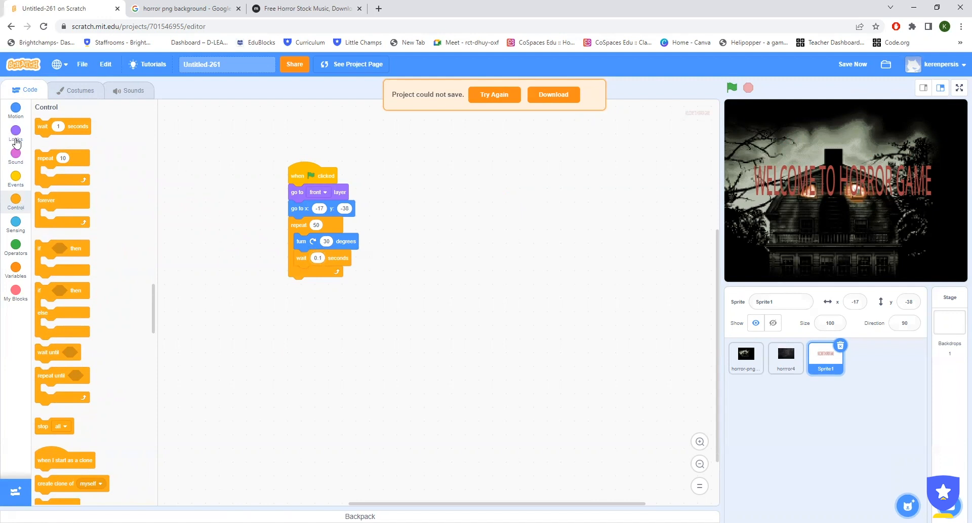
Reset the text's direction to 90 after spinning and add a second repeat 50 loop
left_click(16, 111)
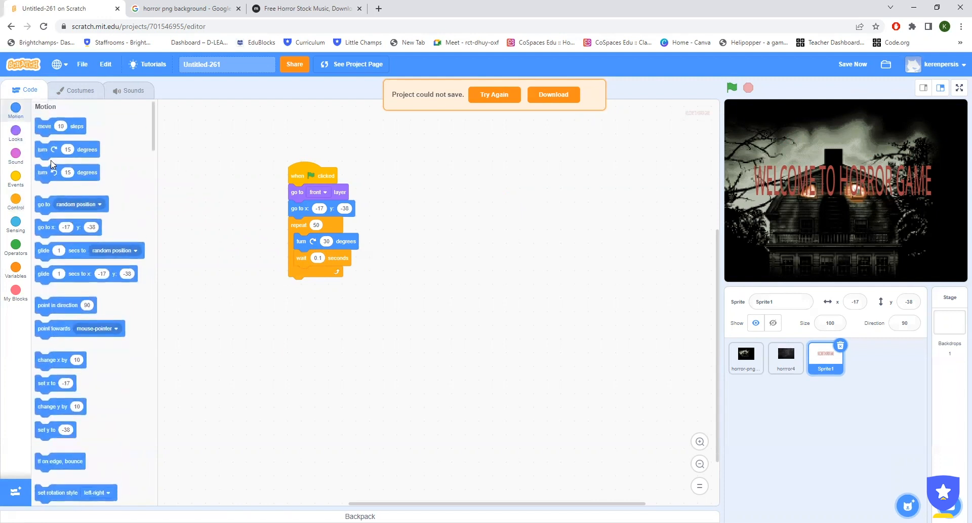
left_click_drag(59, 305, 278, 201)
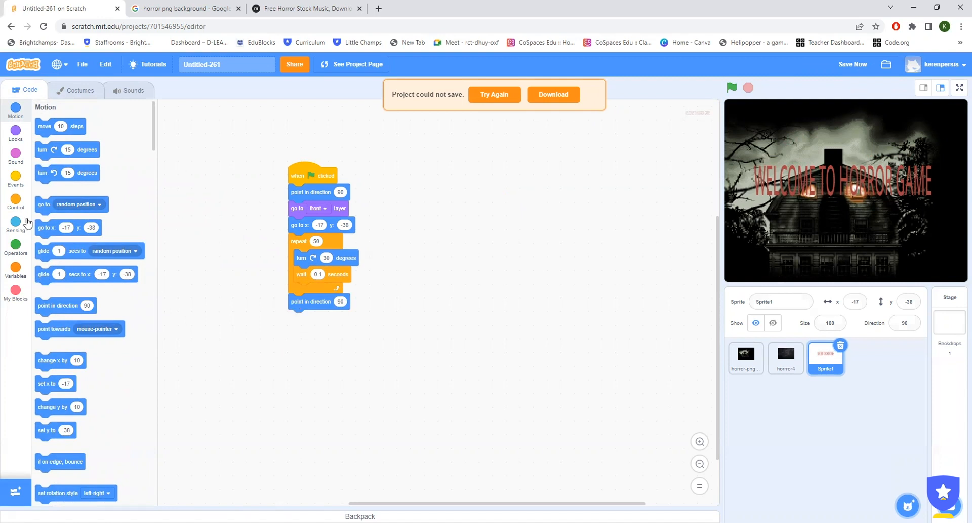
left_click(15, 201)
type("50")
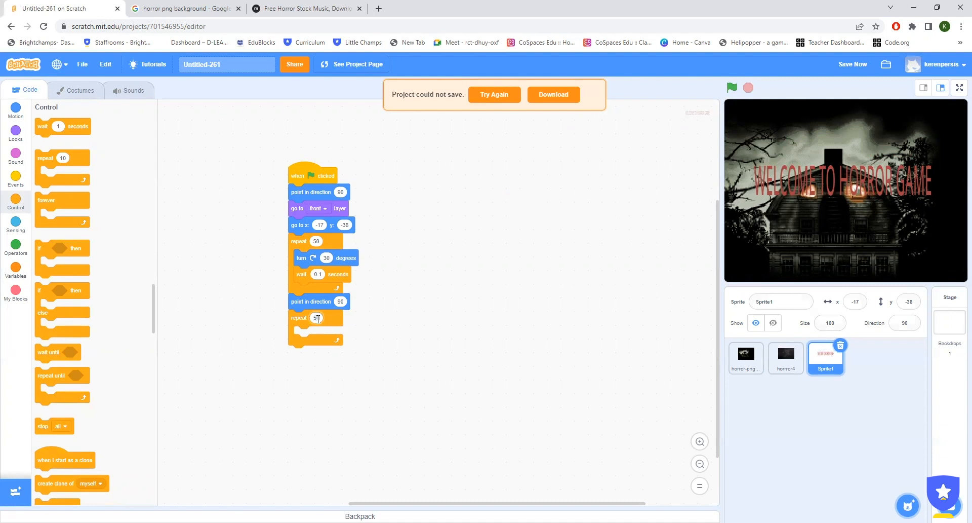
left_click(15, 133)
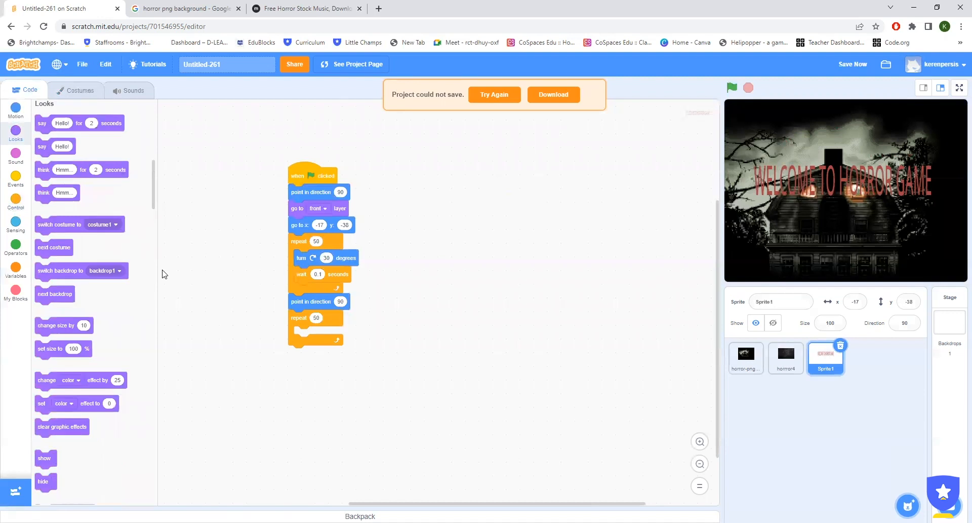
scroll("down", 3)
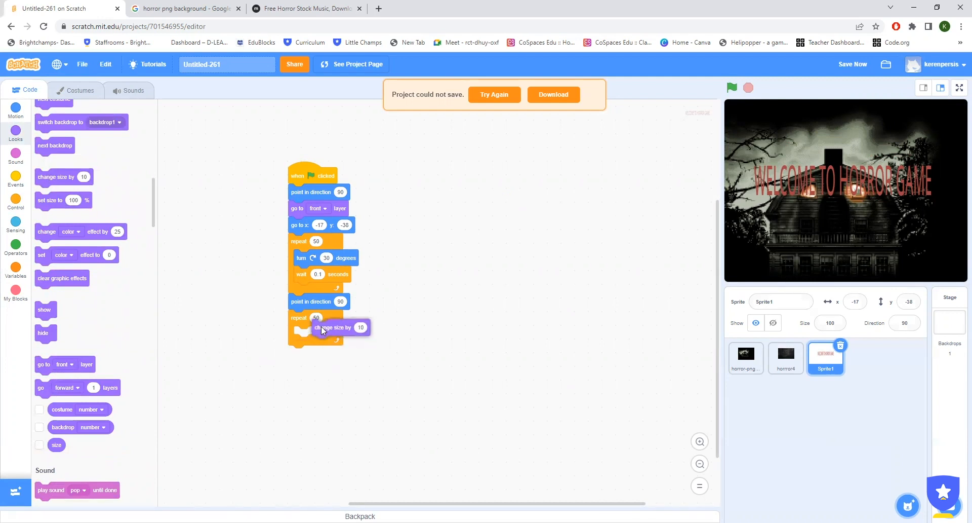
In the second loop change size by -1 and wait 0.1 seconds, with show at start and hide at end
left_click_drag(332, 327, 316, 335)
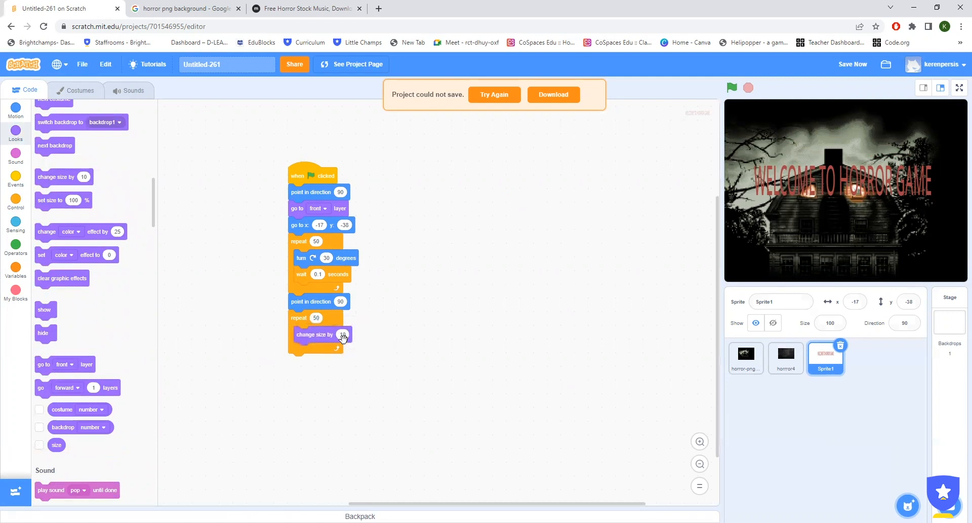
left_click(731, 87)
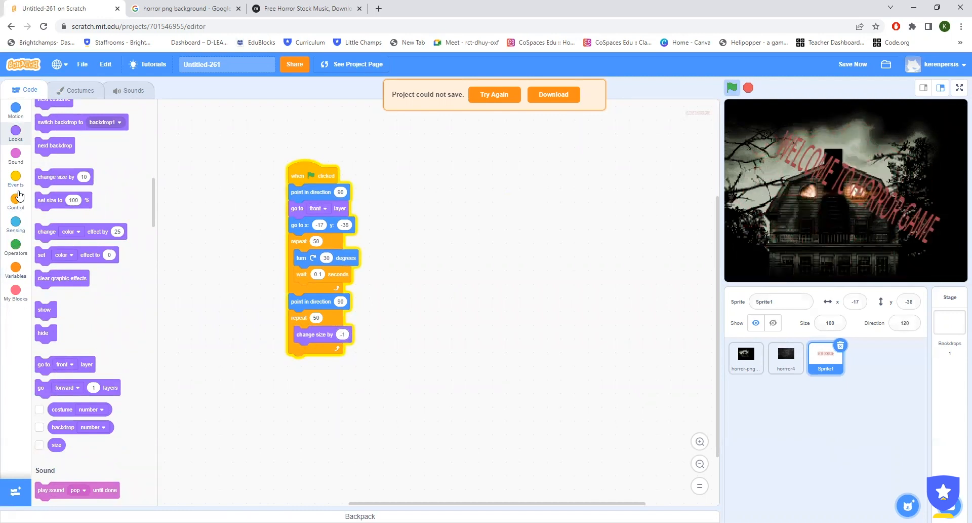
left_click(15, 198)
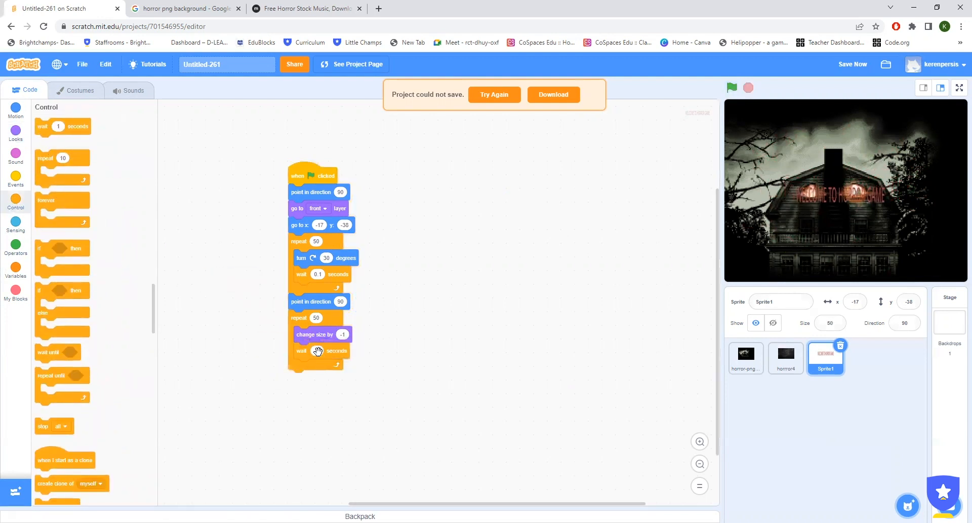
left_click(319, 351)
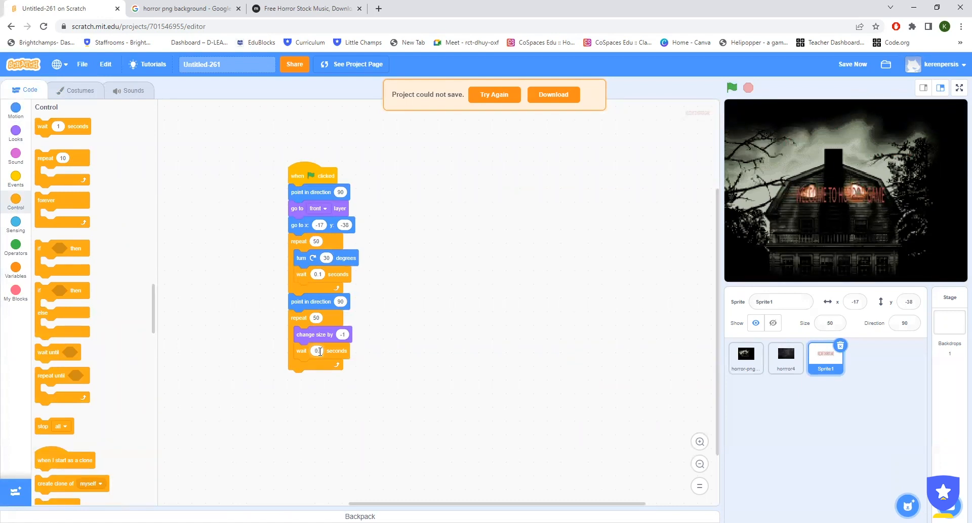
type("0.1")
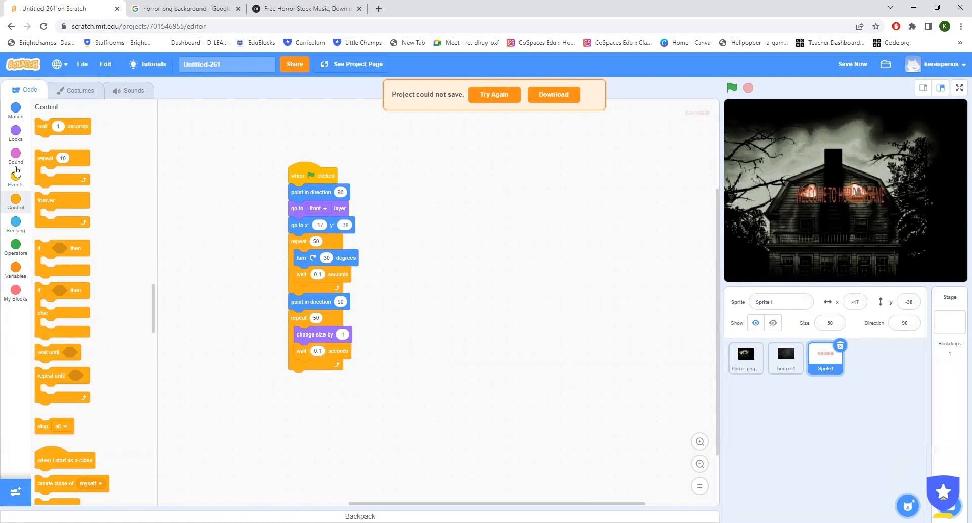
left_click(15, 134)
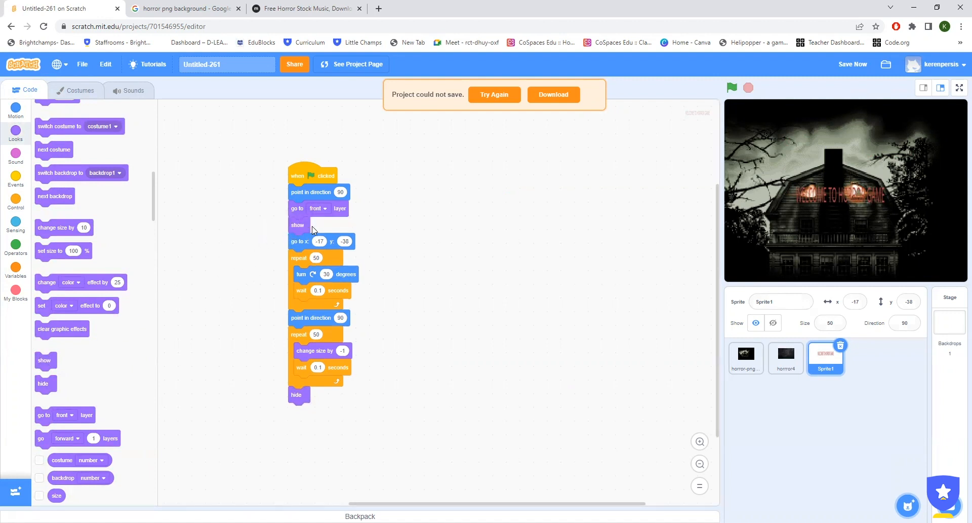
left_click(731, 87)
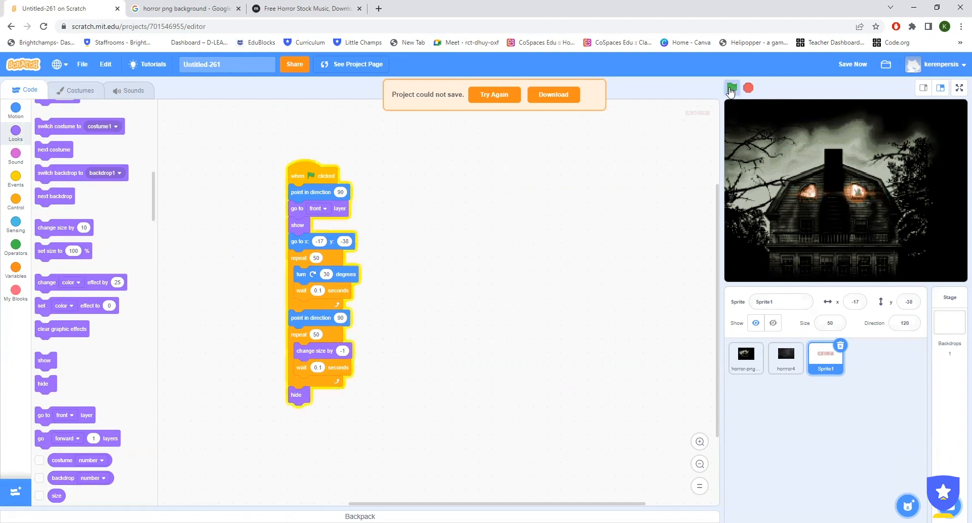
left_click(732, 88)
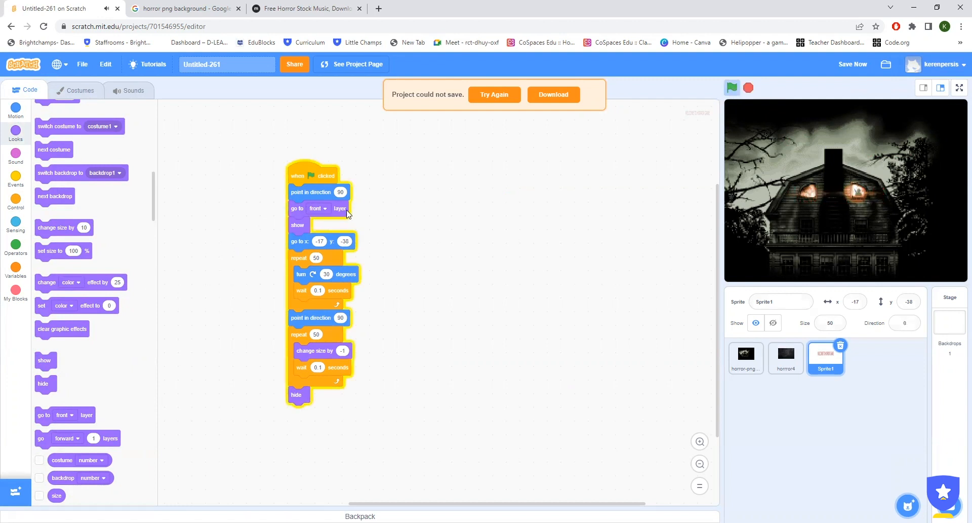
left_click(317, 208)
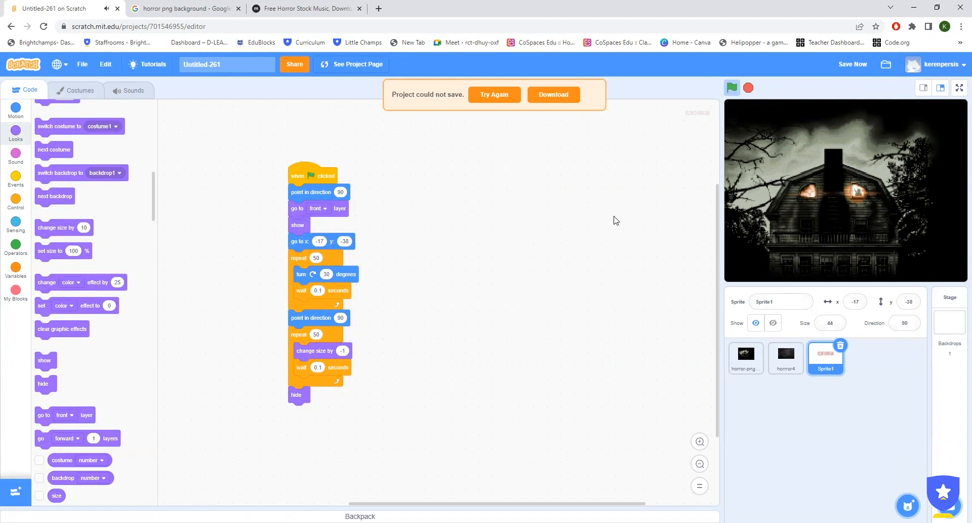
mouse_move(772, 84)
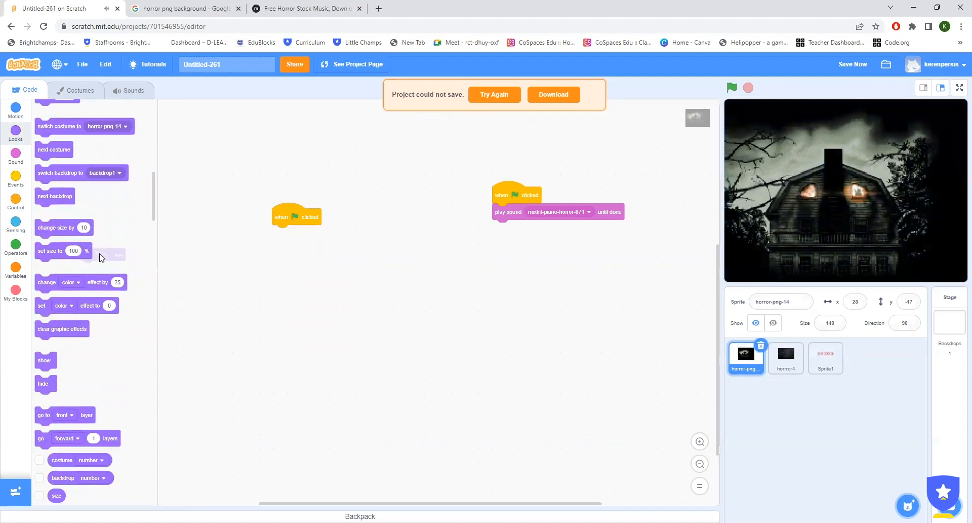
left_click(732, 87)
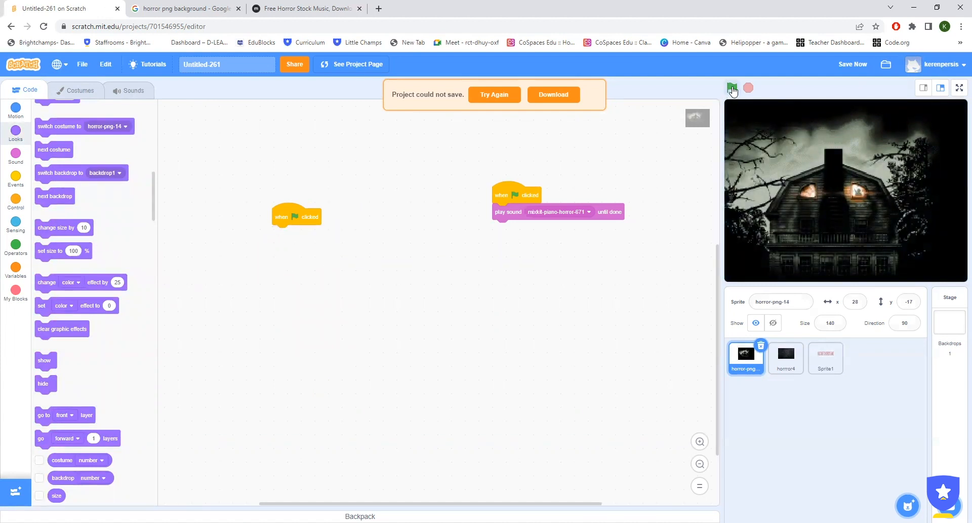
left_click(732, 87)
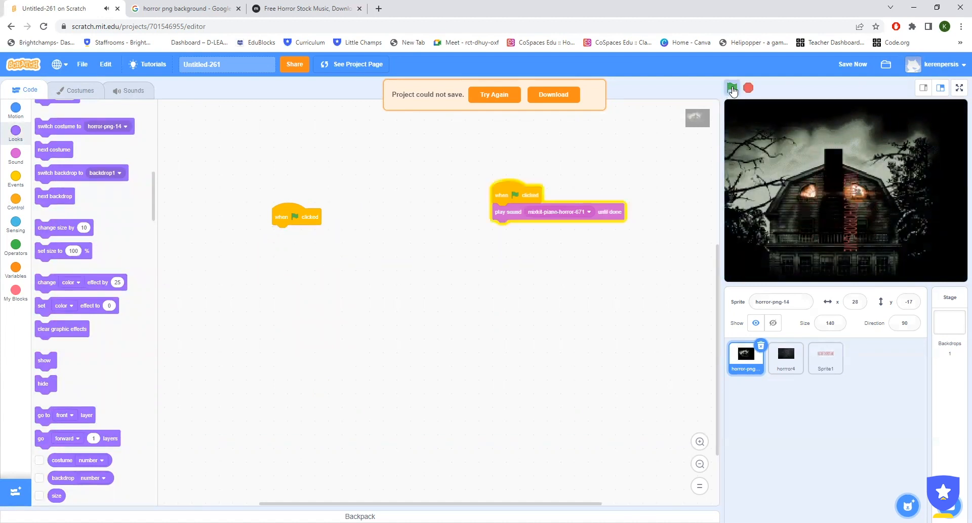
left_click(732, 87)
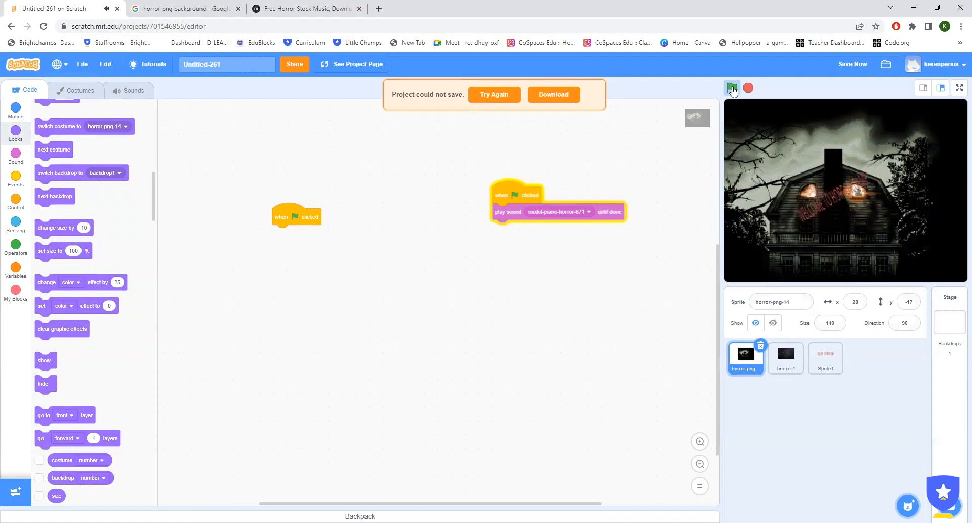
left_click(733, 87)
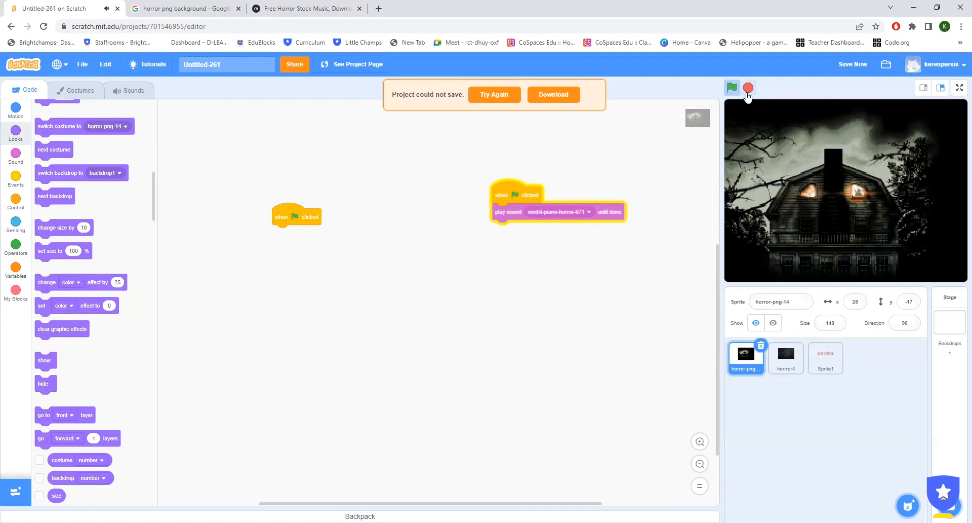
left_click(748, 88)
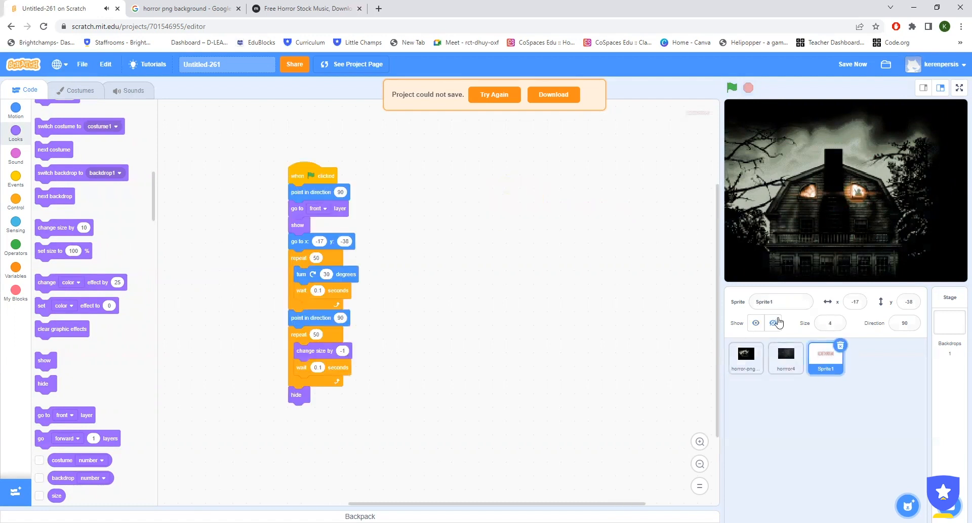
Start the script with set size to 100% and rerun to see the full-size title spin then vanish
left_click(830, 323)
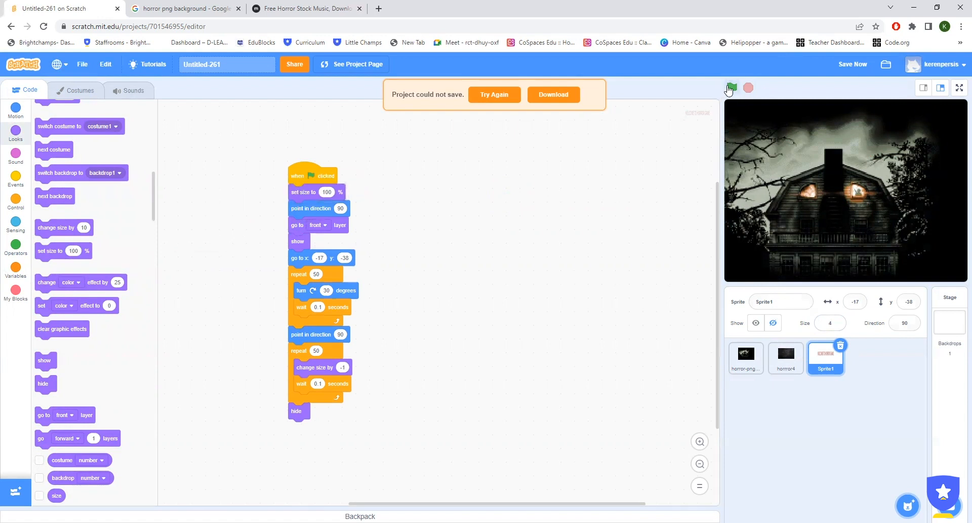
left_click(730, 88)
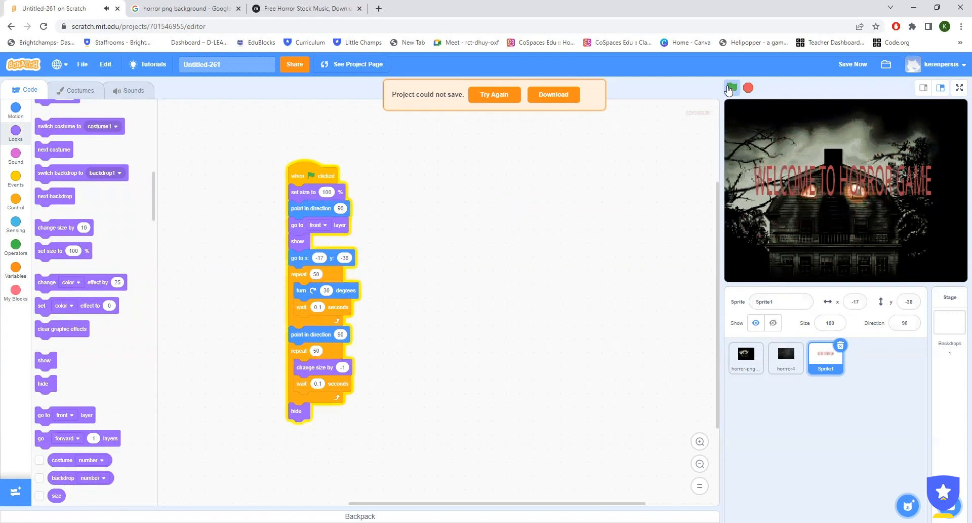
left_click(731, 87)
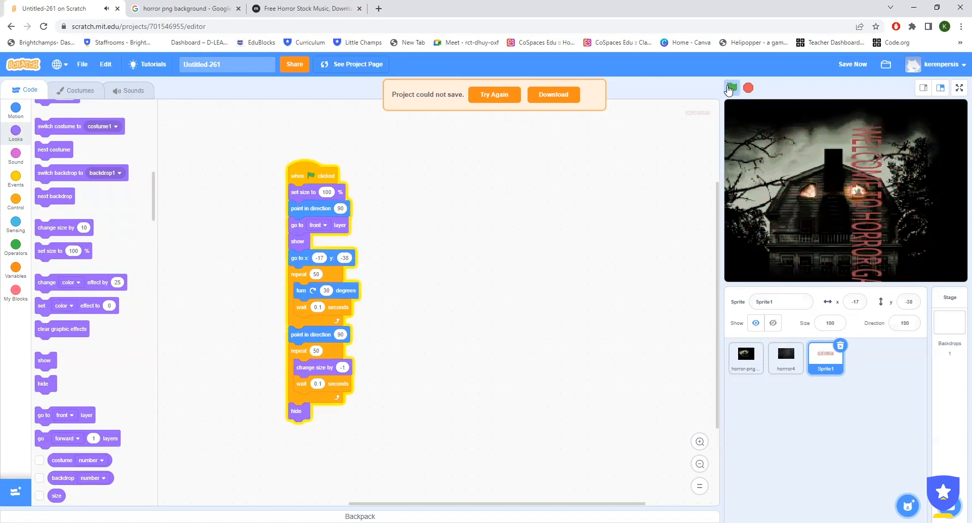
left_click(730, 88)
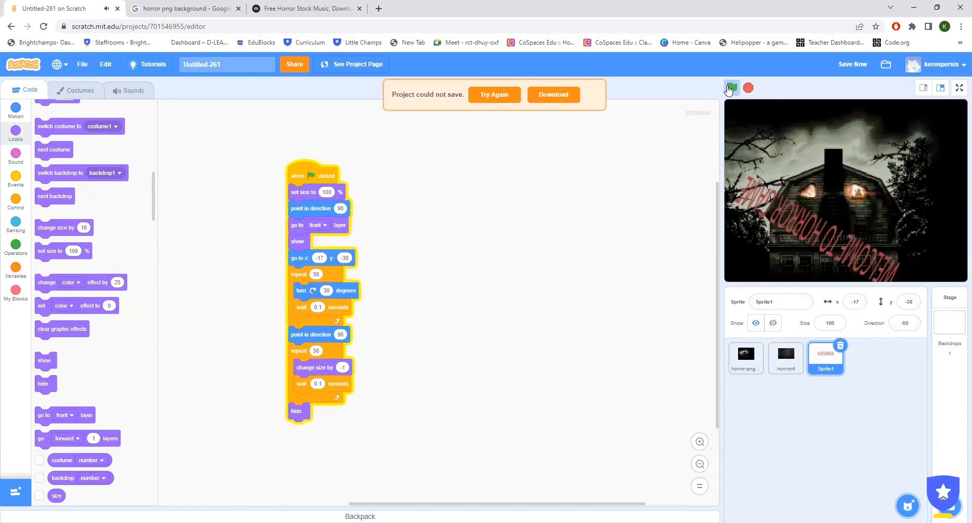
left_click(730, 90)
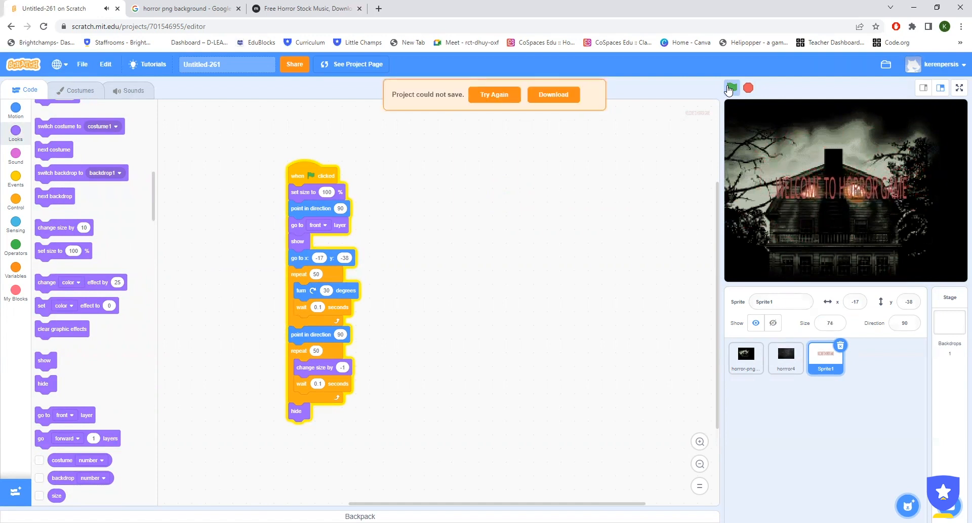
left_click(731, 87)
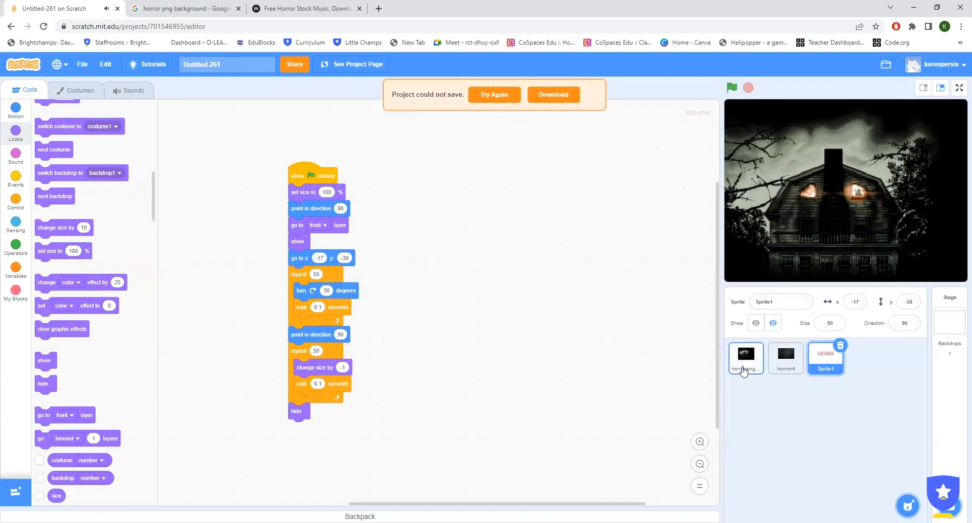
mouse_move(745, 364)
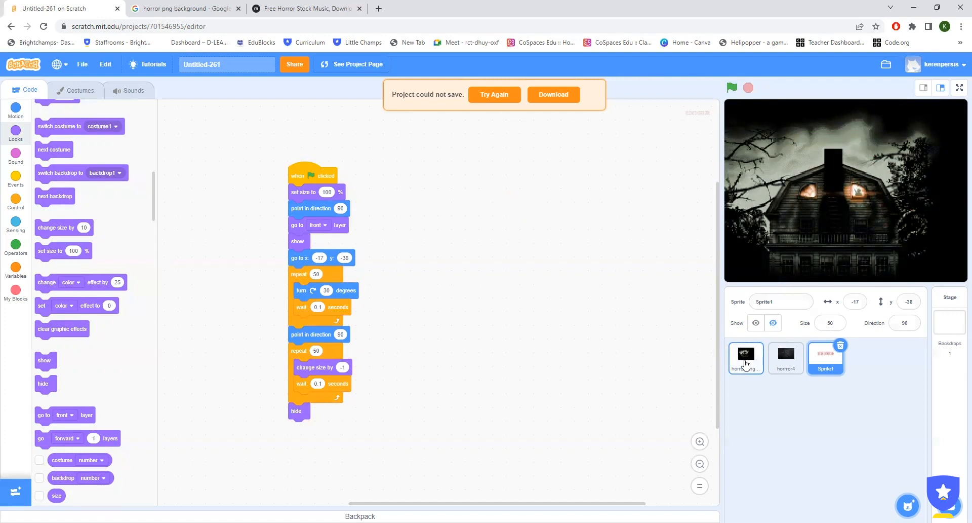
Make the haunted house go to x 26, y -17 then glide to x 240, y 180
left_click(747, 359)
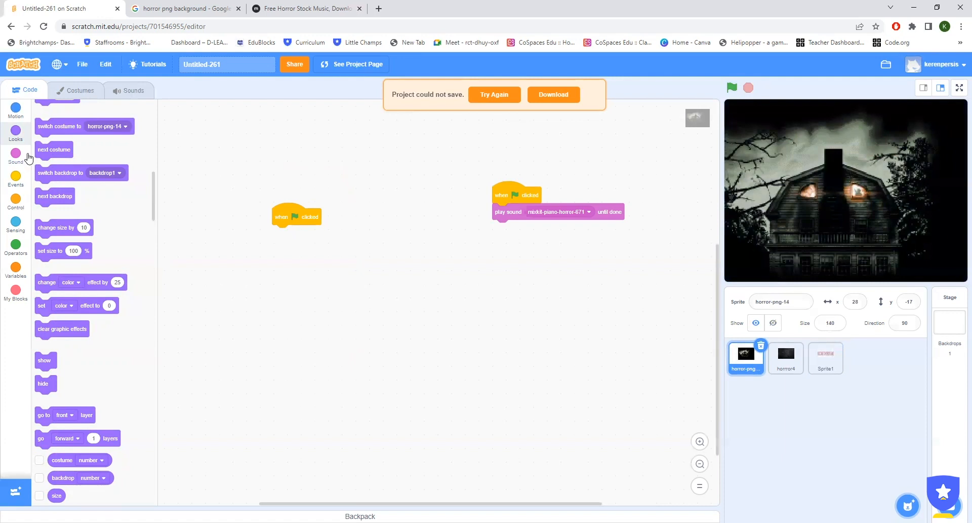
left_click(15, 110)
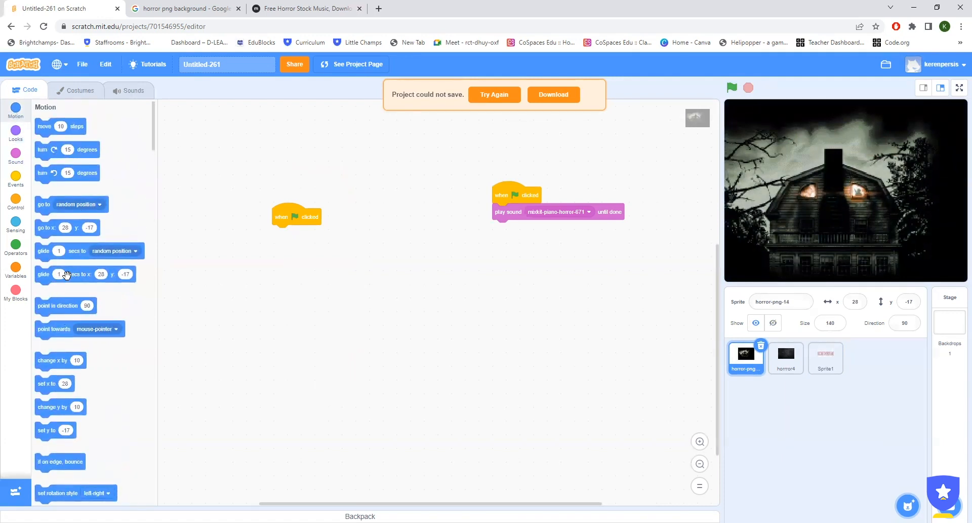
left_click_drag(85, 274, 313, 240)
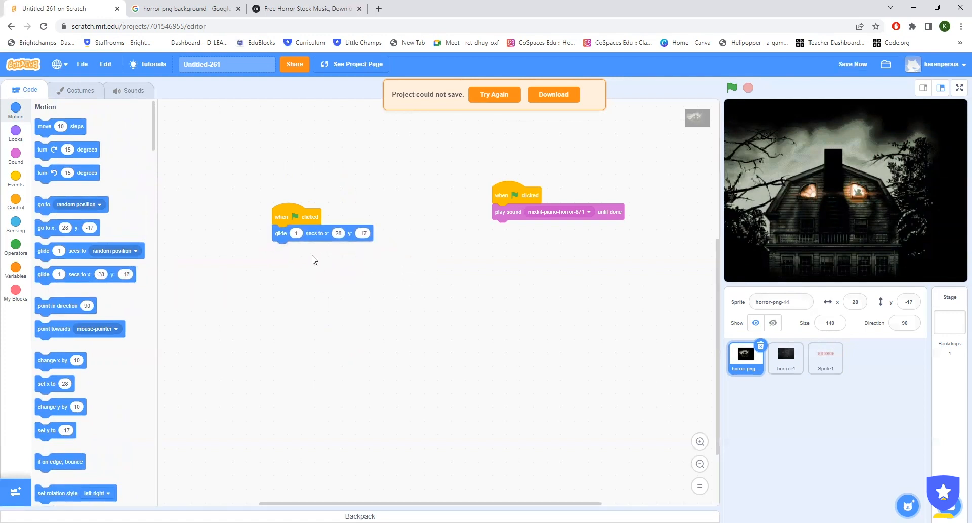
mouse_move(38, 242)
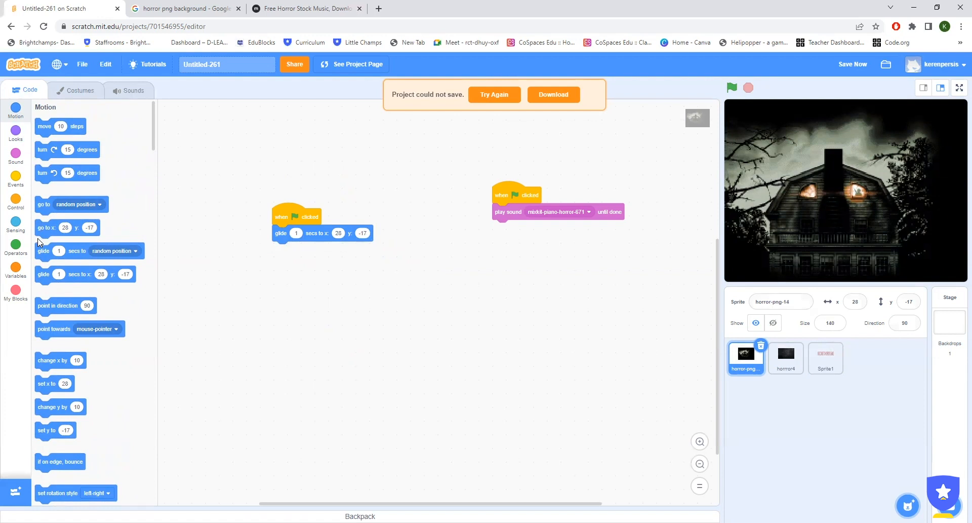
left_click_drag(65, 227, 302, 233)
type("240")
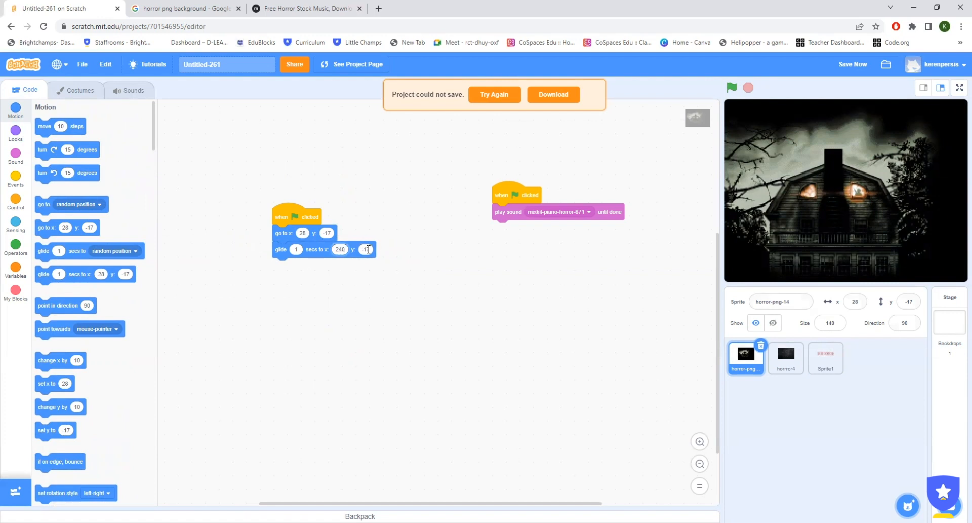
type("18")
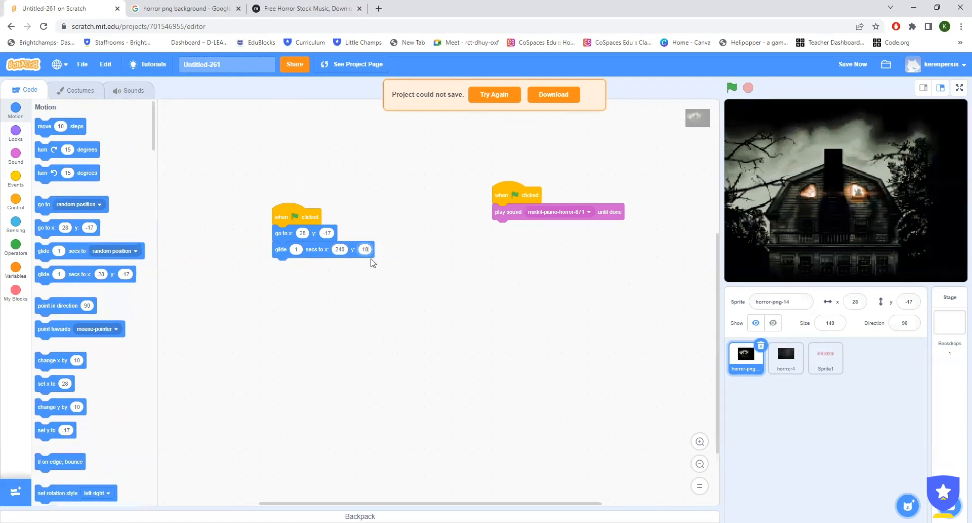
type("180")
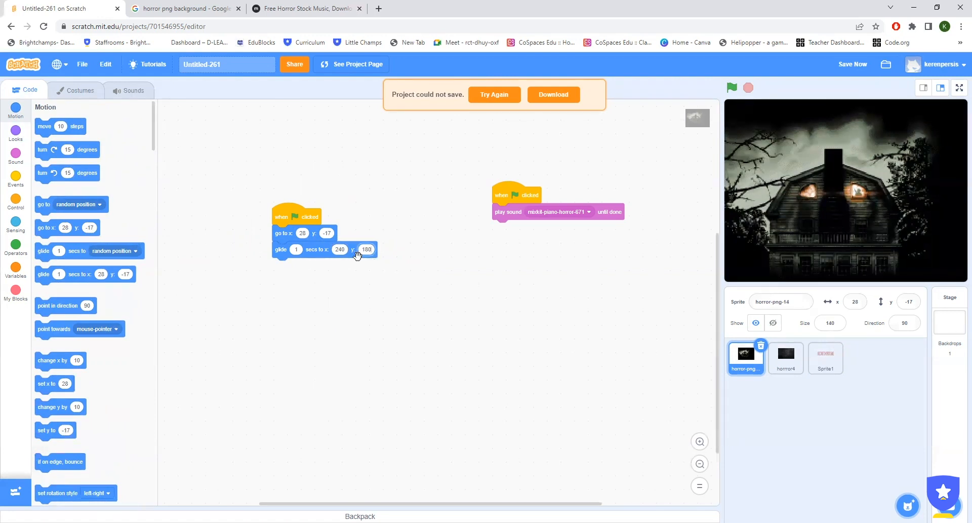
left_click(825, 357)
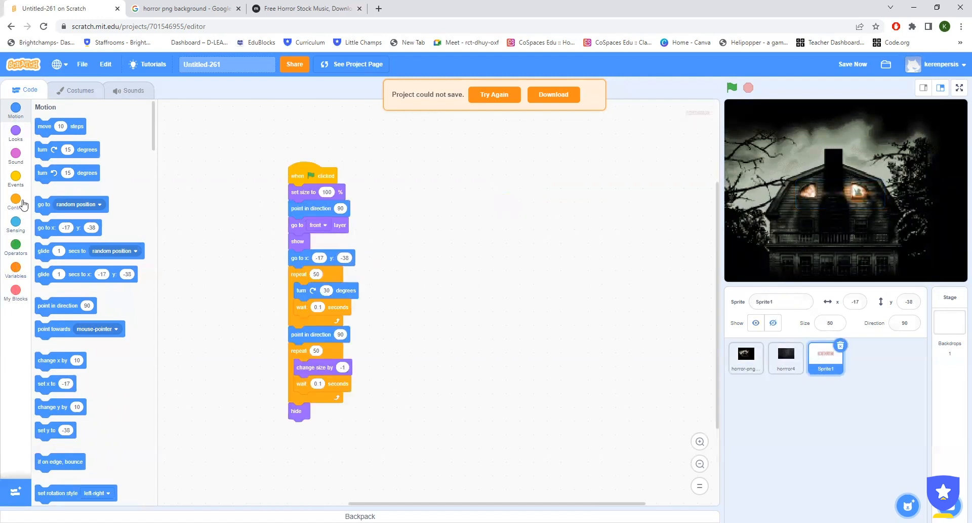
Create a new broadcast message named 'next' from an Events broadcast block
left_click(15, 152)
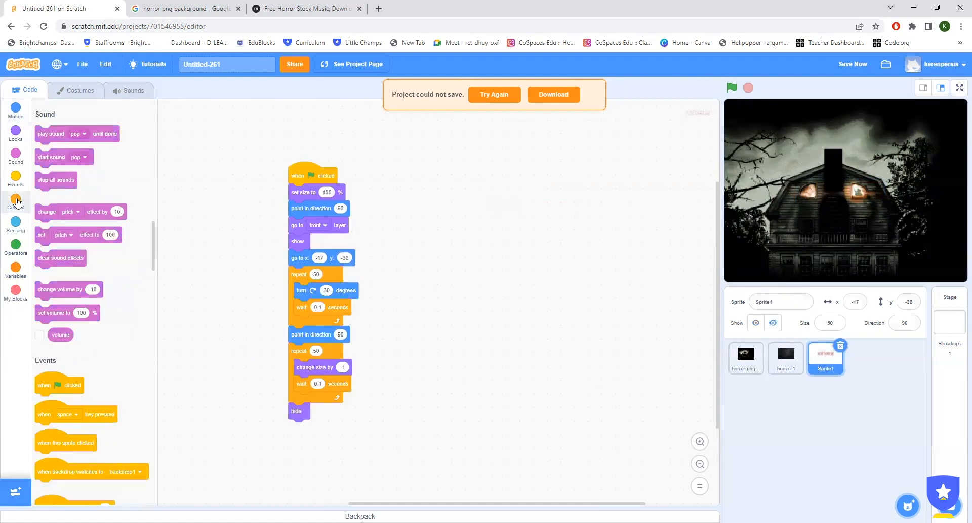
left_click(15, 200)
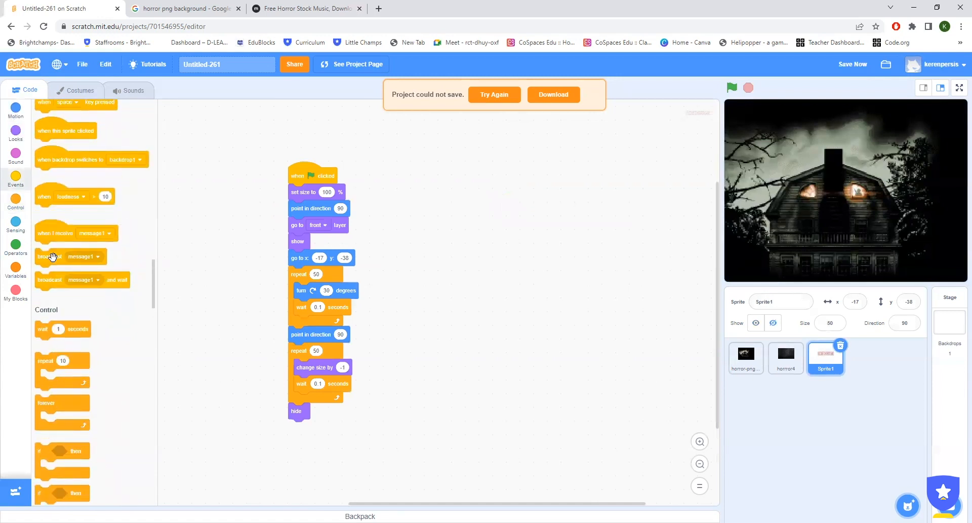
left_click_drag(70, 256, 322, 411)
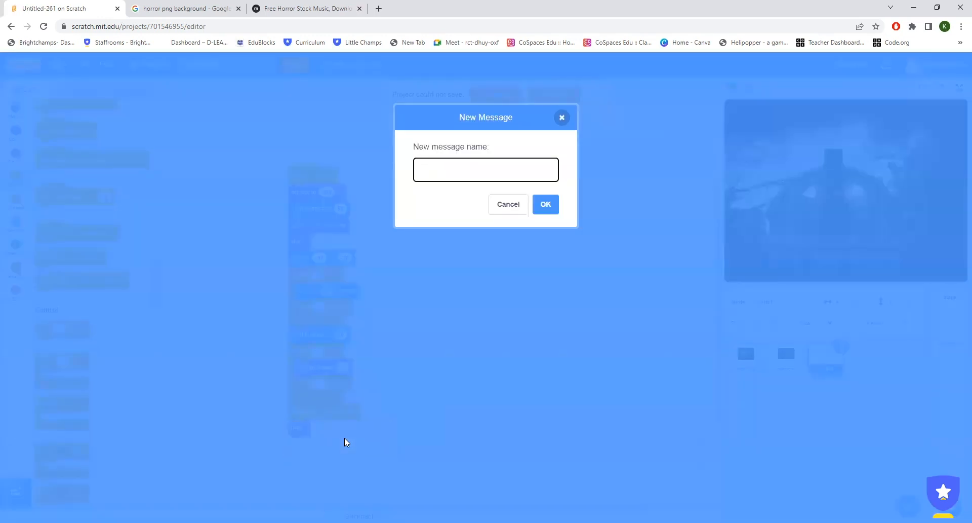
type("next")
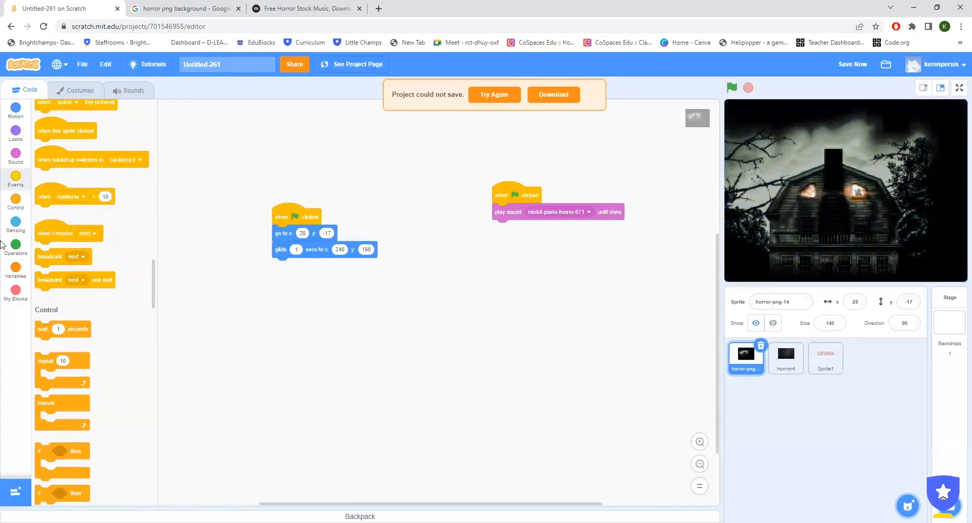
Move the house's 2-second glide to 240, 180 under a 'when I receive next' hat
left_click_drag(56, 233, 155, 270)
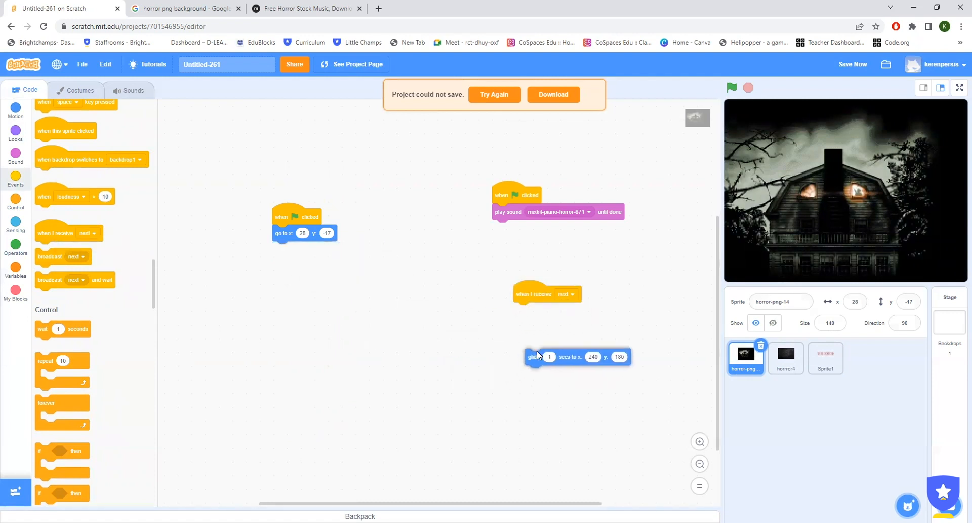
left_click_drag(532, 355, 522, 311)
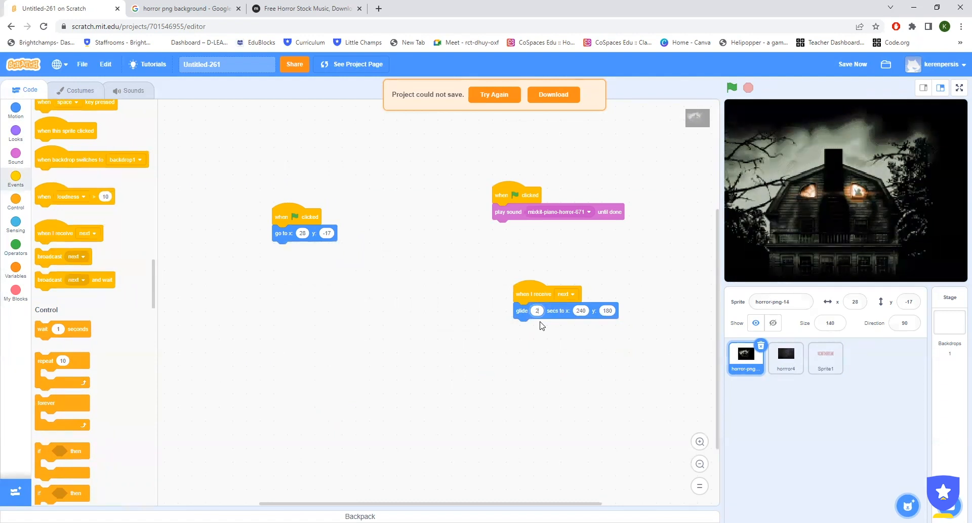
mouse_move(564, 361)
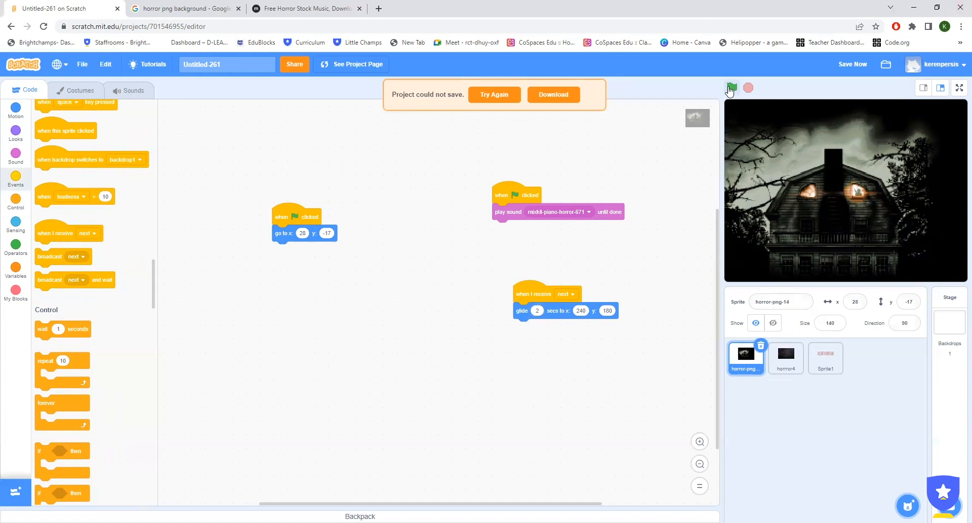
Run the project a few times to watch the welcome text spin over the house
left_click(732, 87)
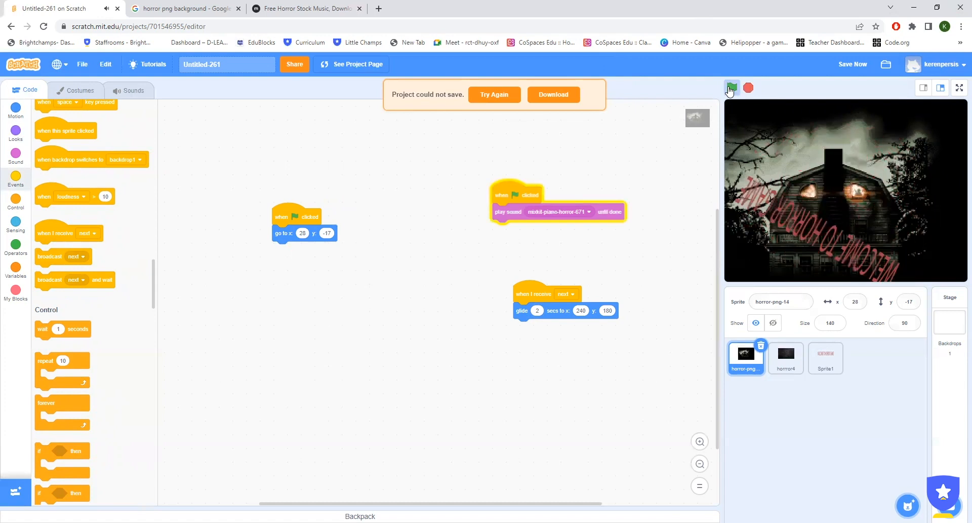
left_click(731, 88)
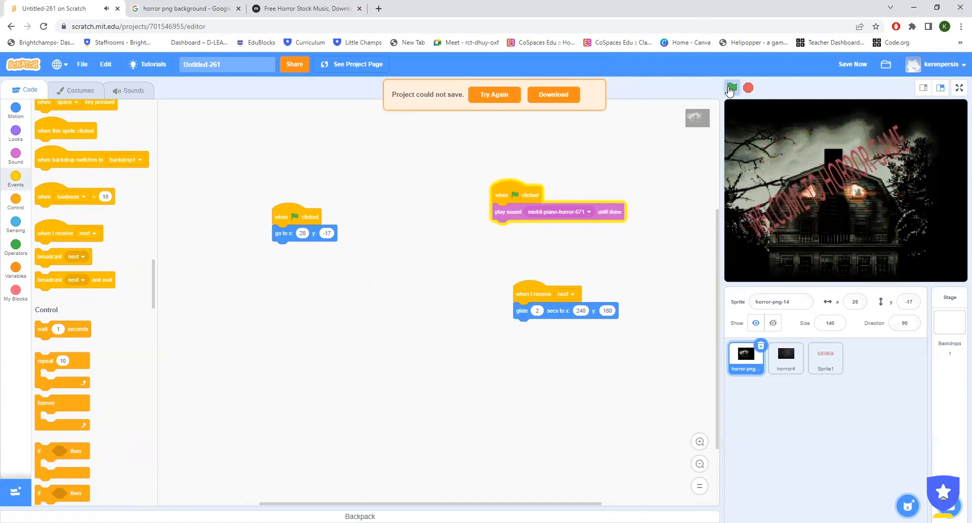
left_click(731, 87)
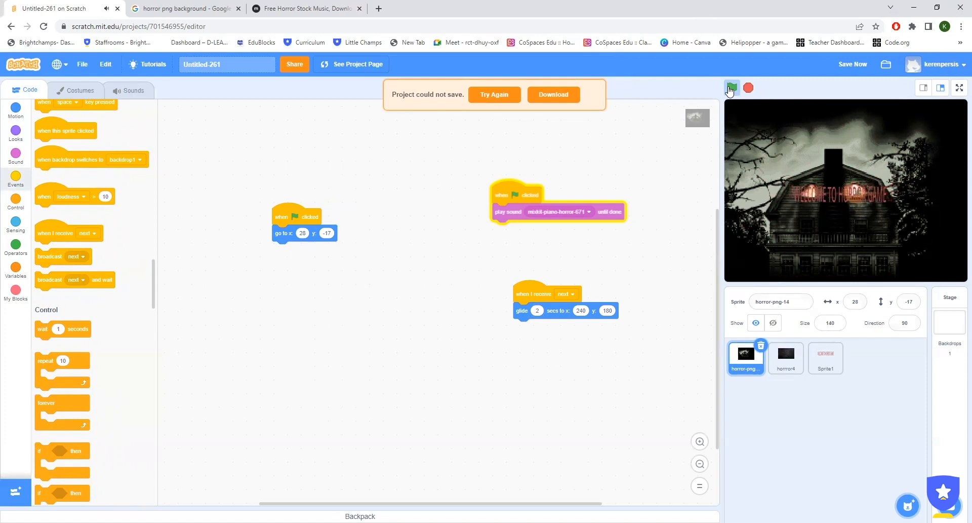
Hide the haunted house after it glides away in the next-message script
left_click(731, 88)
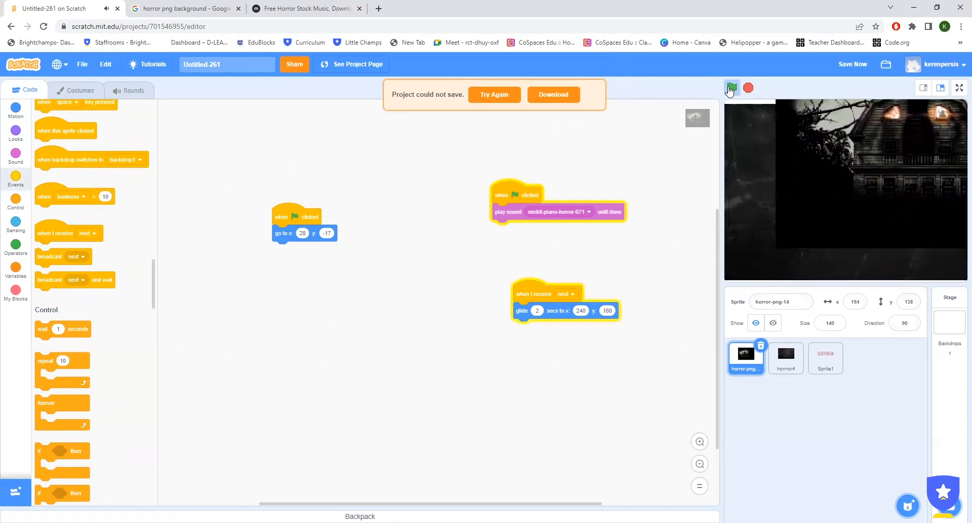
left_click(731, 88)
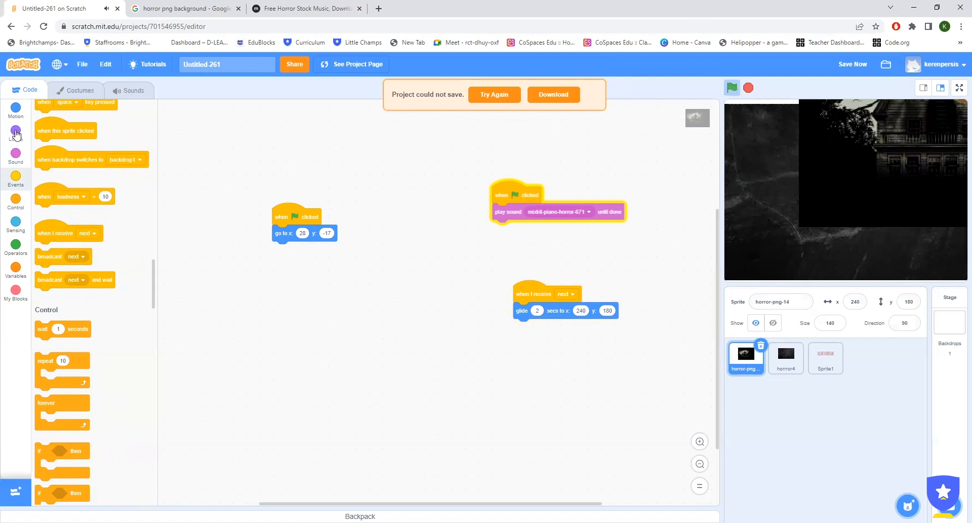
left_click(15, 130)
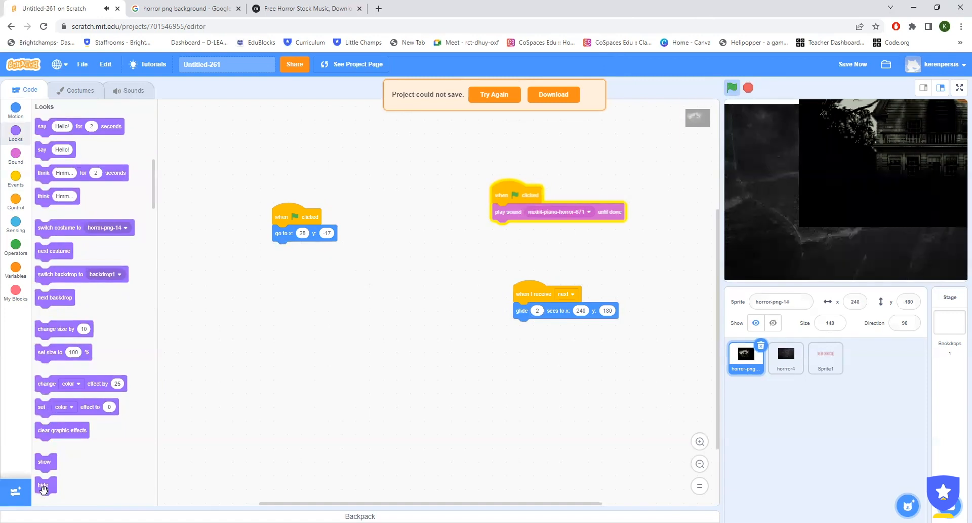
left_click_drag(43, 484, 523, 327)
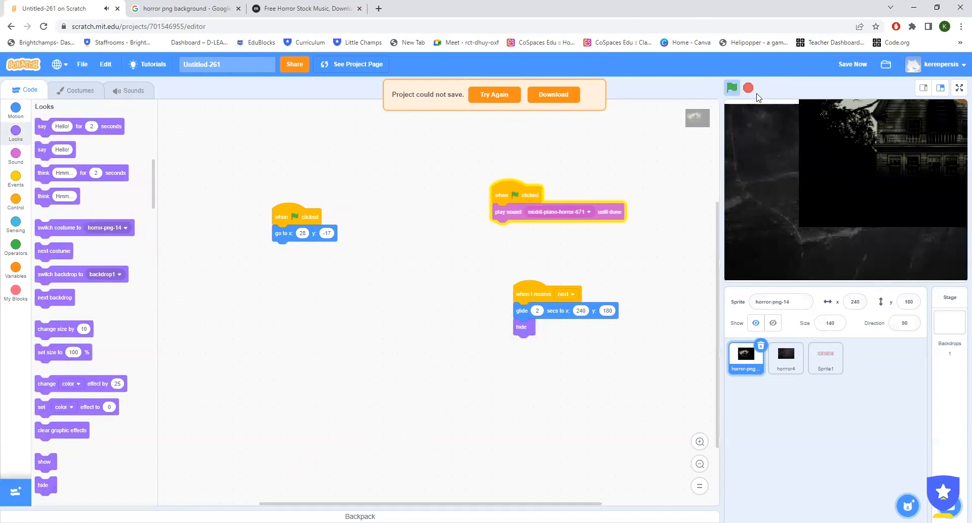
Rerun the project to check only the dark textured image remains on stage
left_click(733, 87)
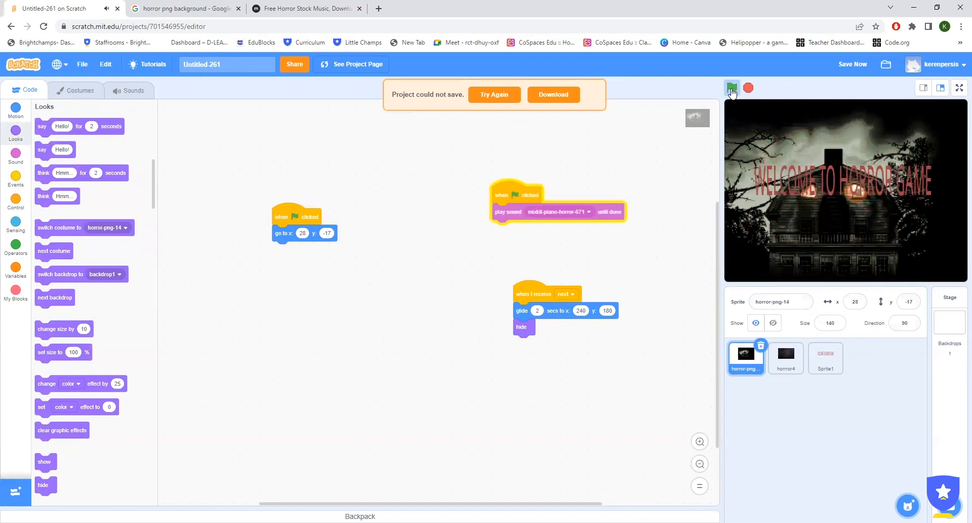
left_click(732, 87)
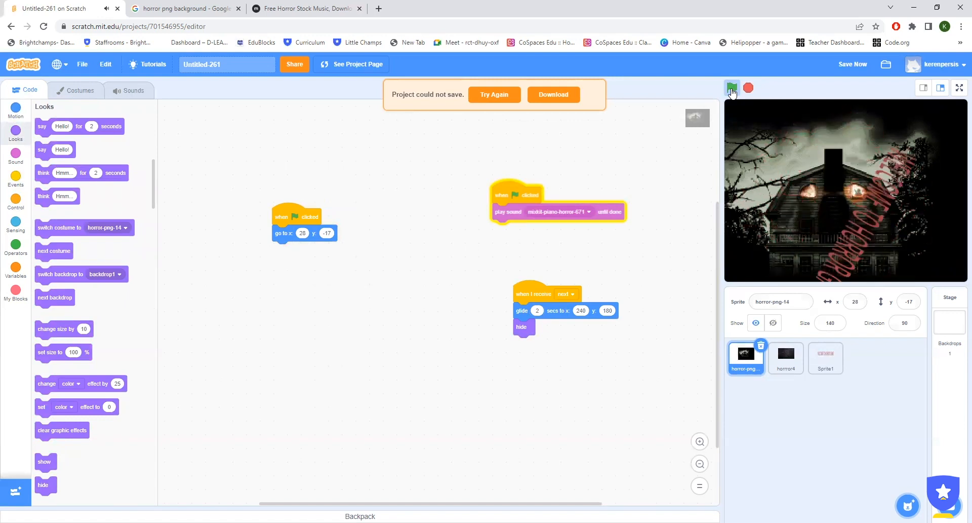
left_click(732, 88)
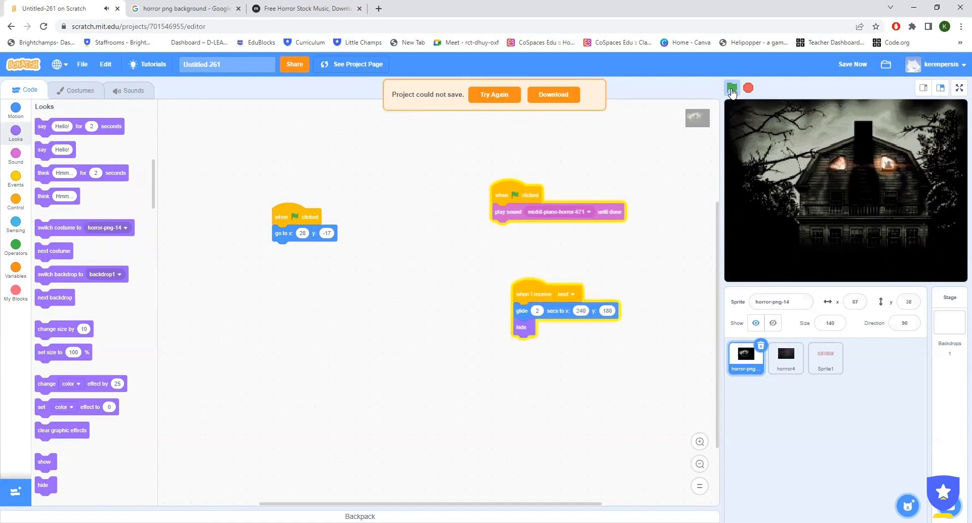
left_click(732, 88)
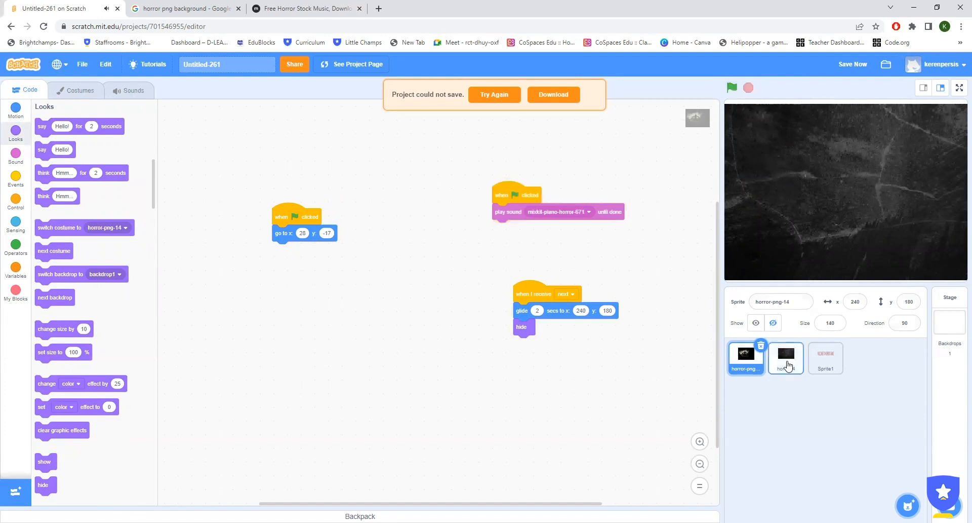
End the house's next-message script by broadcasting a new message named 'next 1'
left_click(786, 358)
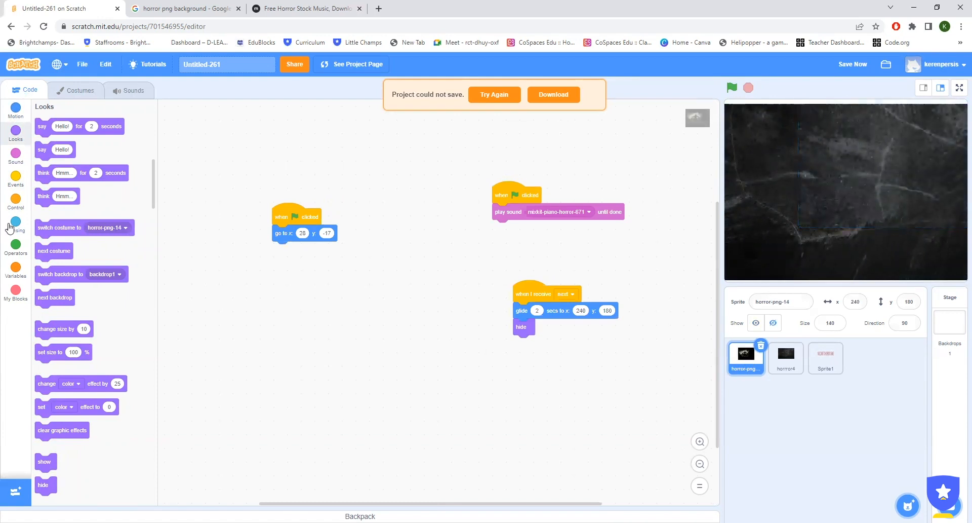
left_click(15, 180)
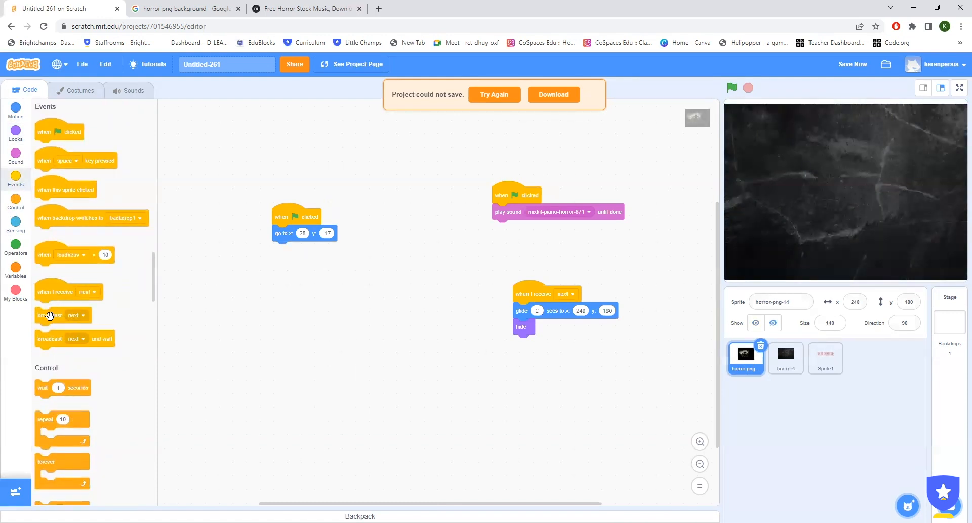
left_click_drag(62, 315, 558, 358)
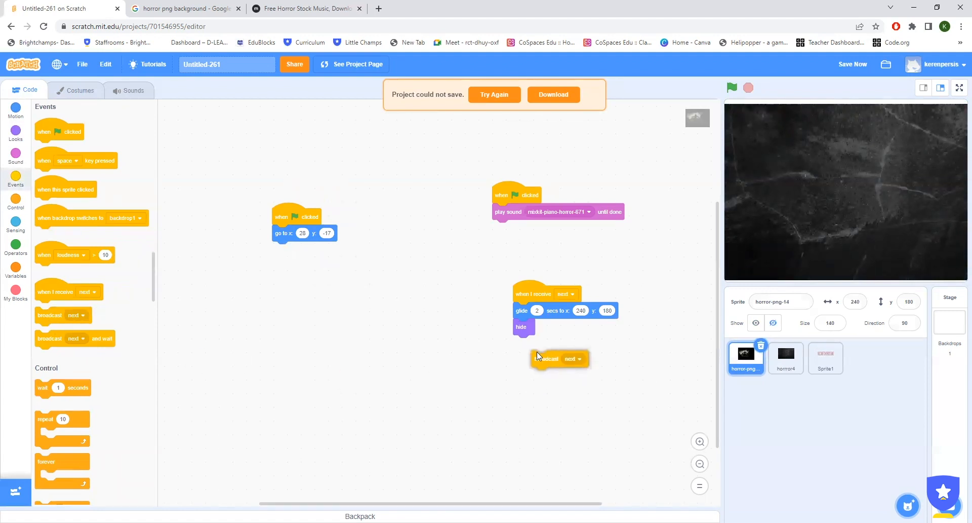
left_click(569, 358)
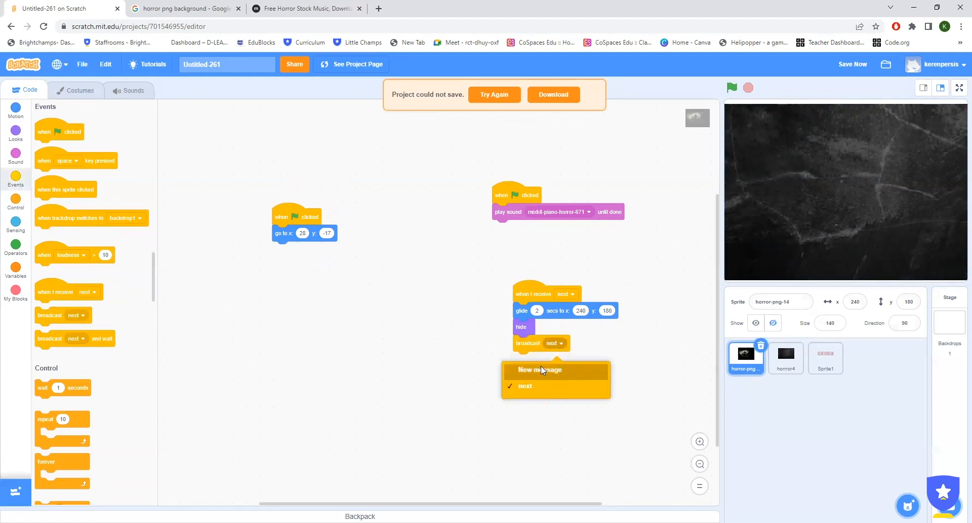
left_click(540, 370)
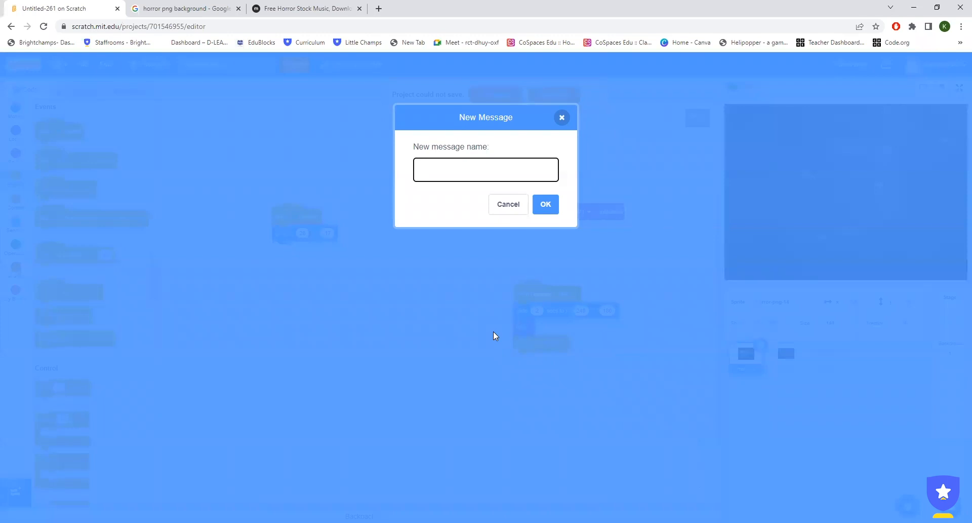
type("neat")
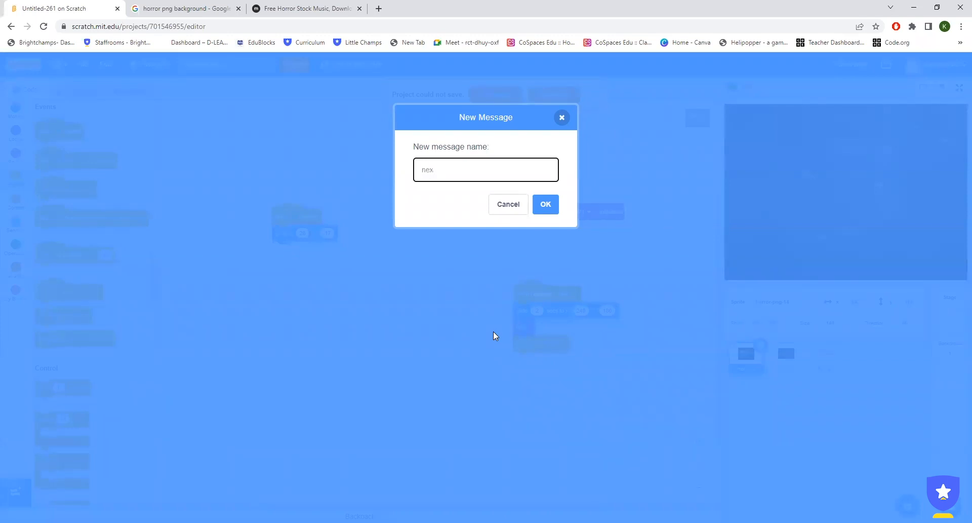
type("next 1")
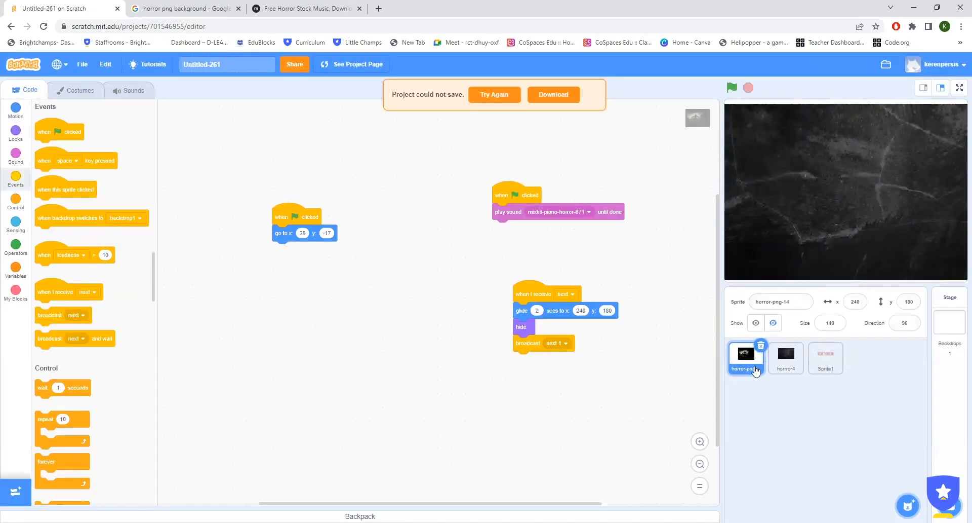
On the horror4 sprite, start a 'when I receive next' script that shows the sprite
left_click(784, 358)
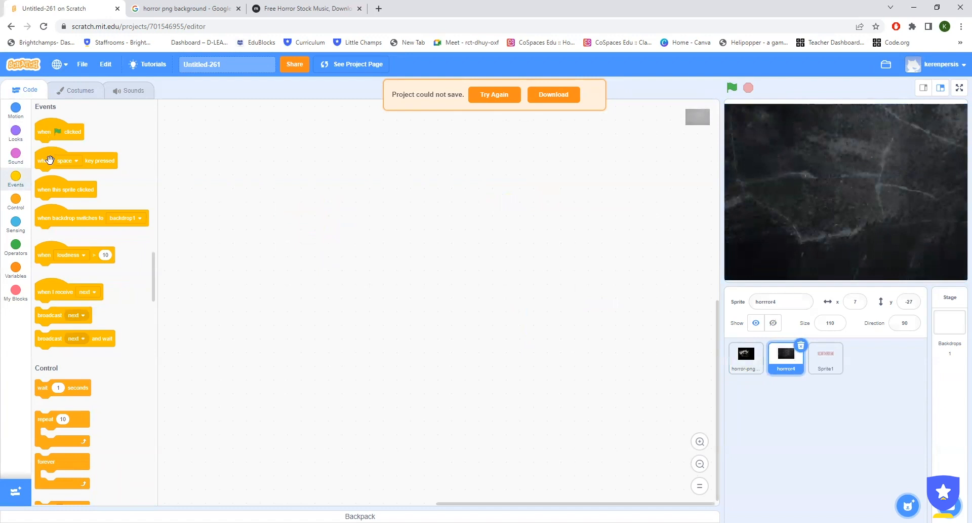
left_click_drag(55, 292, 306, 236)
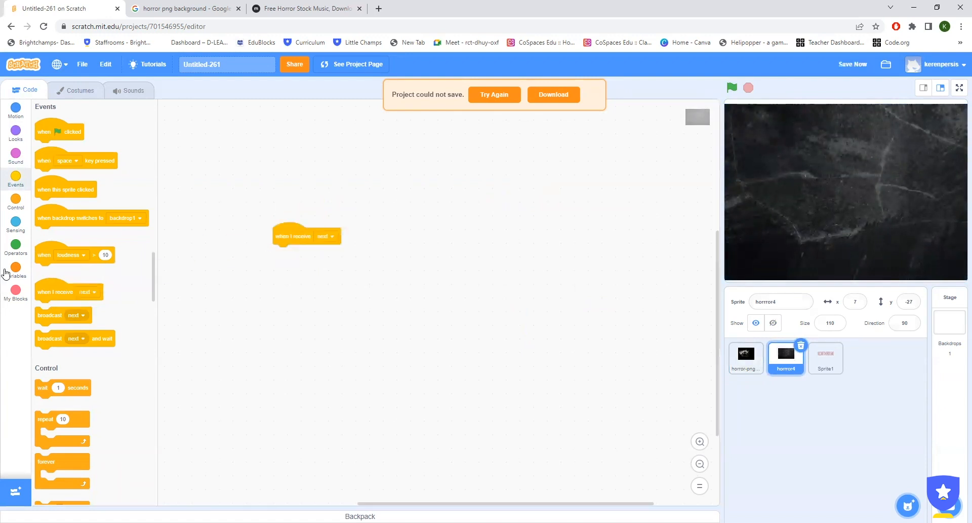
left_click(15, 133)
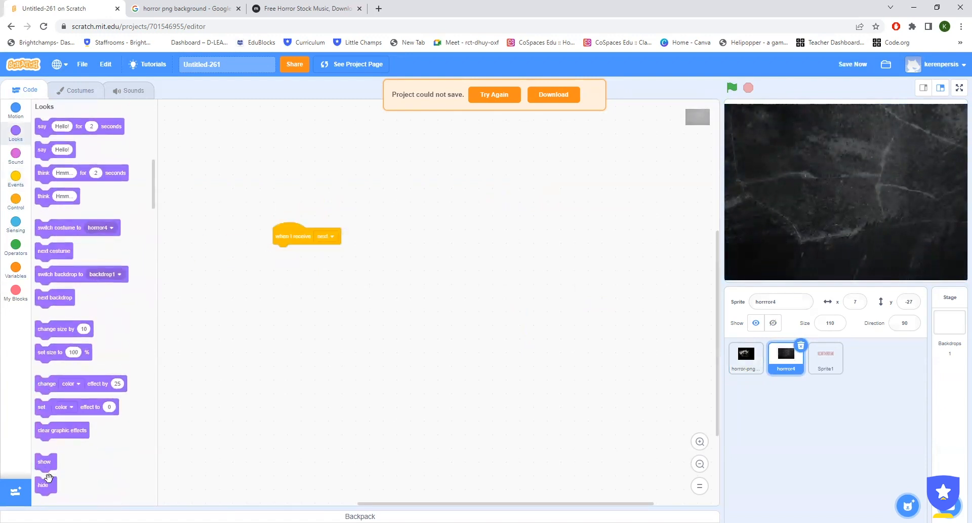
left_click_drag(44, 461, 283, 252)
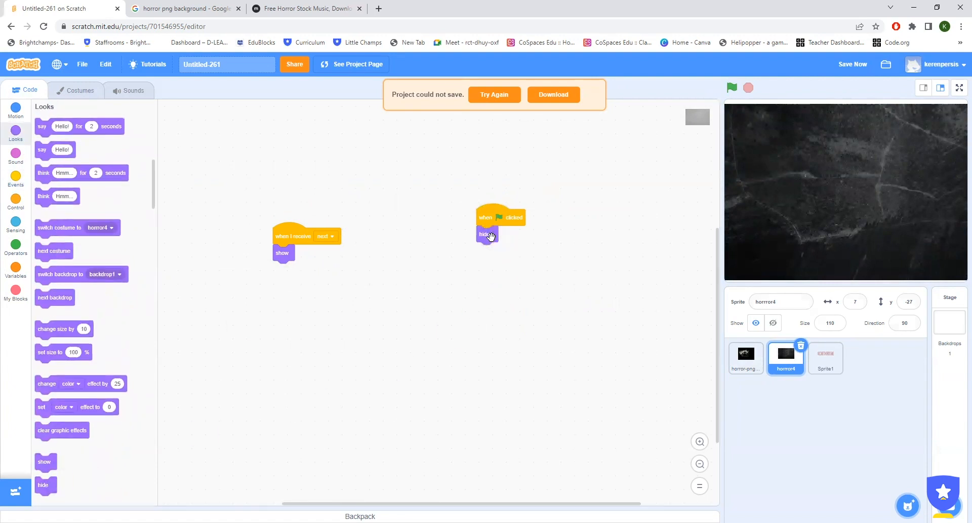
Add a 'wait 1 seconds' pause after showing in the receive script
left_click(15, 180)
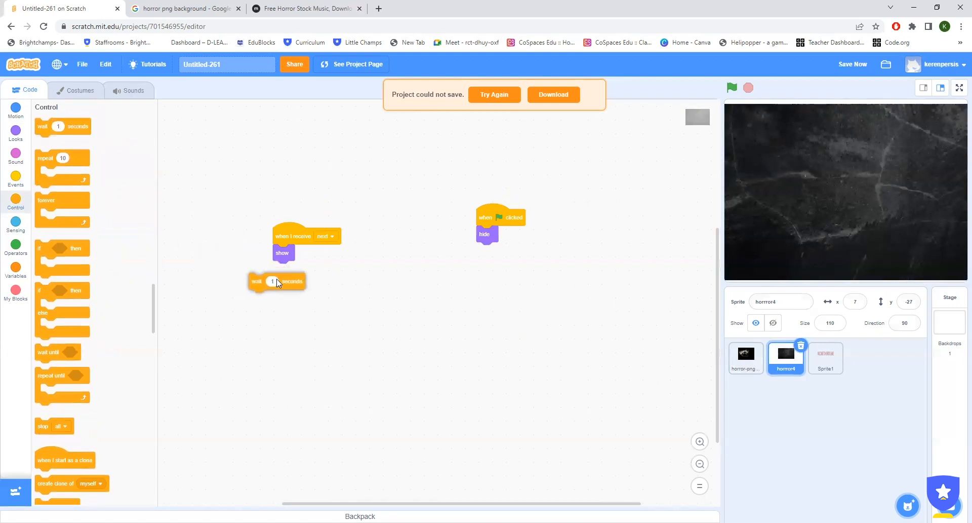
left_click_drag(275, 280, 301, 268)
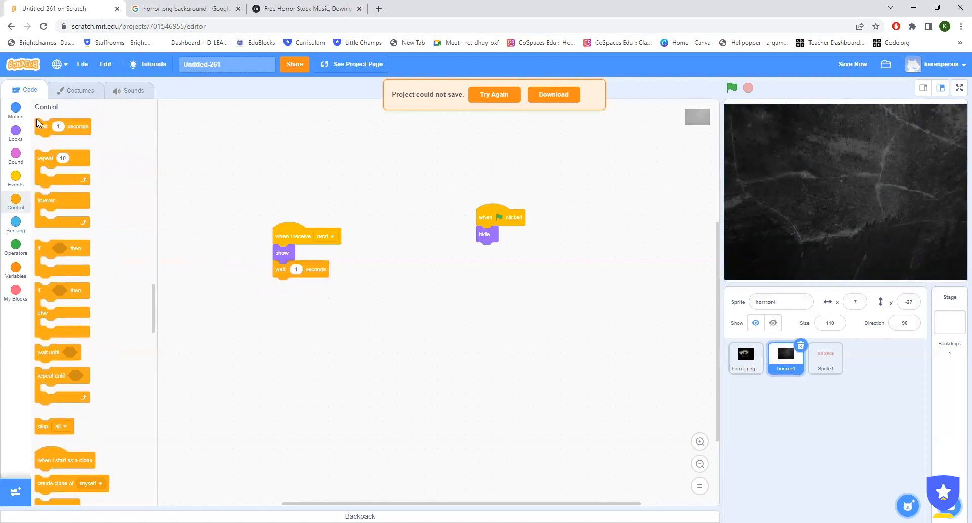
left_click(79, 90)
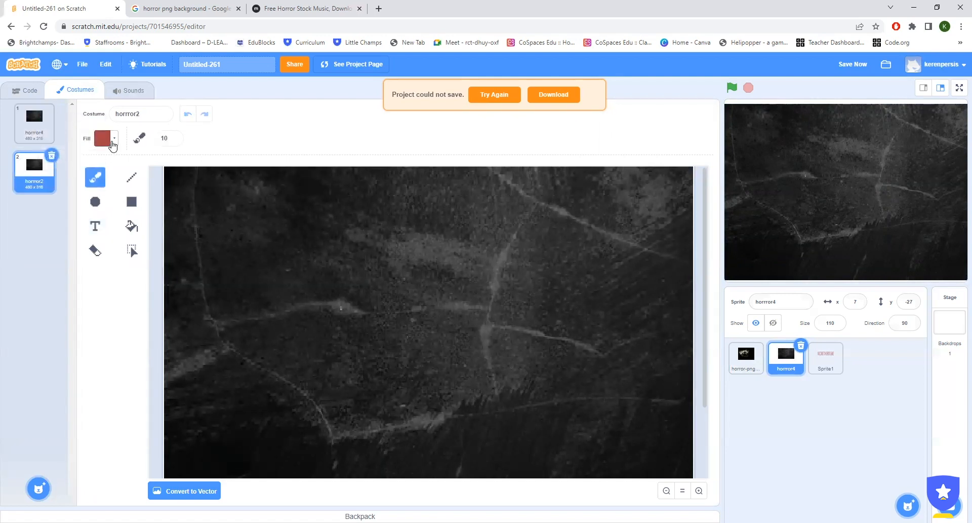
Paint red claw marks on the horror2 costume using the red colour
left_click(114, 137)
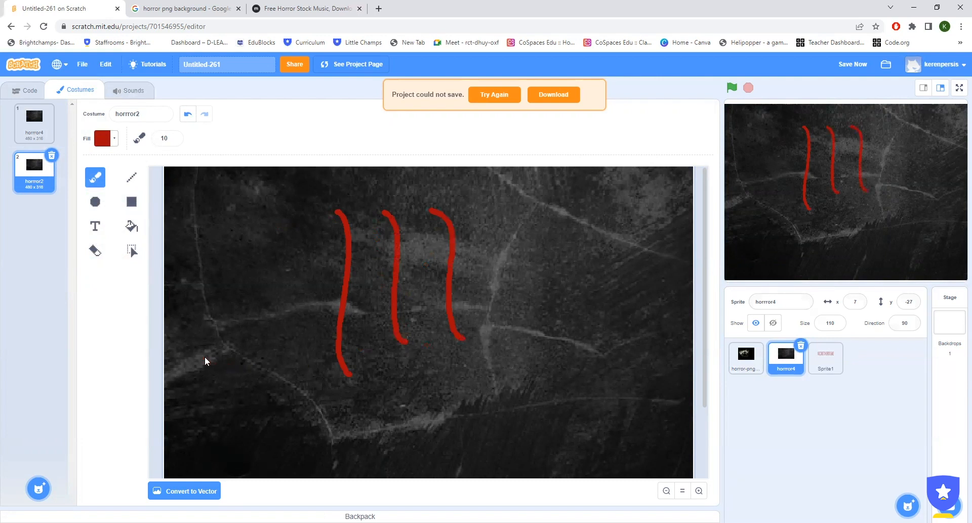
left_click(26, 91)
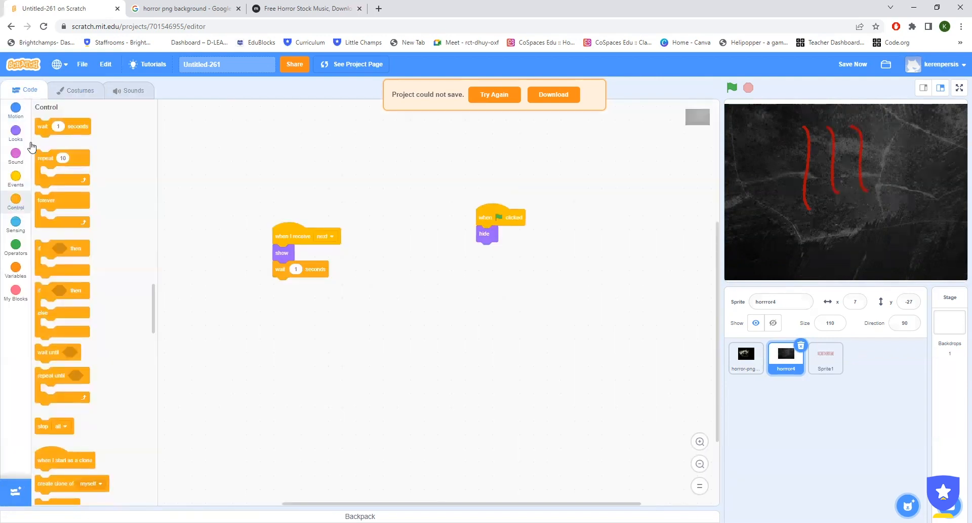
left_click(15, 134)
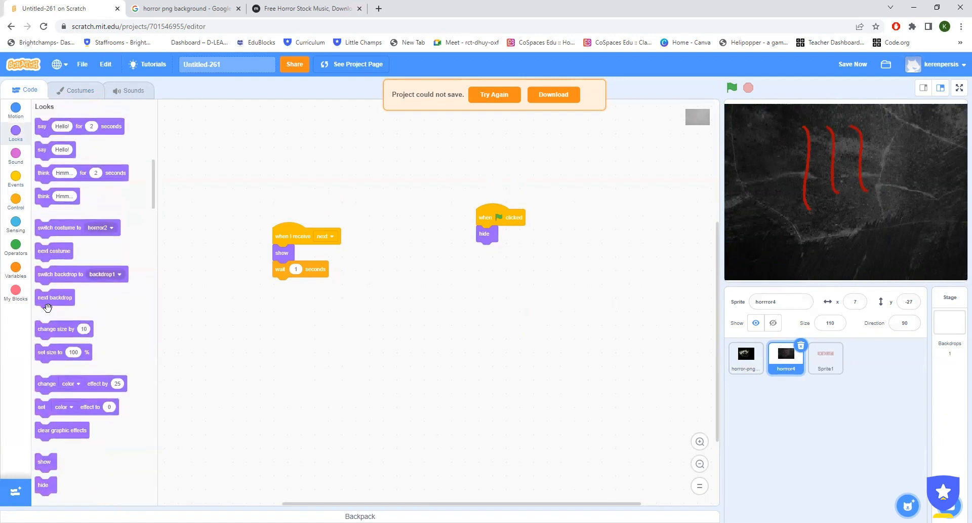
Add a 'switch costume to horror2' change after the pause in the receive script
left_click_drag(59, 228, 304, 285)
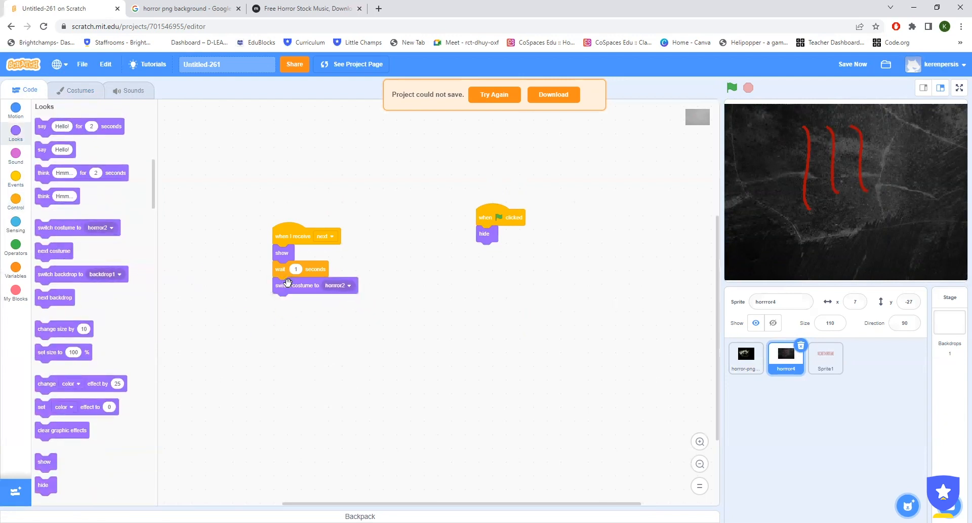
left_click(79, 90)
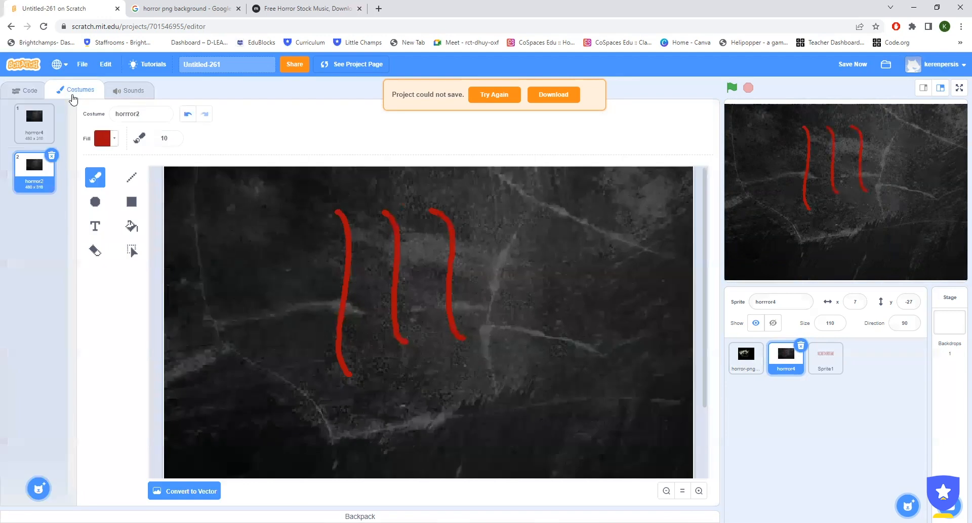
left_click(29, 90)
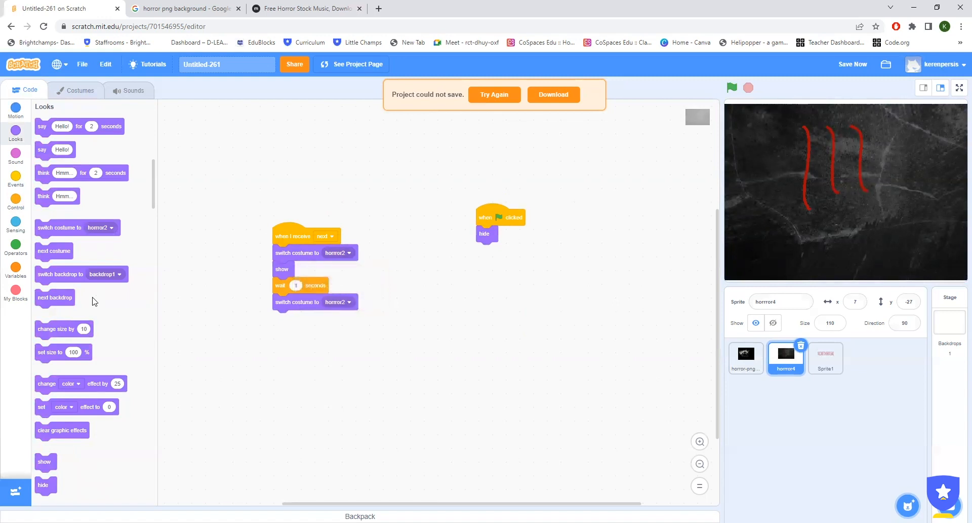
mouse_move(96, 297)
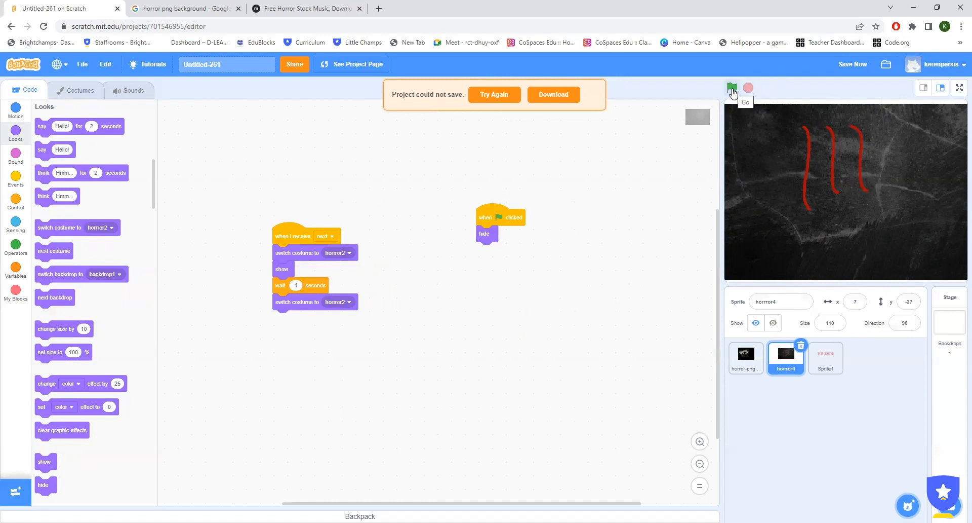
Run the intro with the green flag, then select the welcome-text sprite
left_click(733, 87)
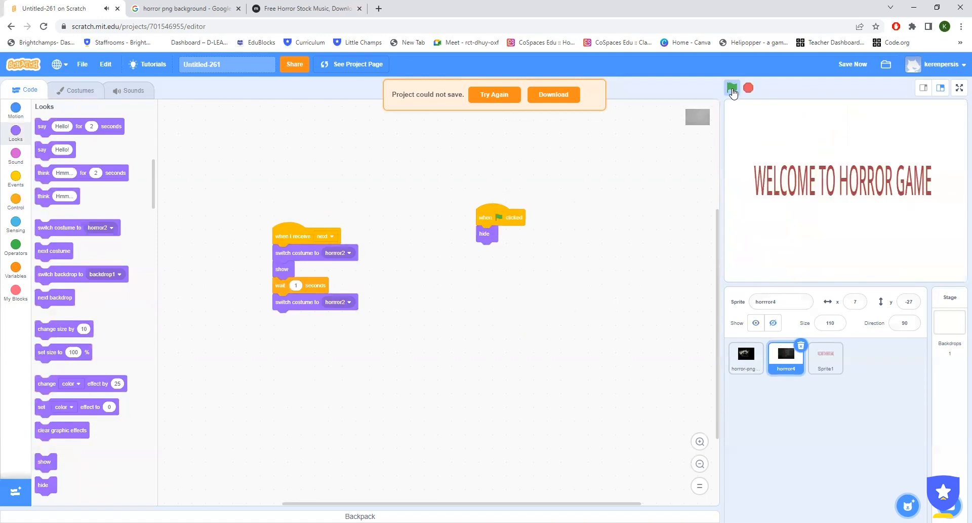
left_click(732, 88)
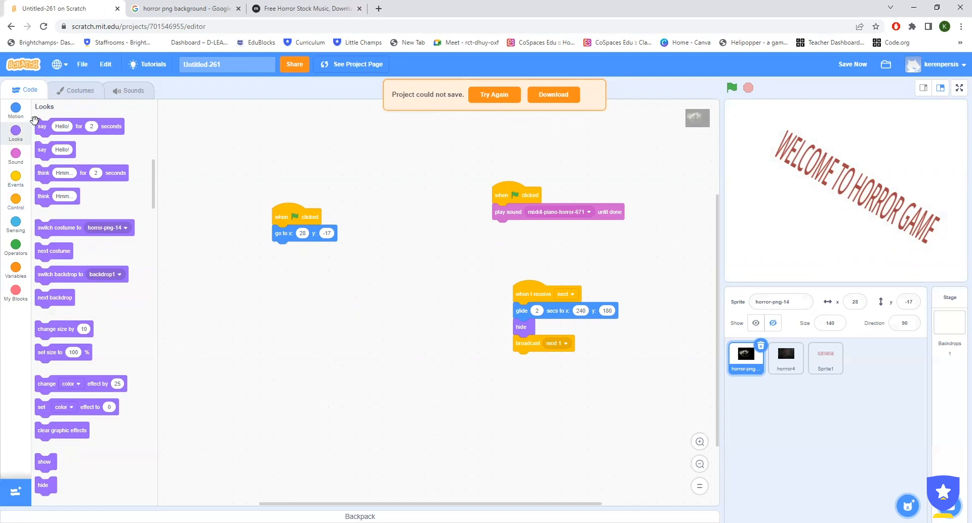
mouse_move(43, 461)
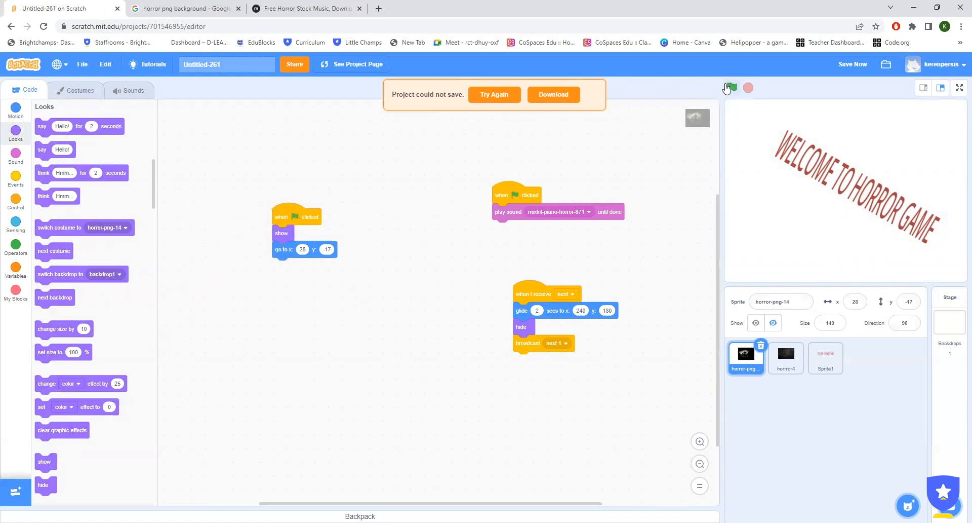
Play the intro through to the red claw marks, restarting as needed, then stop it
left_click(730, 87)
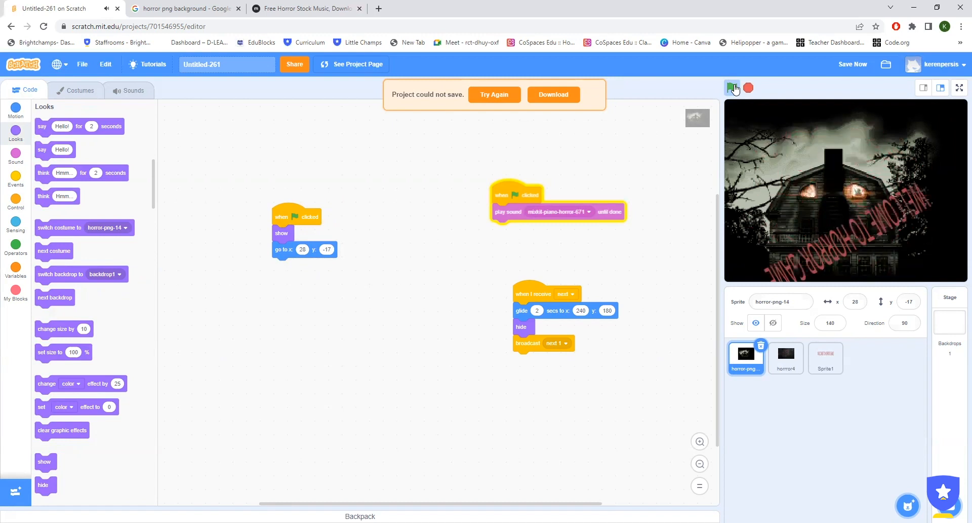
left_click(733, 87)
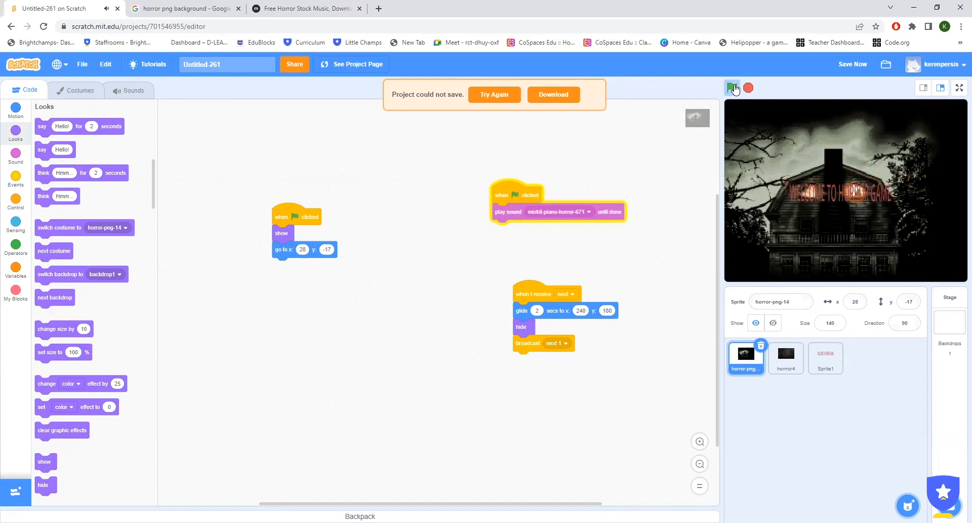
left_click(733, 87)
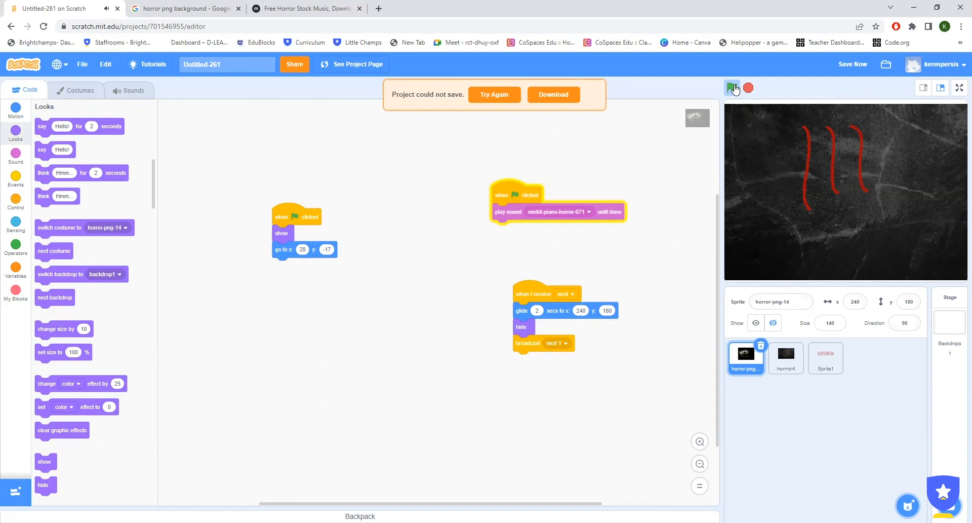
mouse_move(748, 88)
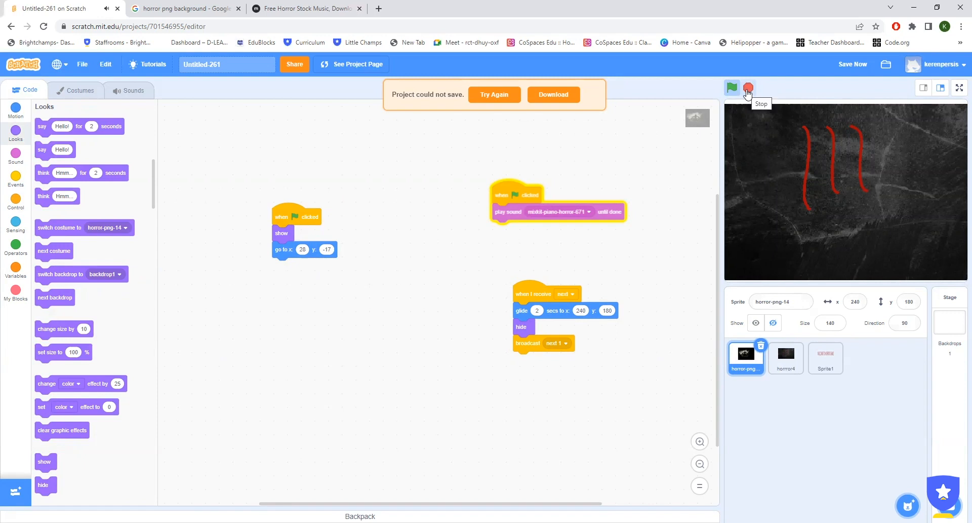
left_click(749, 88)
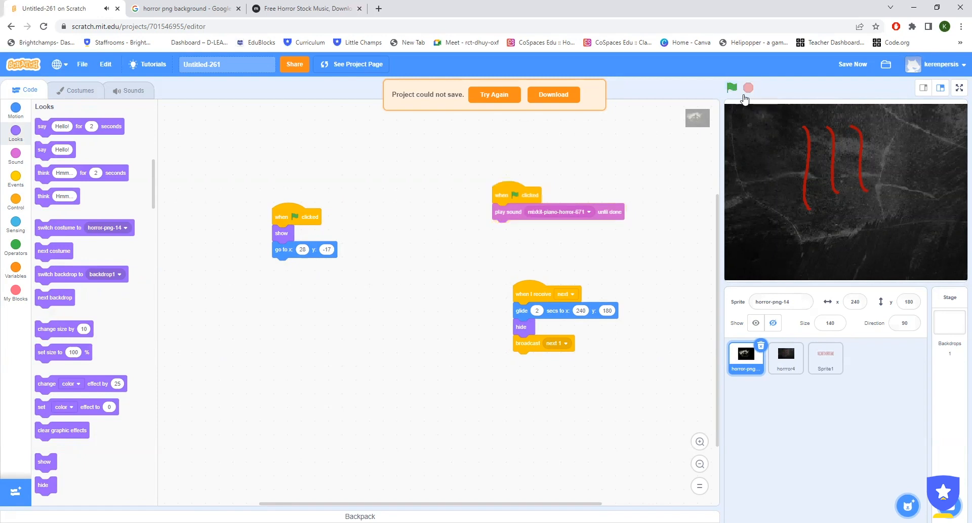